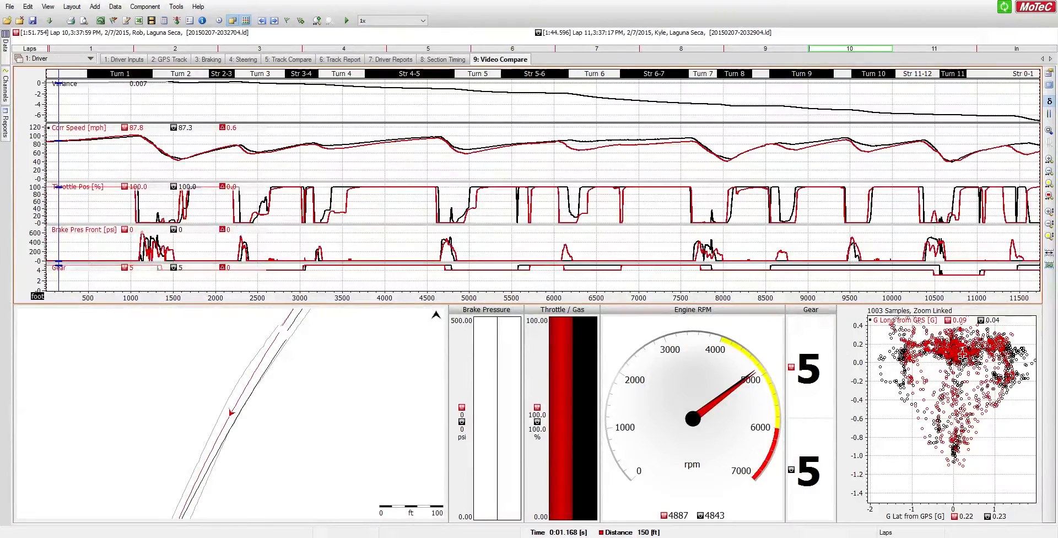
{"action": "mouse_move", "coordinate": [398, 218]}
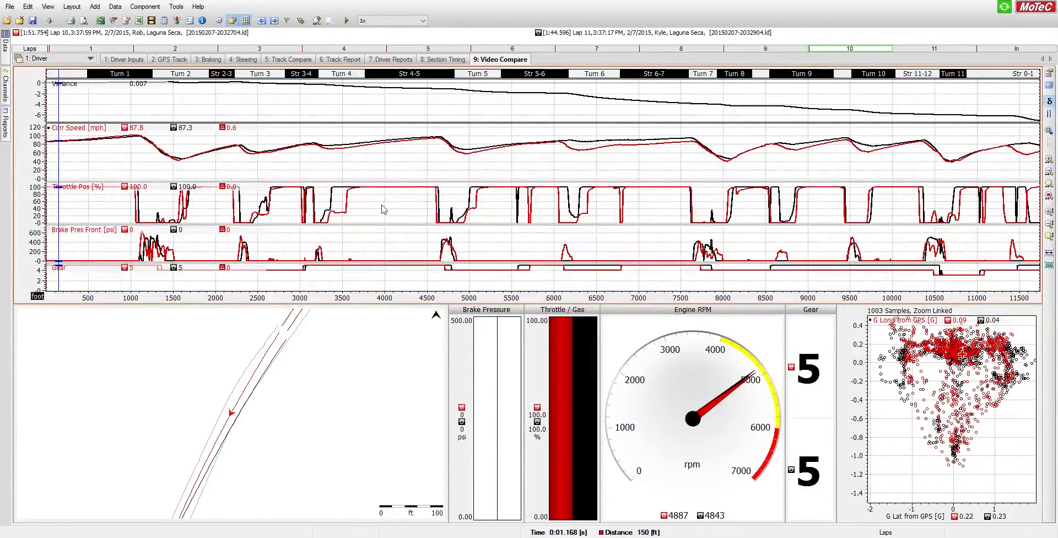
{"action": "mouse_move", "coordinate": [388, 212]}
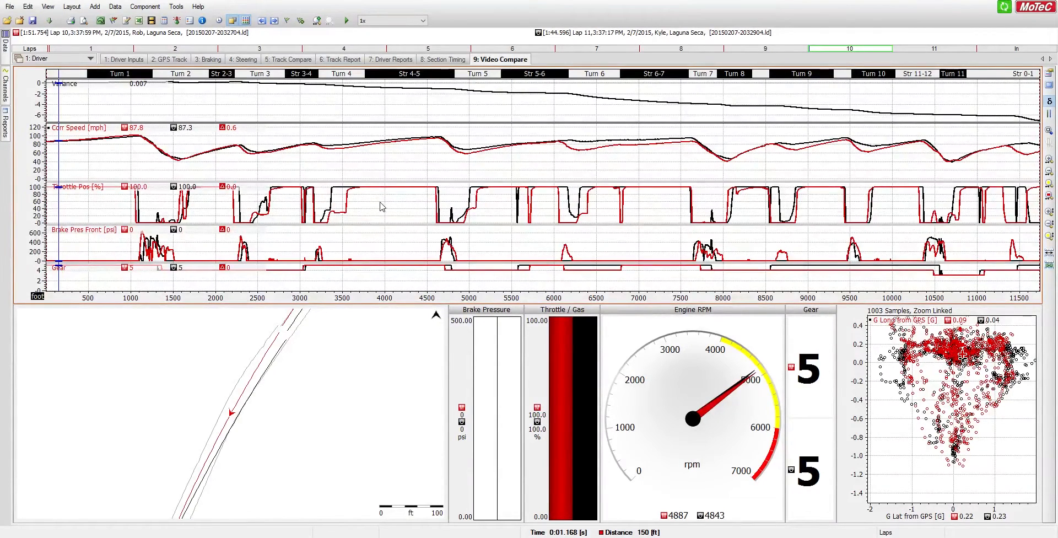
{"action": "mouse_move", "coordinate": [397, 208]}
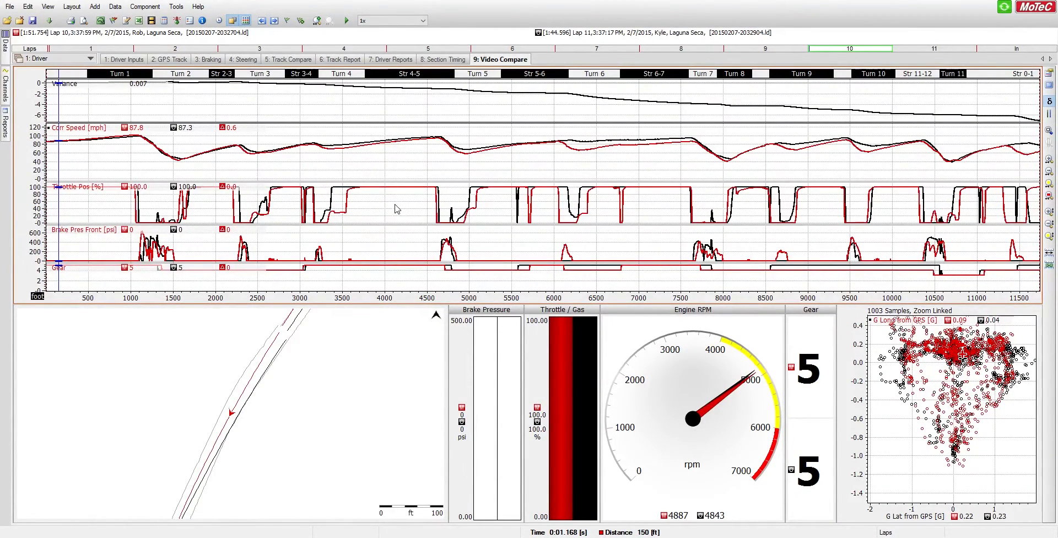
{"action": "mouse_move", "coordinate": [407, 222]}
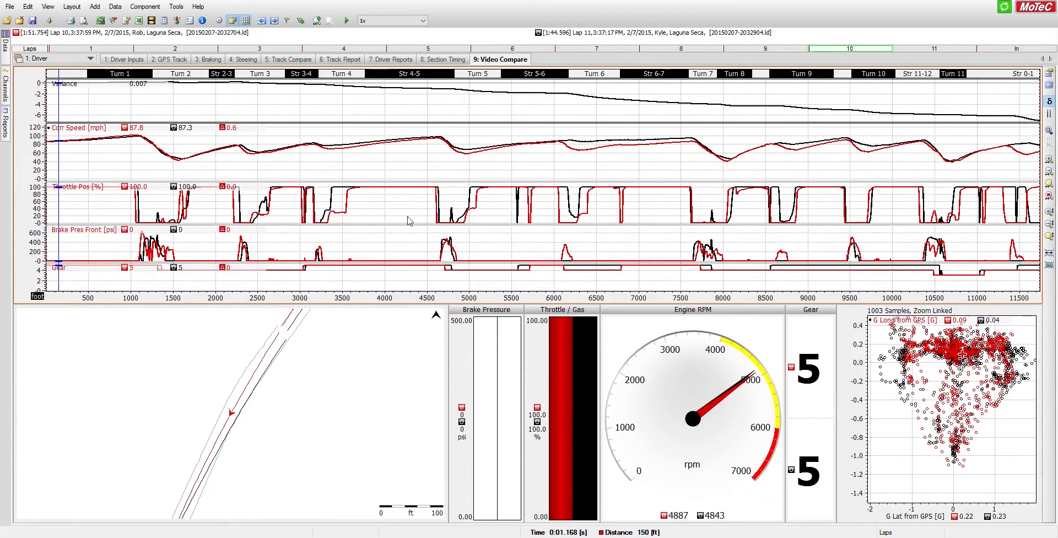
{"action": "mouse_move", "coordinate": [382, 208]}
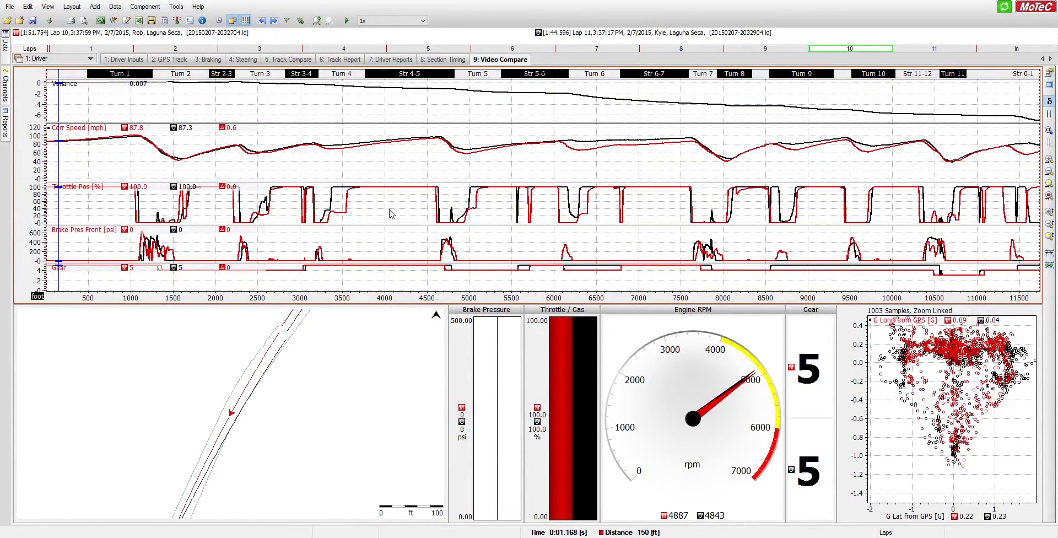
{"action": "mouse_move", "coordinate": [415, 164]}
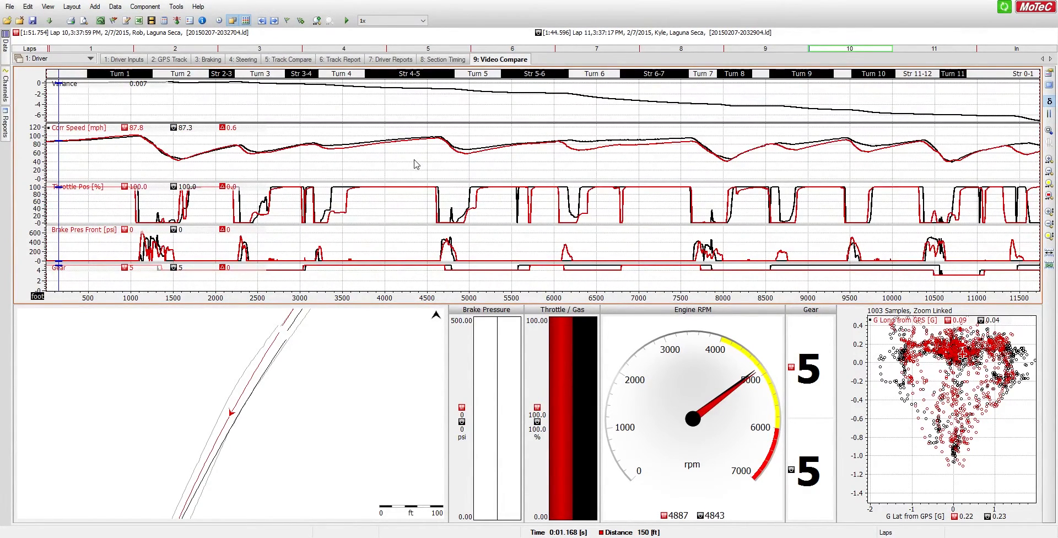
{"action": "mouse_move", "coordinate": [409, 167]}
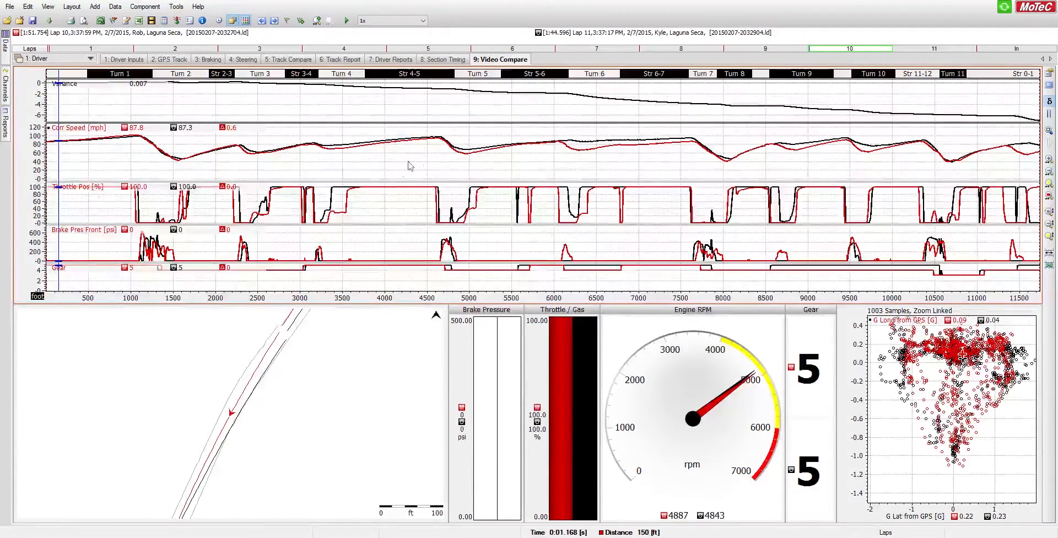
{"action": "mouse_move", "coordinate": [444, 192]}
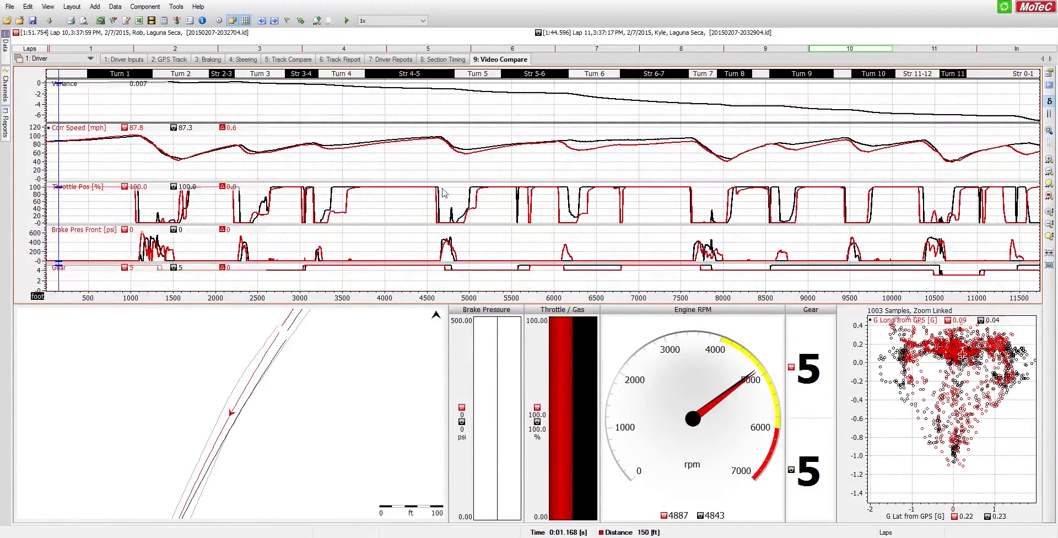
{"action": "mouse_move", "coordinate": [554, 275]}
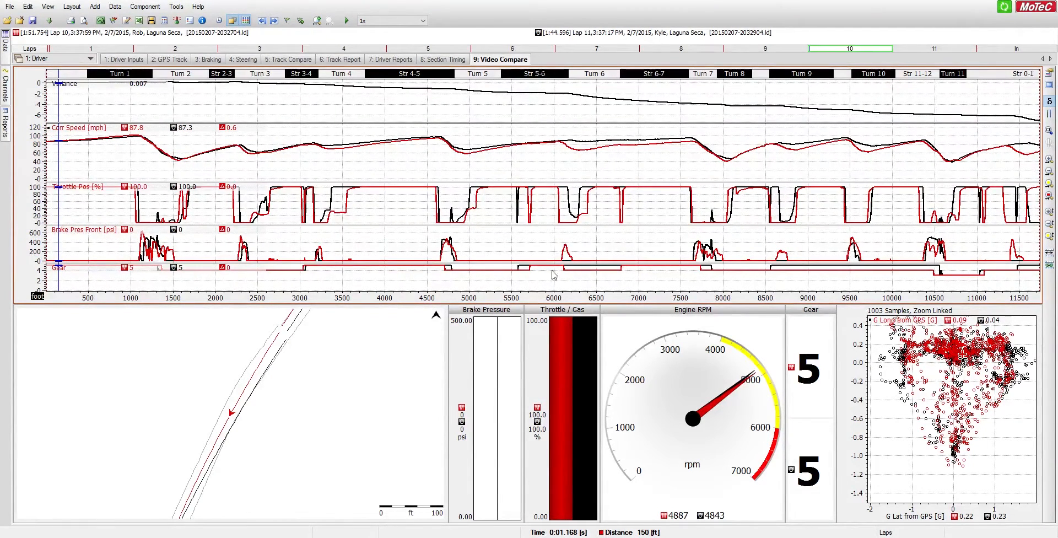
{"action": "mouse_move", "coordinate": [378, 192]}
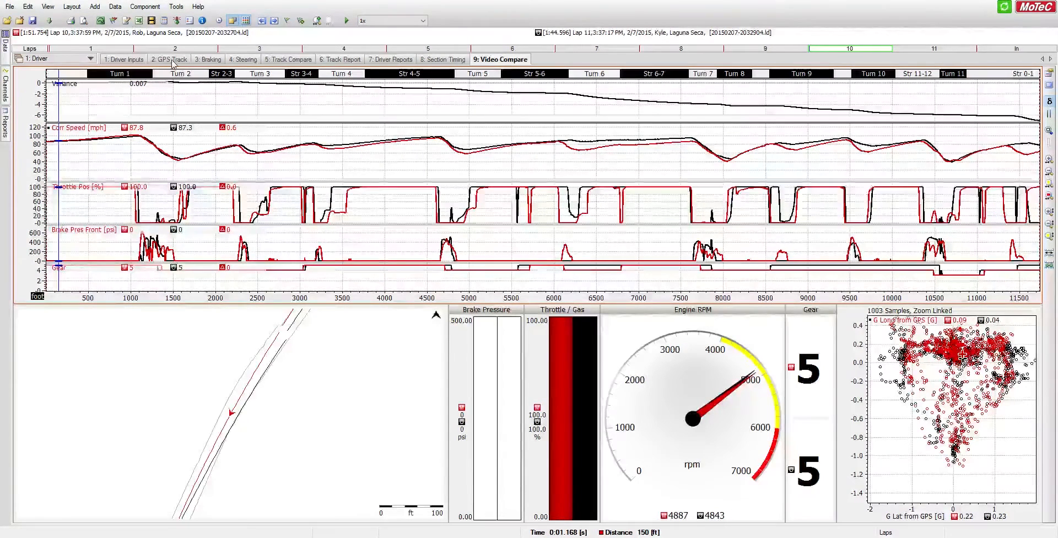
Switch to the GPS Track worksheet to view both laps' racing lines on the map
{"action": "left_click", "coordinate": [170, 59]}
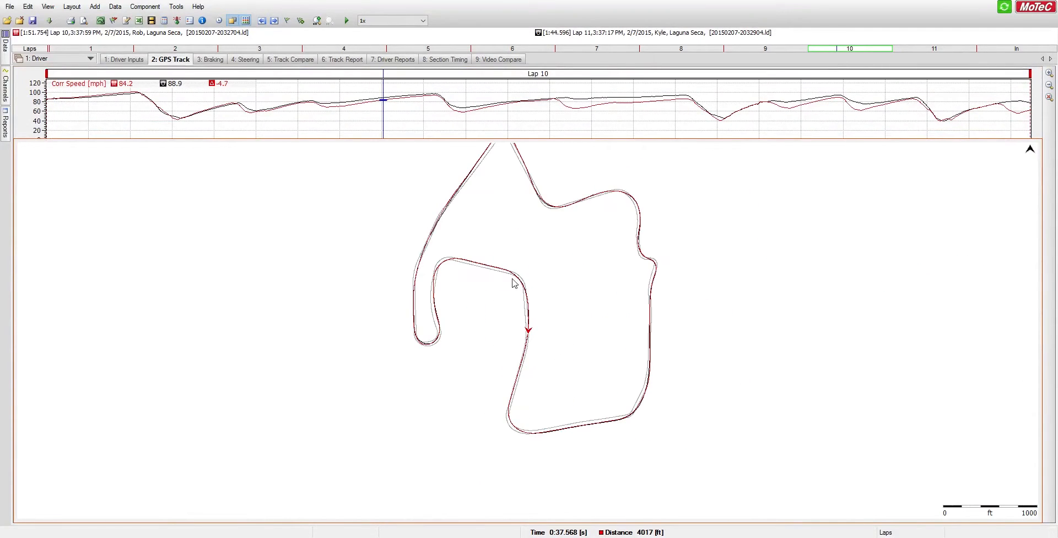
{"action": "mouse_move", "coordinate": [451, 307]}
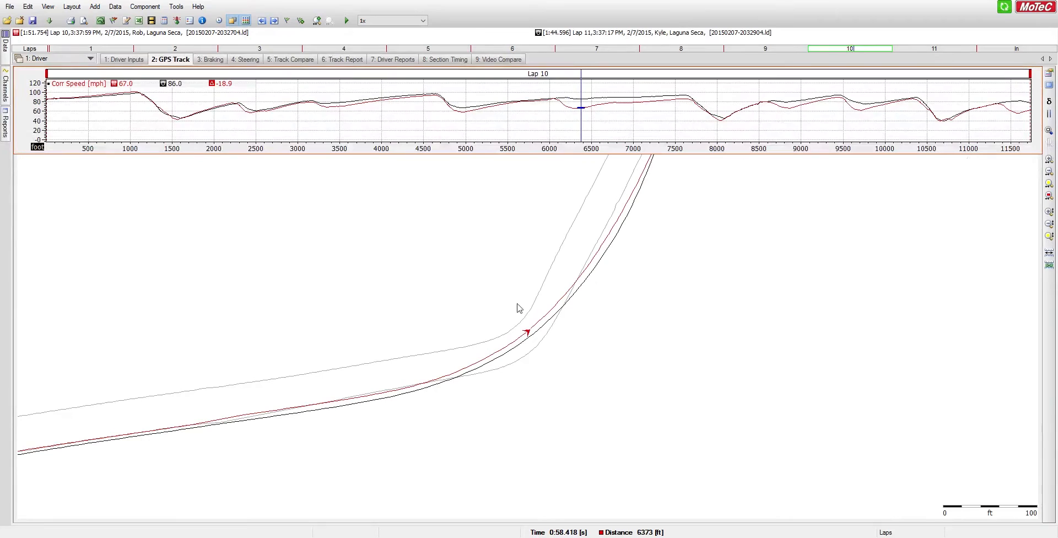
{"action": "mouse_move", "coordinate": [683, 121]}
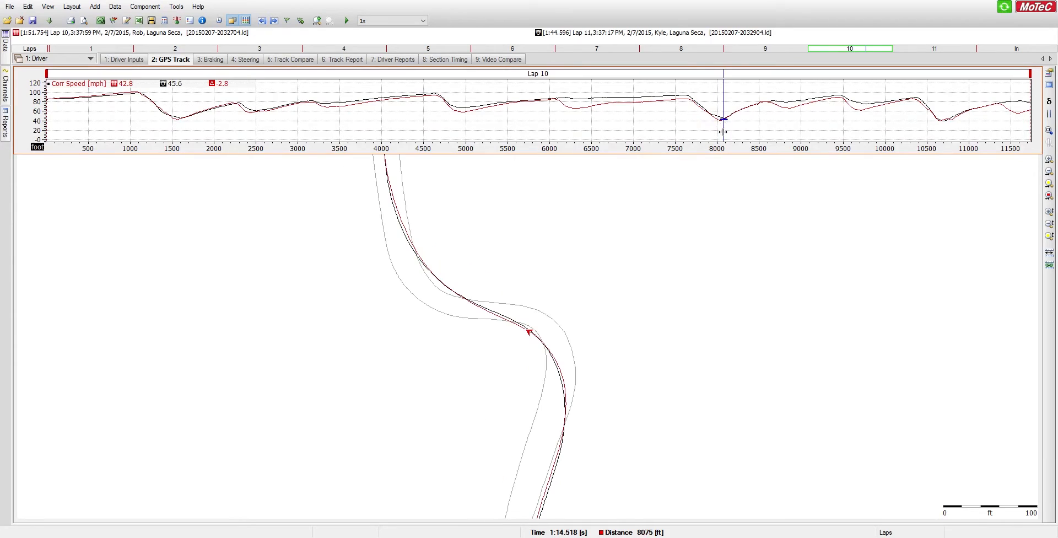
{"action": "mouse_move", "coordinate": [734, 131]}
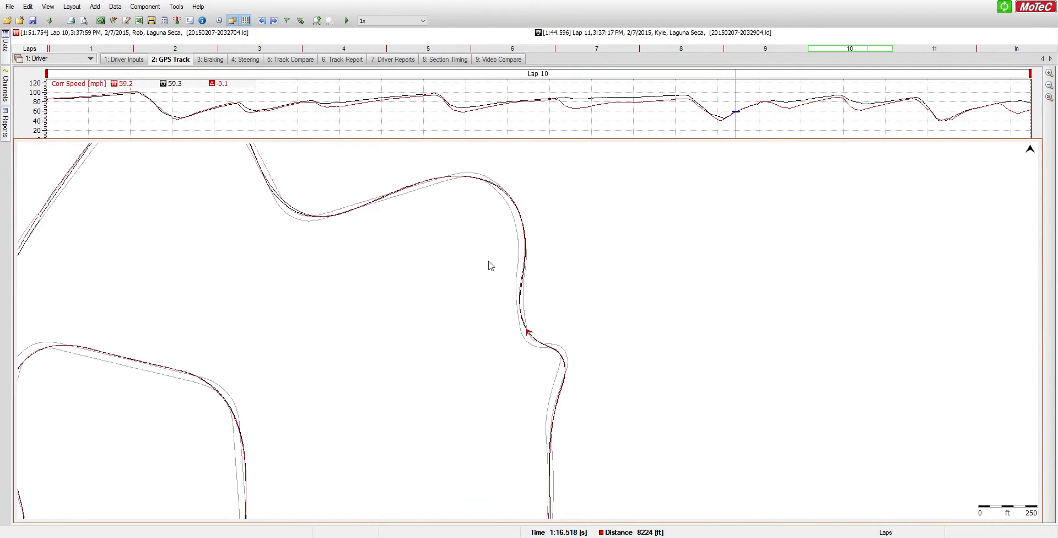
Switch to the Driver Inputs worksheet with speed, RPM, throttle, brake and gear traces
{"action": "left_click", "coordinate": [128, 59]}
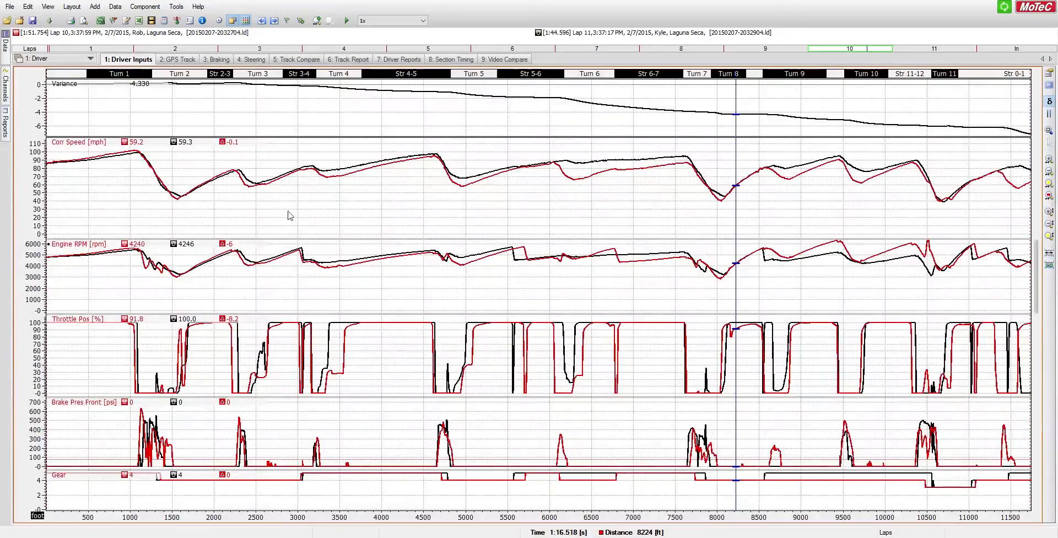
{"action": "mouse_move", "coordinate": [292, 288]}
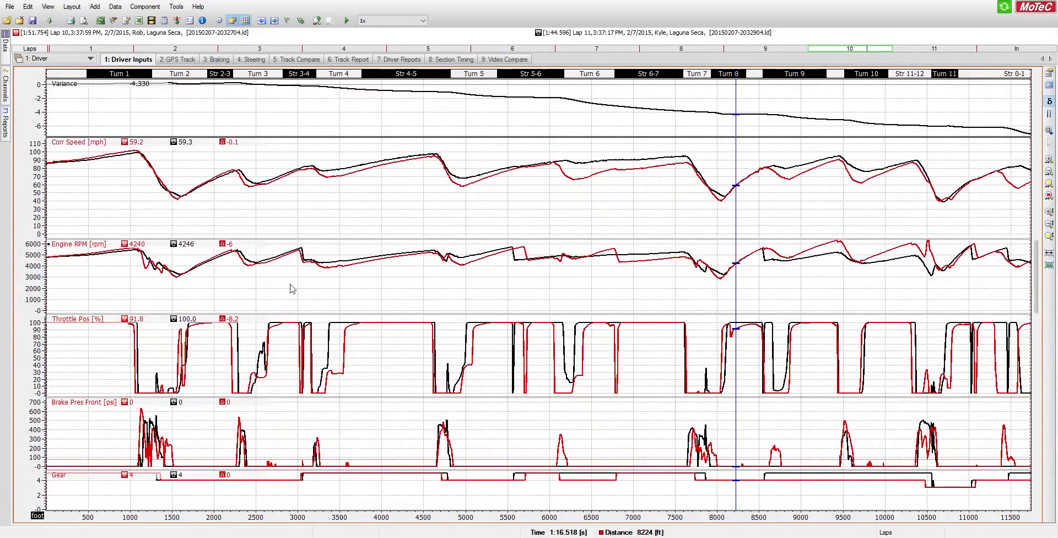
{"action": "mouse_move", "coordinate": [464, 202]}
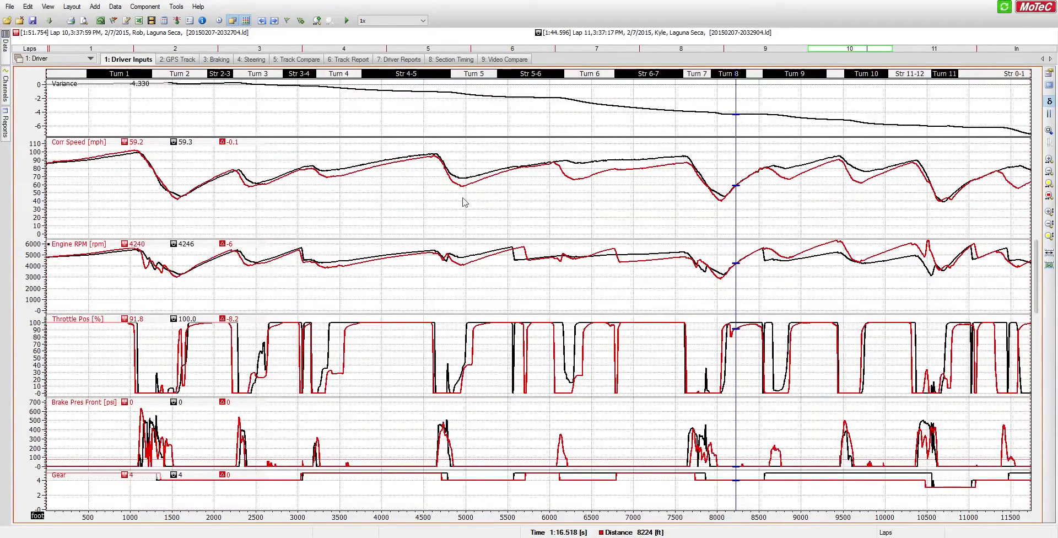
{"action": "mouse_move", "coordinate": [451, 229]}
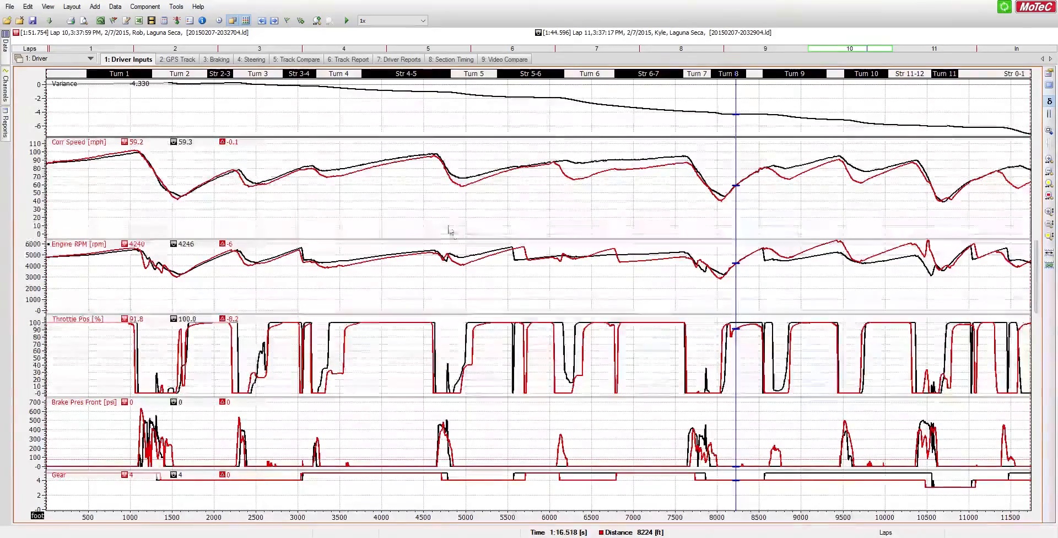
Return to Video Compare and select Car 44's Lap 11 in the lap list
{"action": "left_click", "coordinate": [503, 59]}
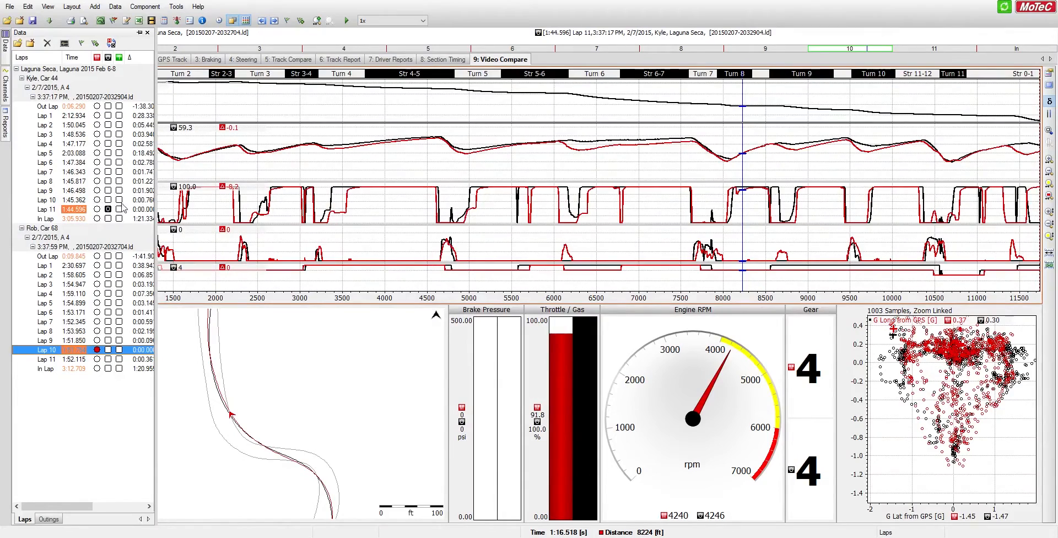
{"action": "left_click", "coordinate": [45, 208]}
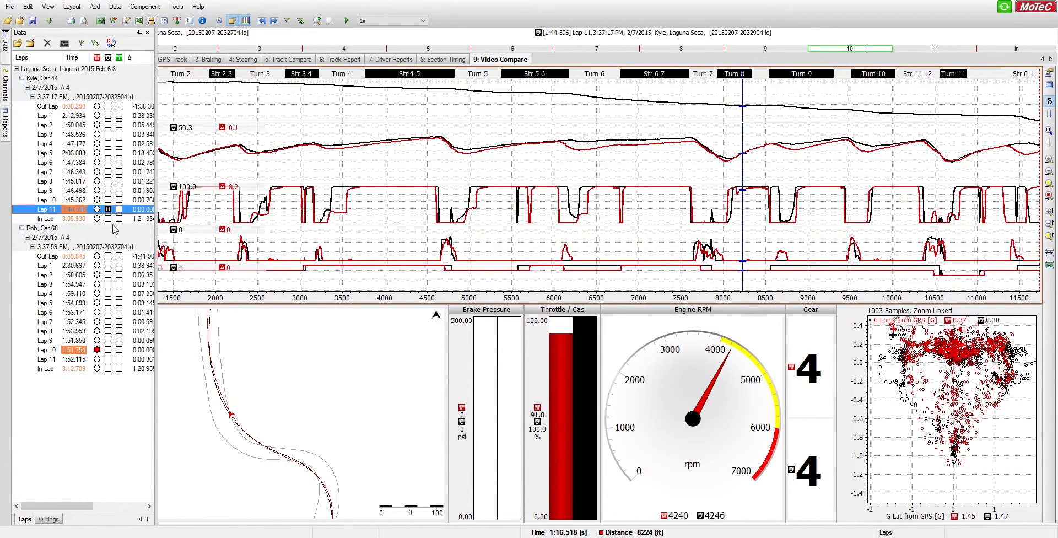
{"action": "mouse_move", "coordinate": [214, 210]}
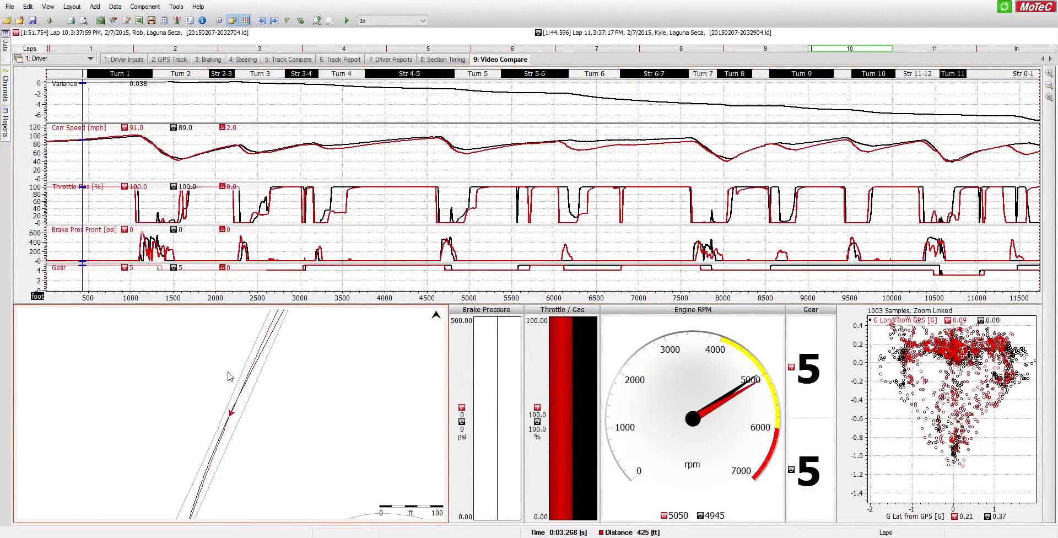
{"action": "mouse_move", "coordinate": [260, 363]}
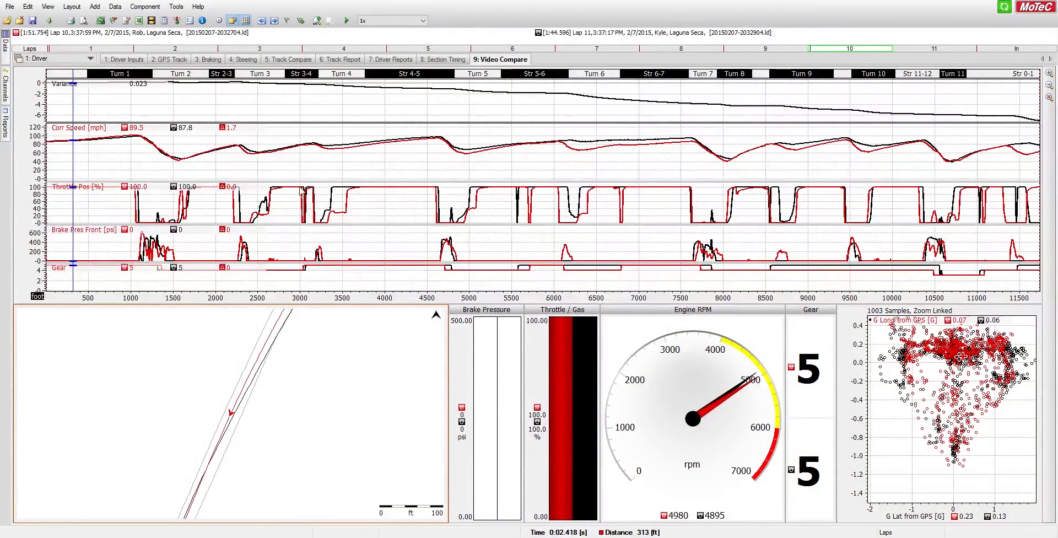
{"action": "mouse_move", "coordinate": [413, 180]}
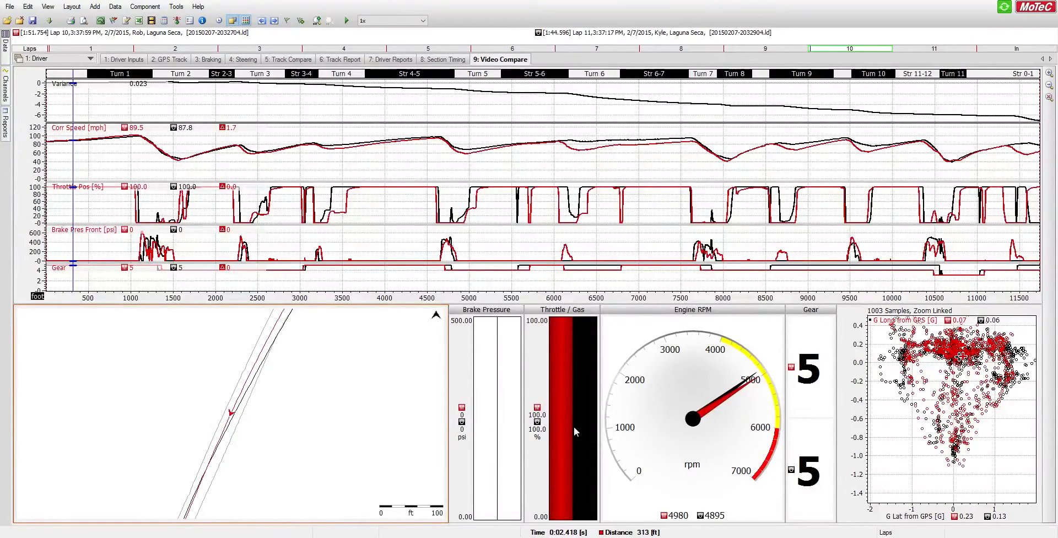
{"action": "mouse_move", "coordinate": [282, 193]}
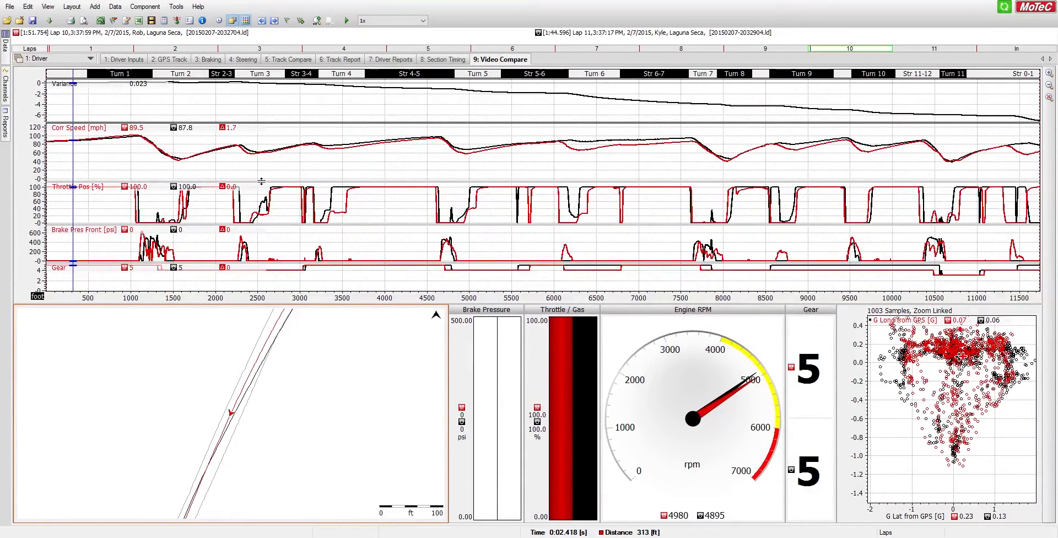
{"action": "mouse_move", "coordinate": [246, 406]}
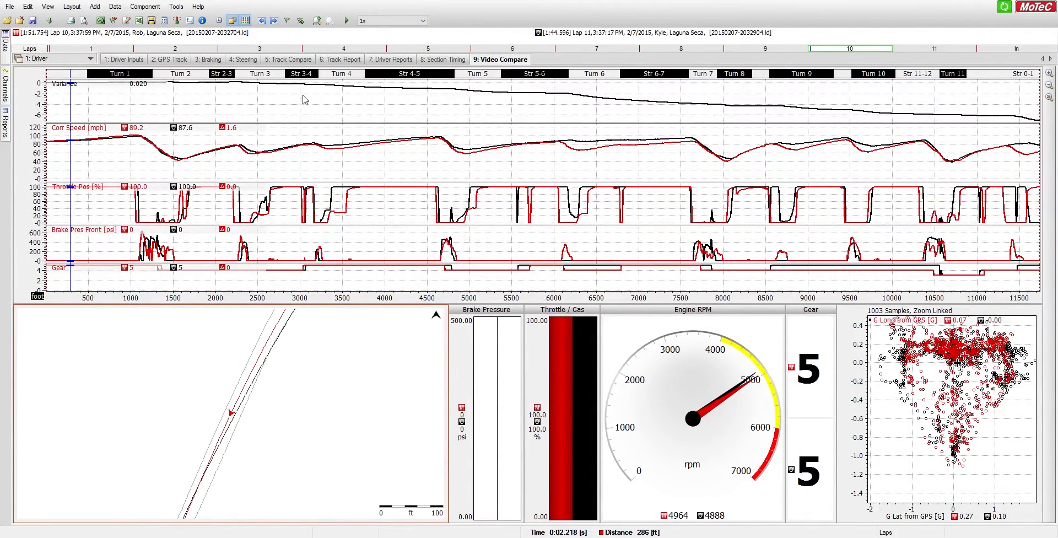
{"action": "mouse_move", "coordinate": [704, 115]}
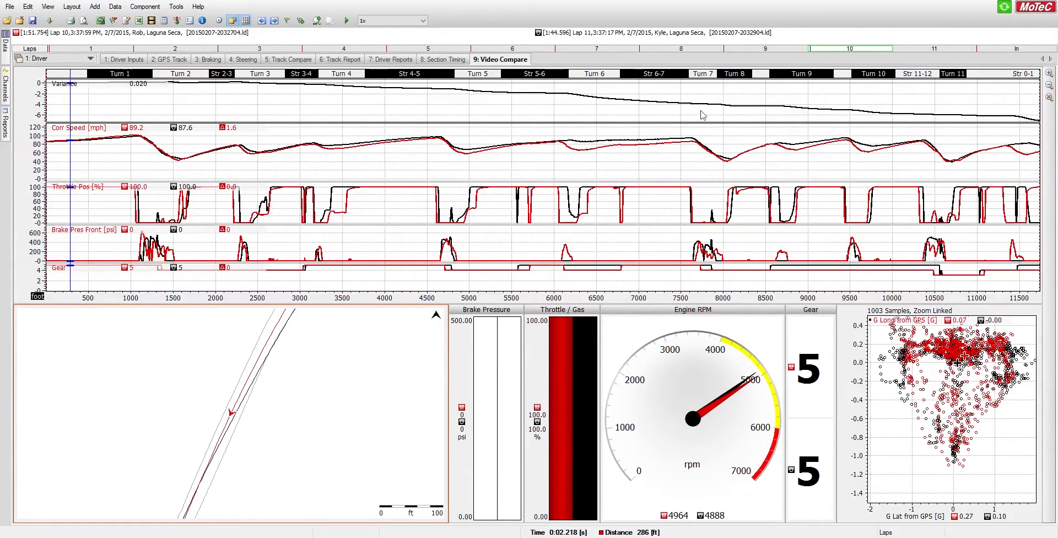
{"action": "mouse_move", "coordinate": [153, 103]}
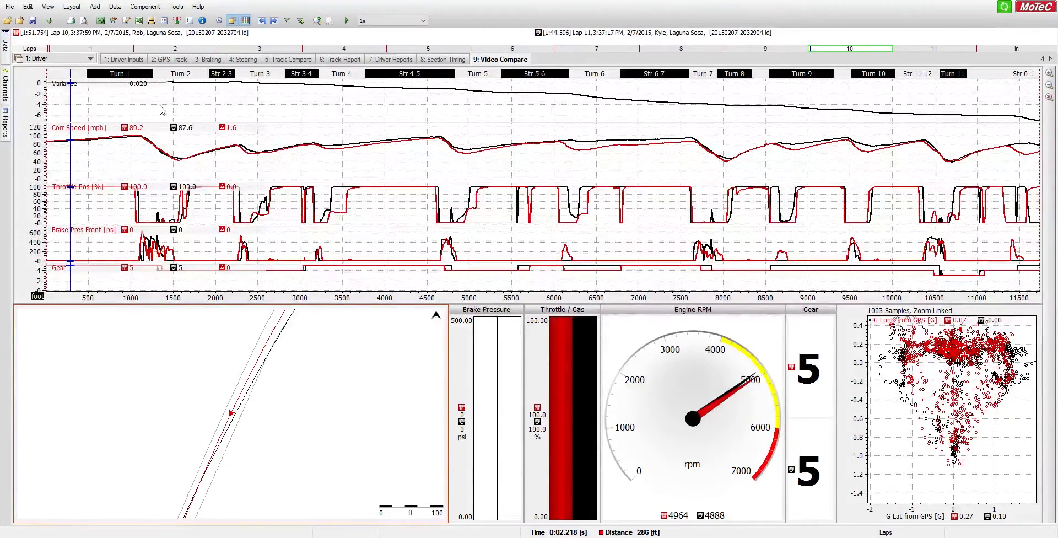
{"action": "mouse_move", "coordinate": [208, 101]}
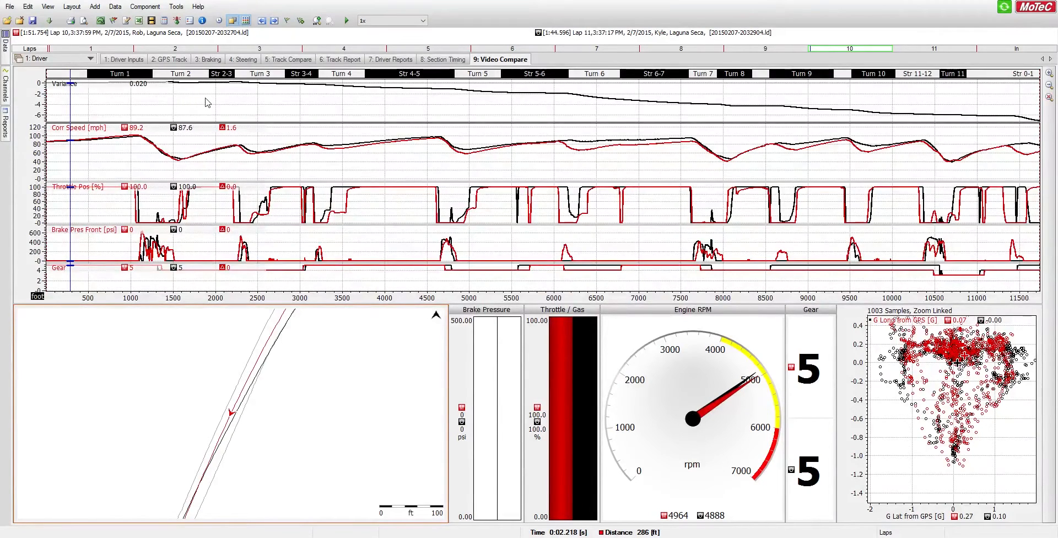
{"action": "mouse_move", "coordinate": [182, 123]}
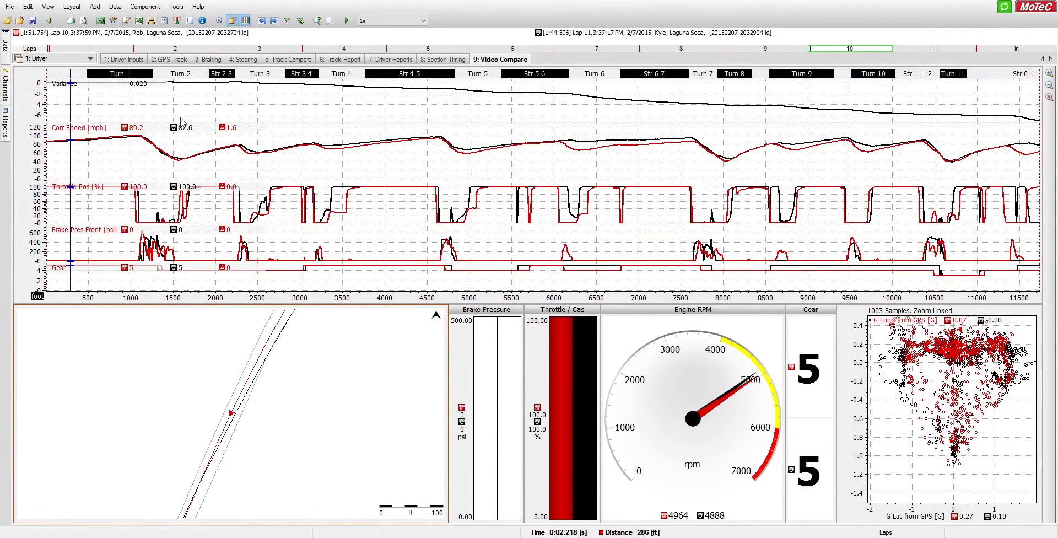
{"action": "mouse_move", "coordinate": [357, 96]}
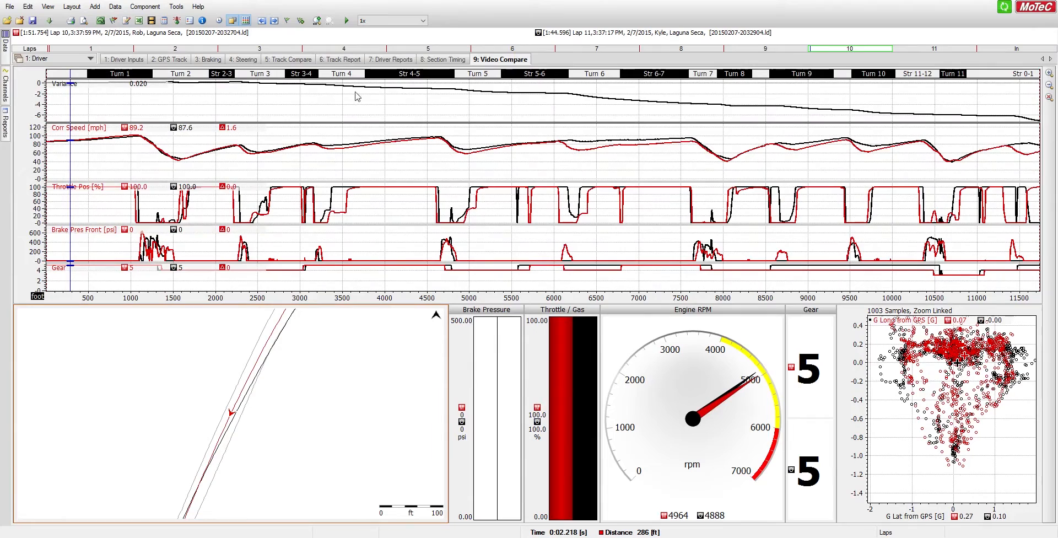
{"action": "mouse_move", "coordinate": [463, 93]}
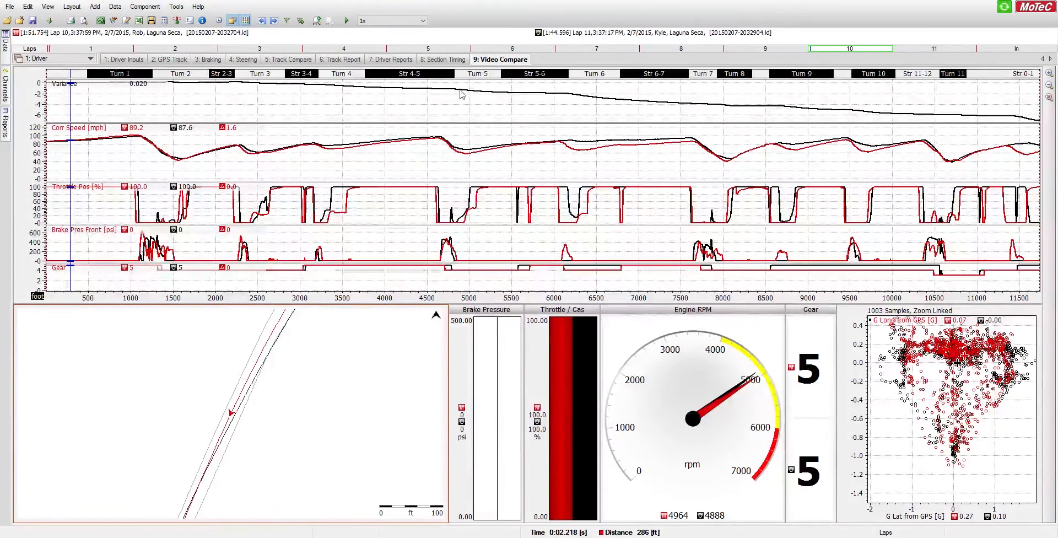
{"action": "mouse_move", "coordinate": [574, 100]}
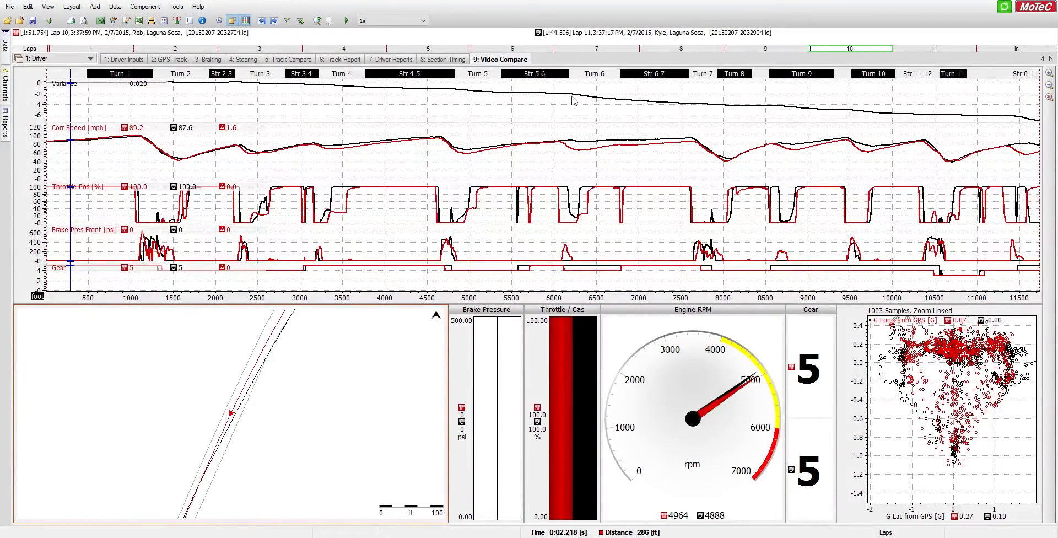
{"action": "mouse_move", "coordinate": [572, 96]}
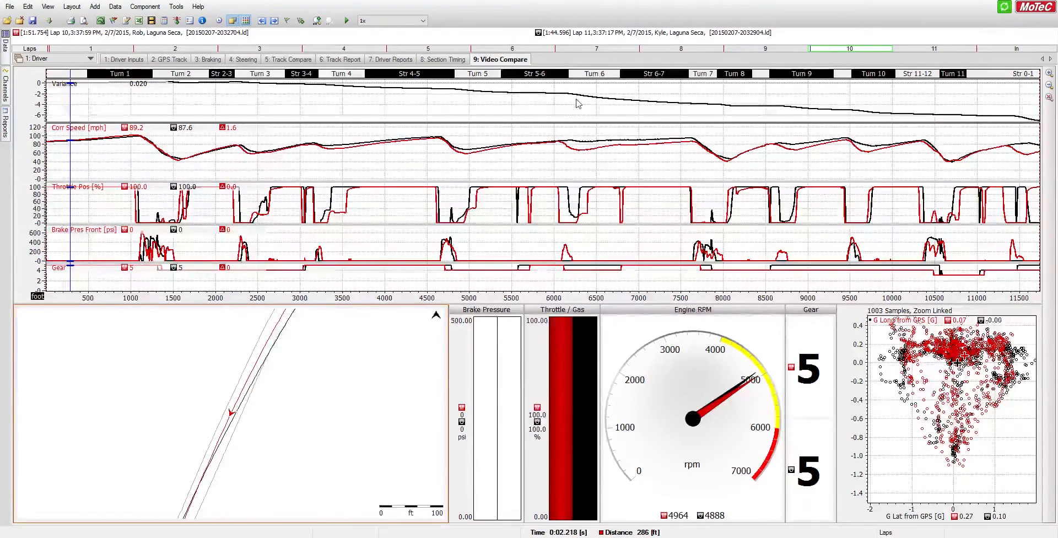
{"action": "mouse_move", "coordinate": [785, 111]}
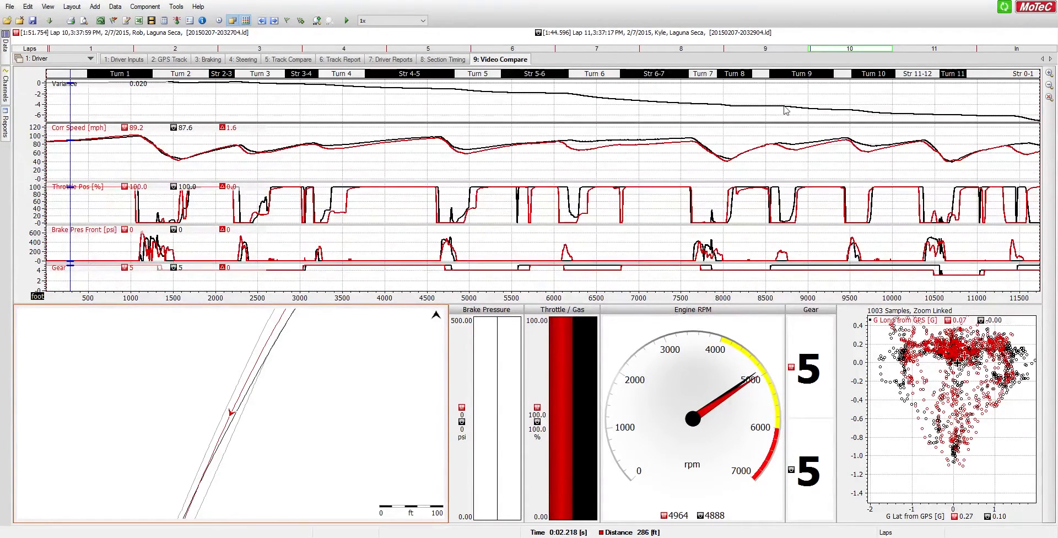
{"action": "mouse_move", "coordinate": [445, 96]}
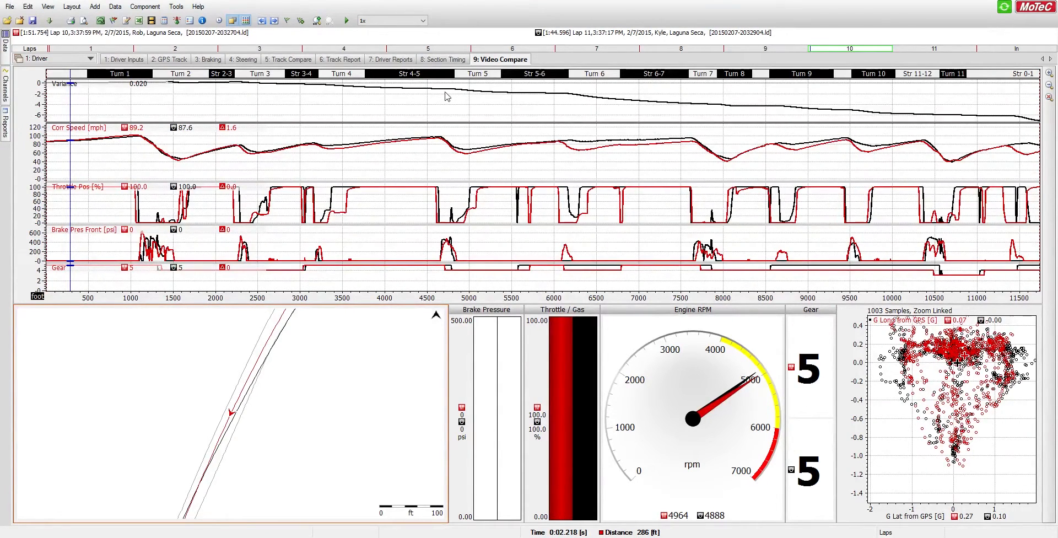
{"action": "mouse_move", "coordinate": [289, 113]}
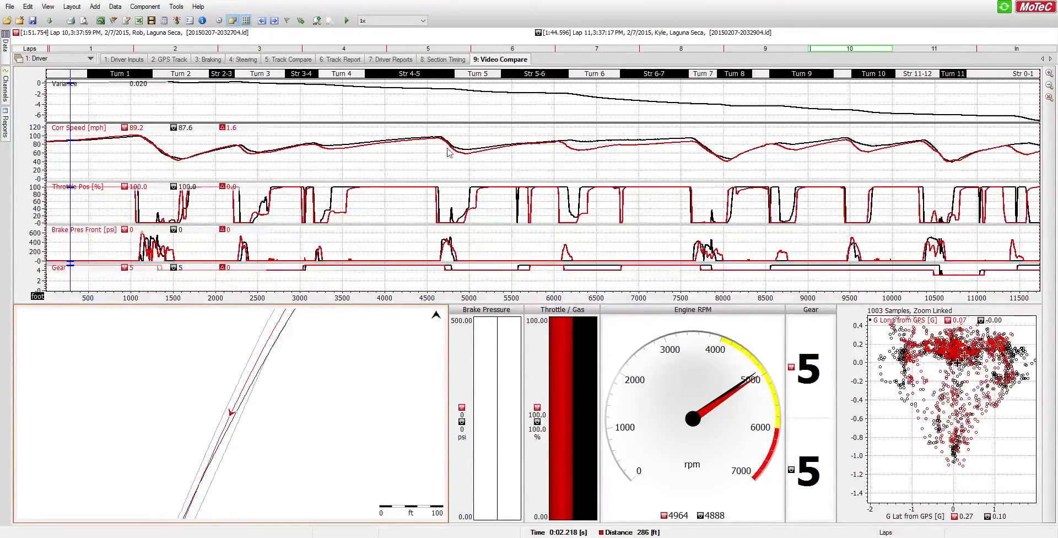
{"action": "mouse_move", "coordinate": [125, 151]}
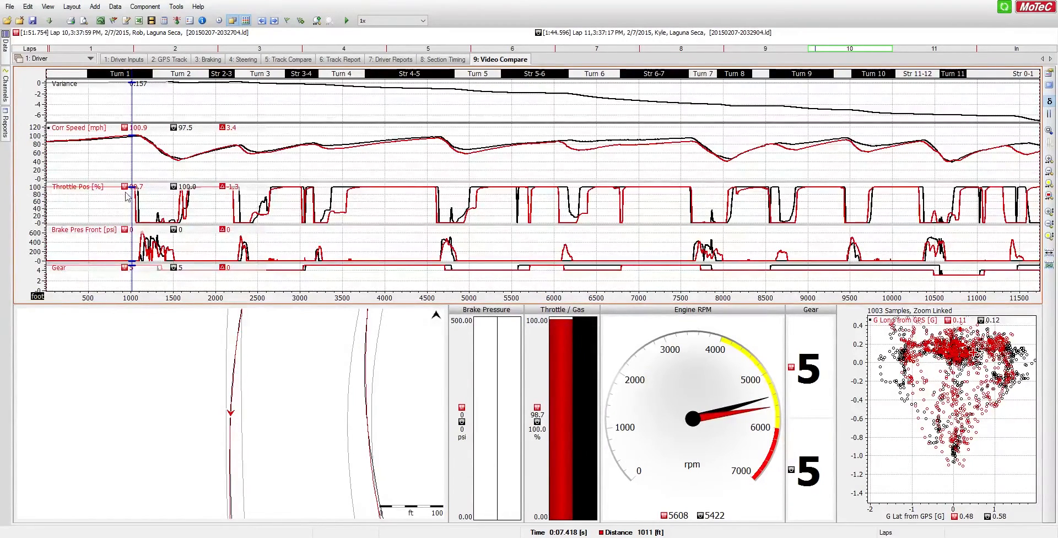
{"action": "mouse_move", "coordinate": [155, 205]}
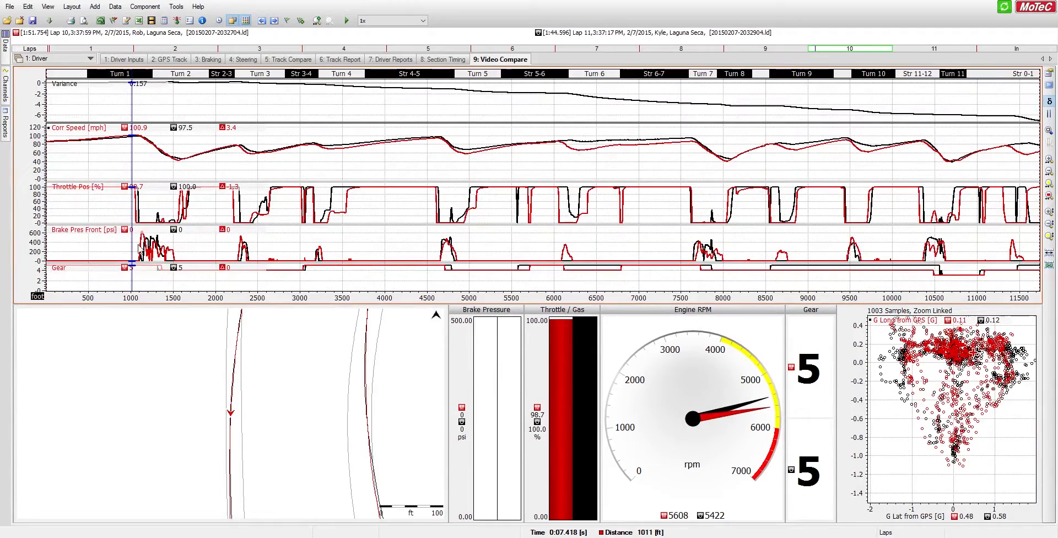
{"action": "mouse_move", "coordinate": [158, 276]}
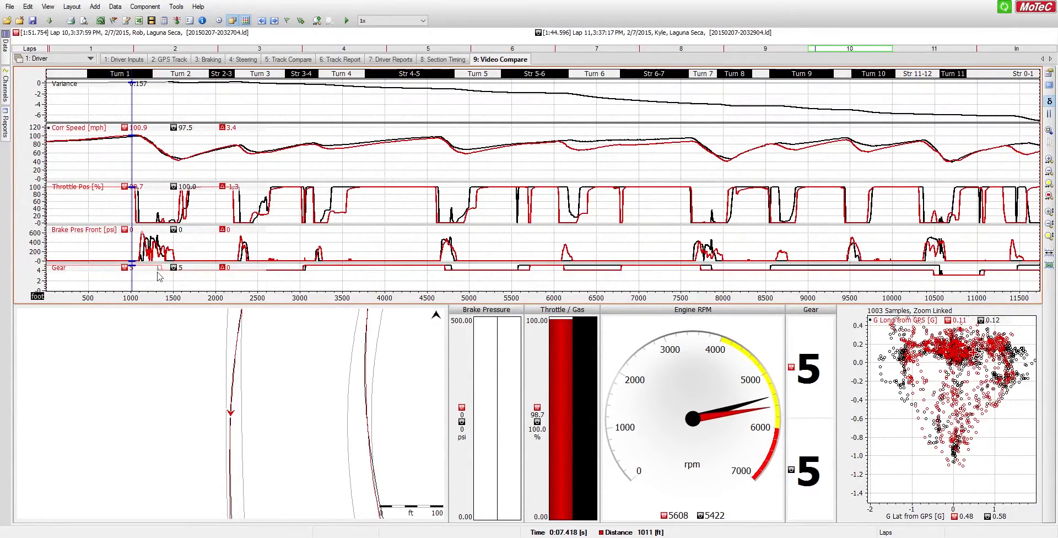
{"action": "mouse_move", "coordinate": [364, 282]}
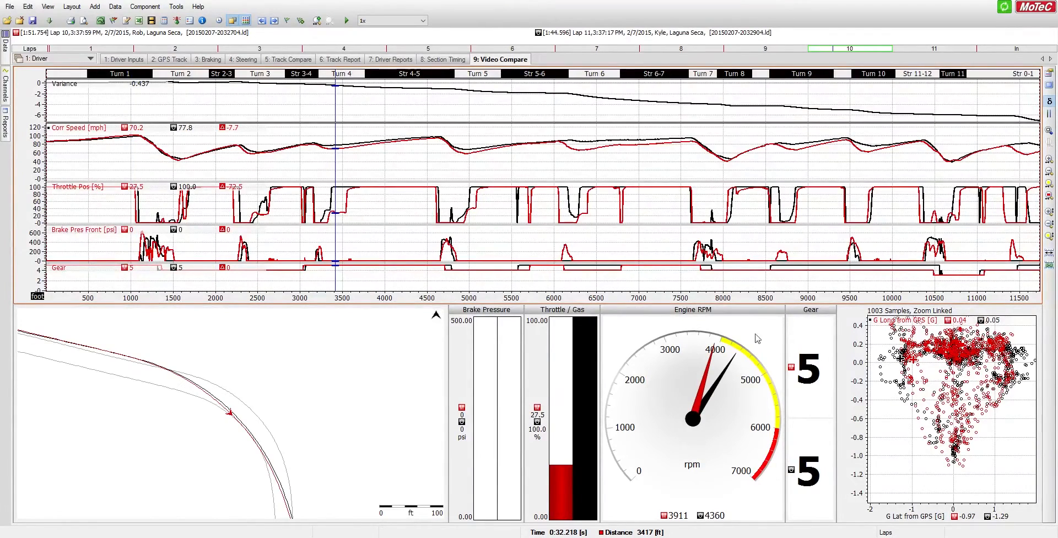
{"action": "mouse_move", "coordinate": [531, 387]}
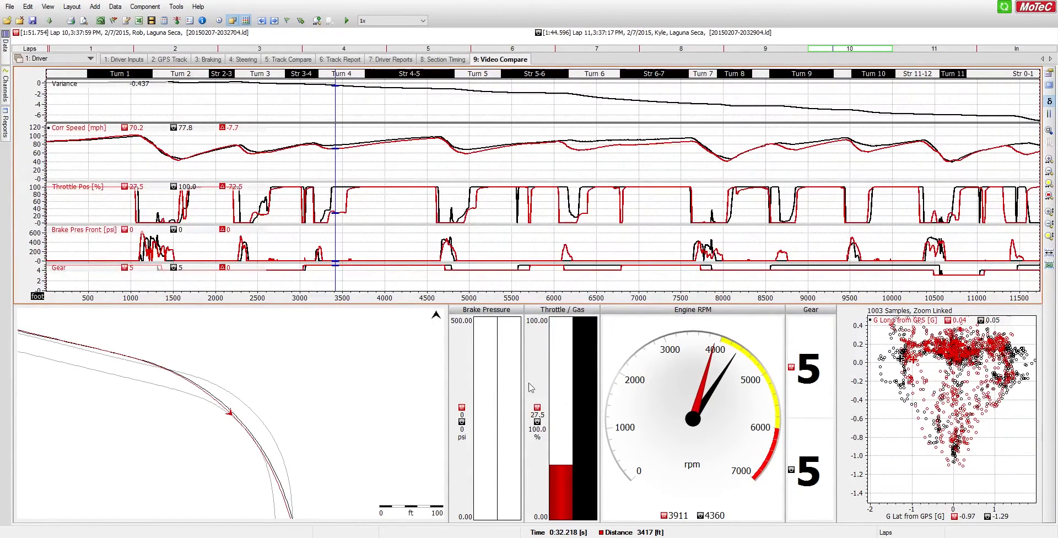
{"action": "mouse_move", "coordinate": [584, 406]}
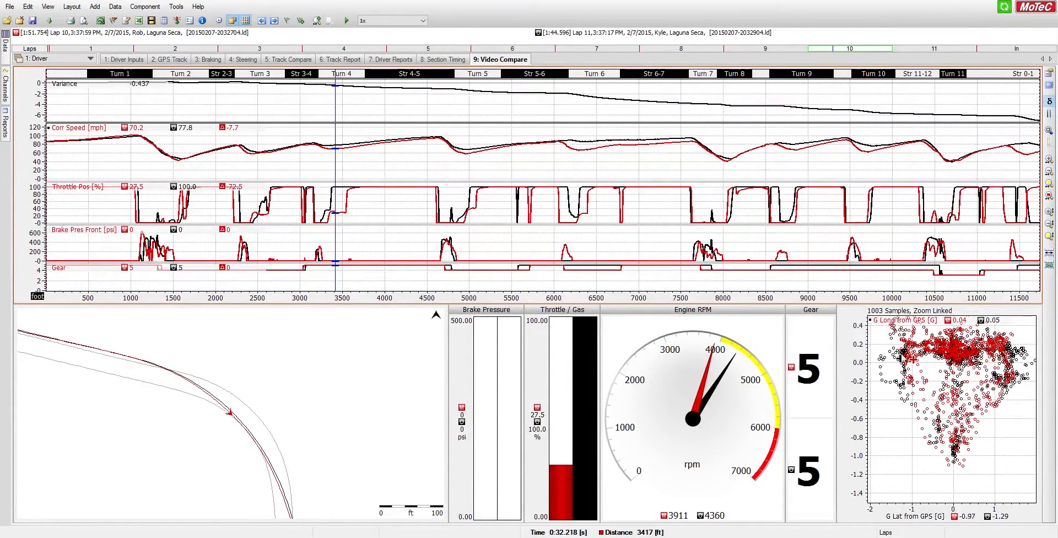
{"action": "mouse_move", "coordinate": [682, 341]}
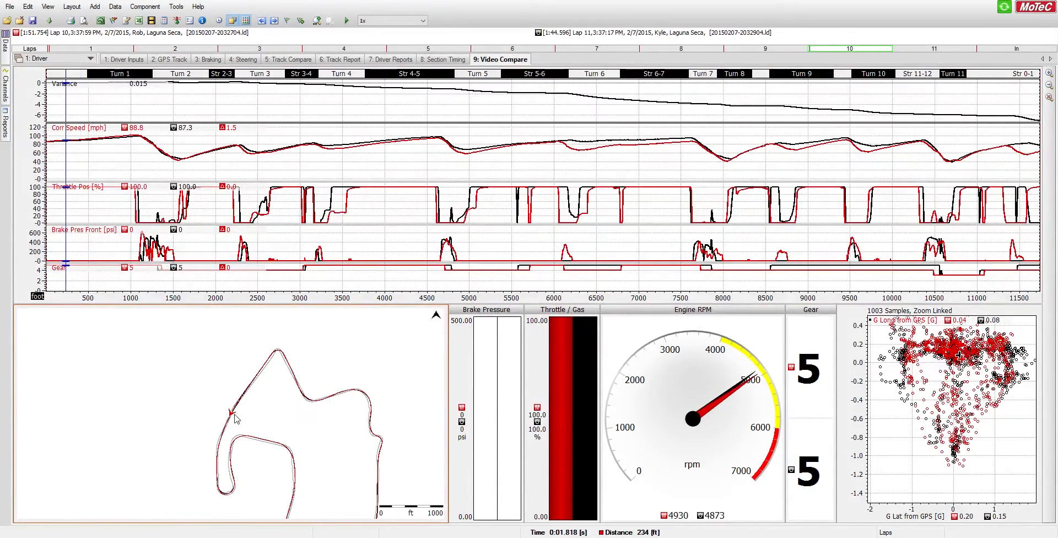
{"action": "mouse_move", "coordinate": [575, 35]}
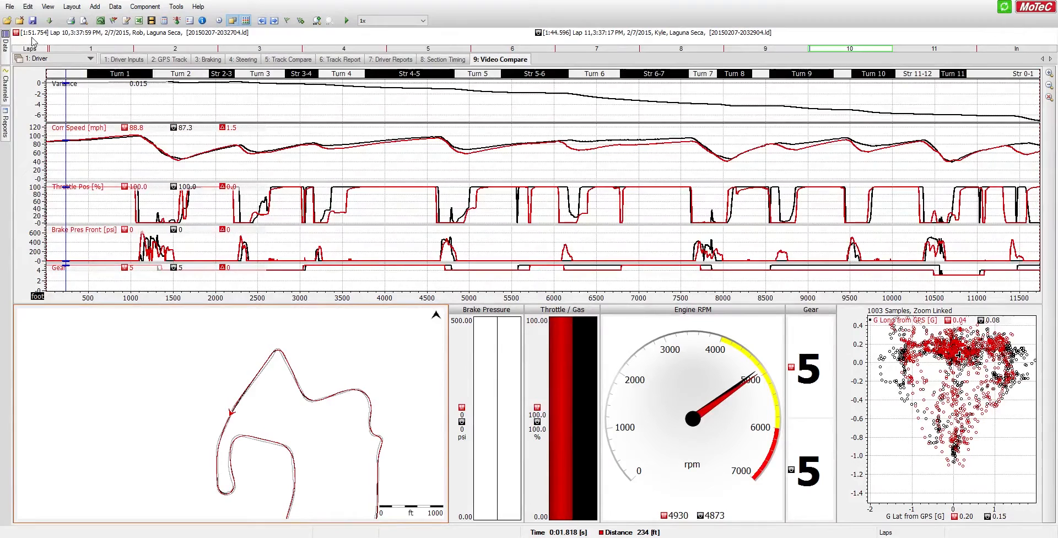
{"action": "mouse_move", "coordinate": [199, 377]}
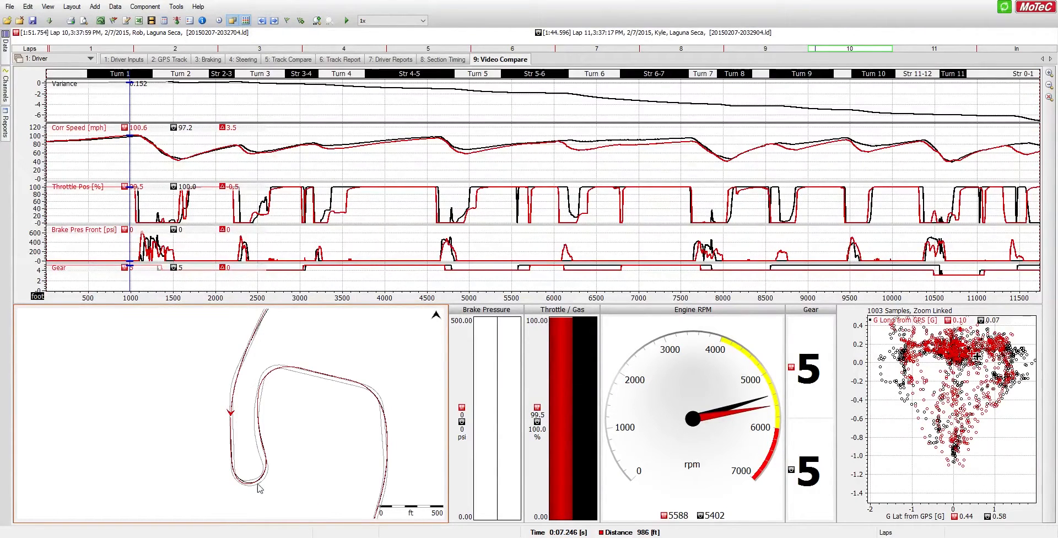
{"action": "mouse_move", "coordinate": [226, 426]}
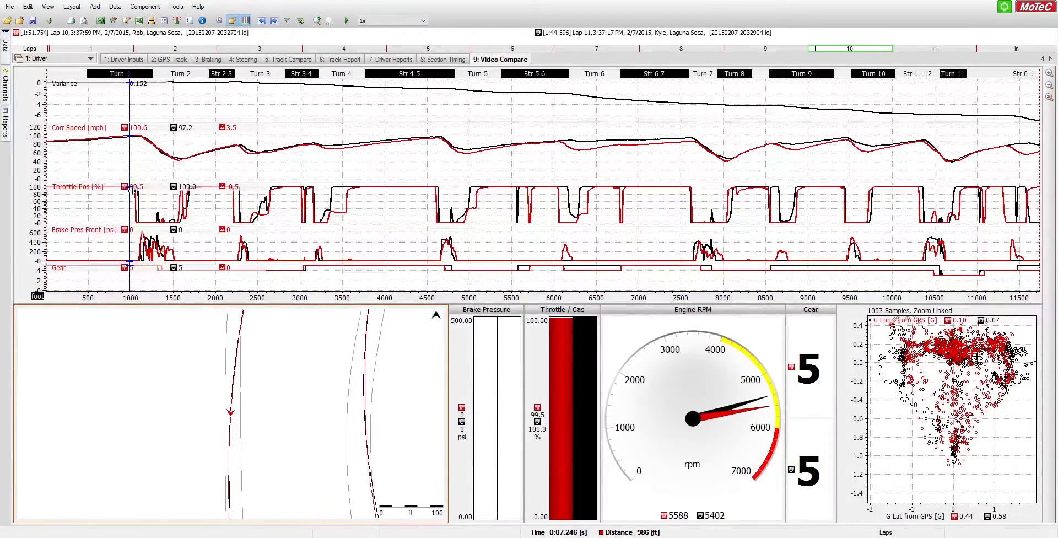
{"action": "mouse_move", "coordinate": [137, 196]}
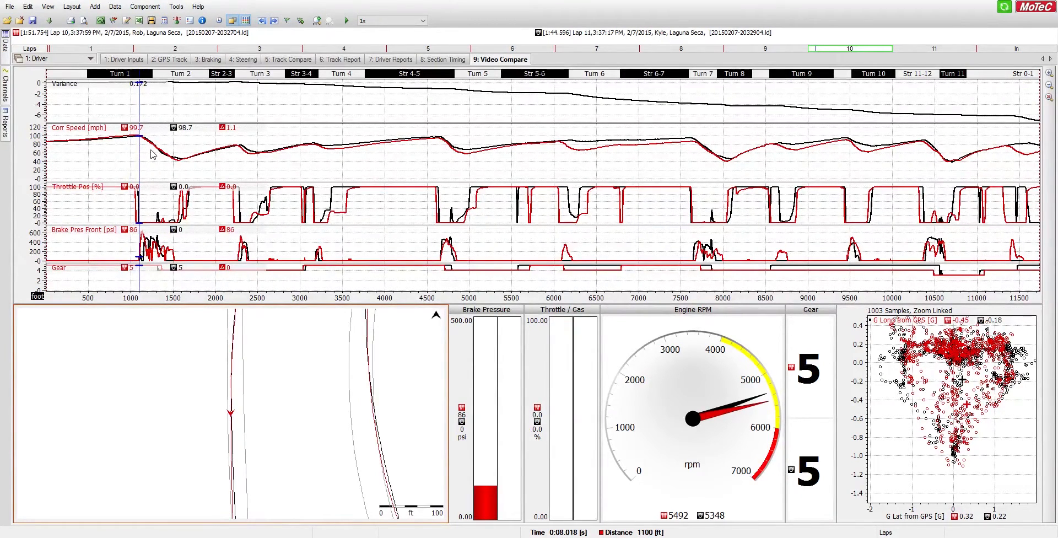
{"action": "mouse_move", "coordinate": [159, 181]}
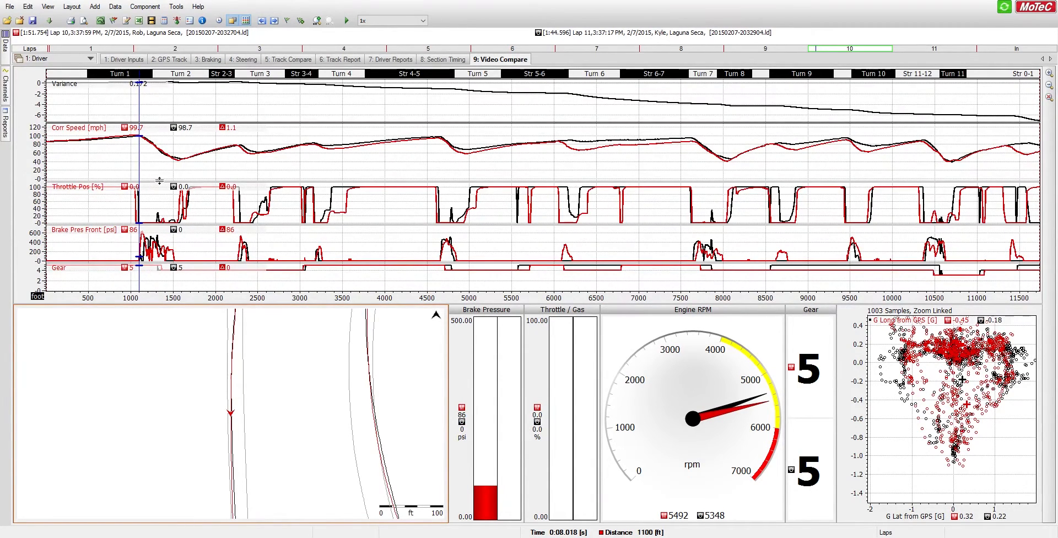
{"action": "mouse_move", "coordinate": [159, 264]}
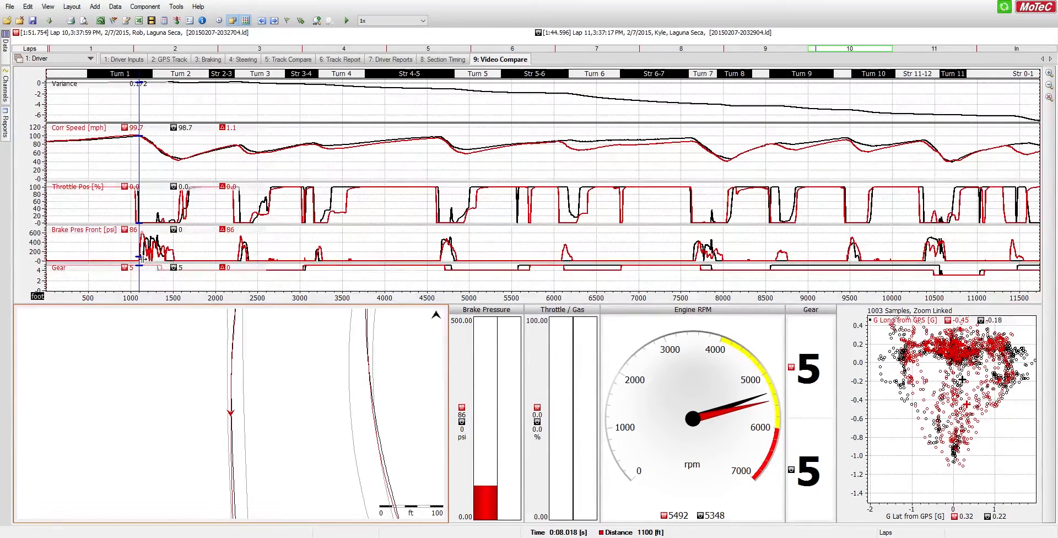
{"action": "mouse_move", "coordinate": [145, 259]}
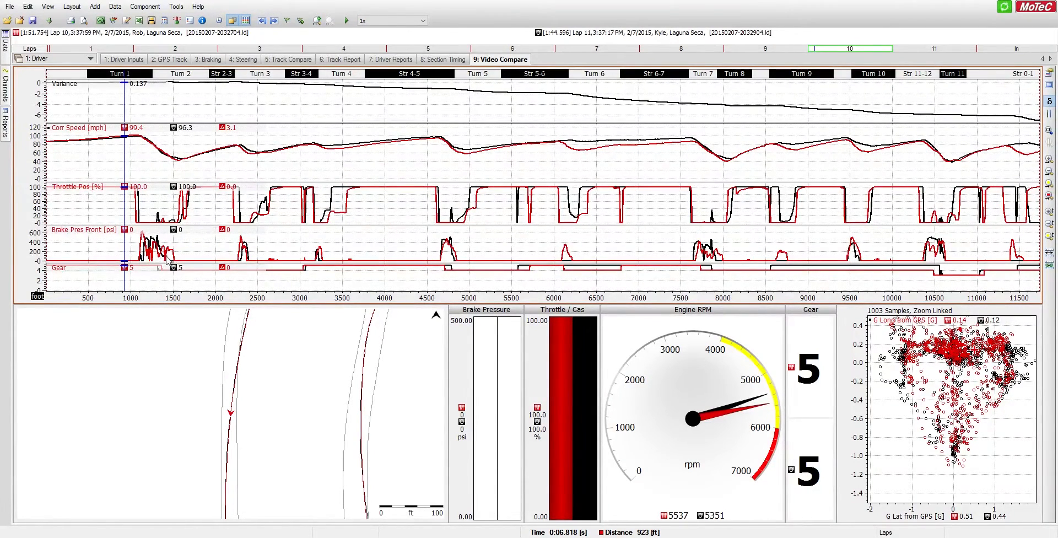
{"action": "mouse_move", "coordinate": [166, 314]}
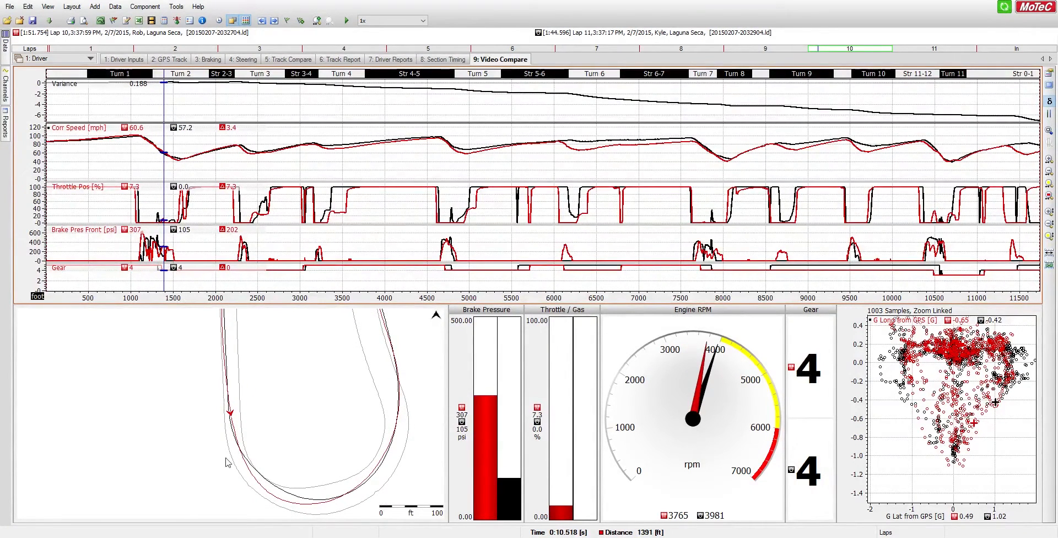
{"action": "mouse_move", "coordinate": [280, 487]}
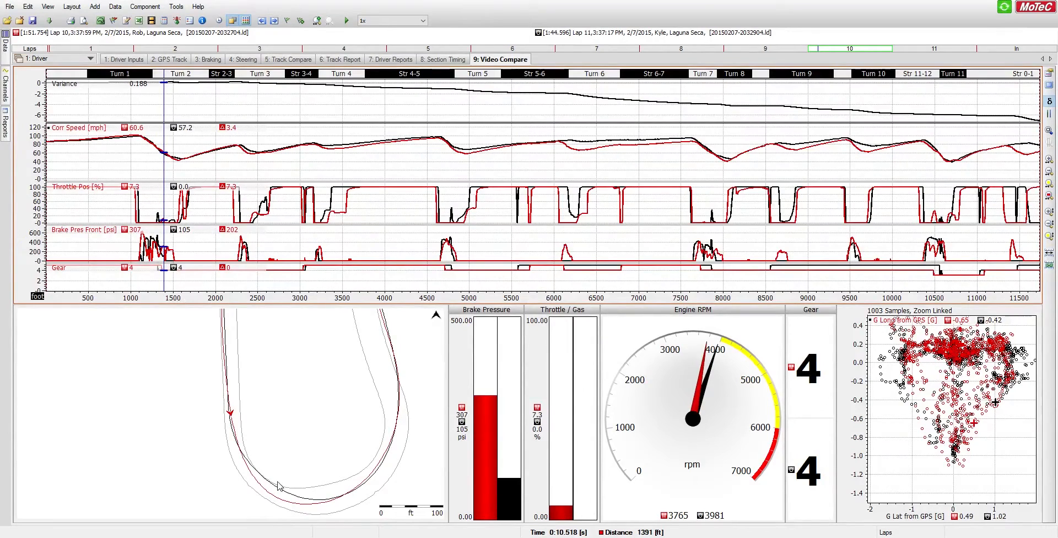
{"action": "mouse_move", "coordinate": [257, 478]}
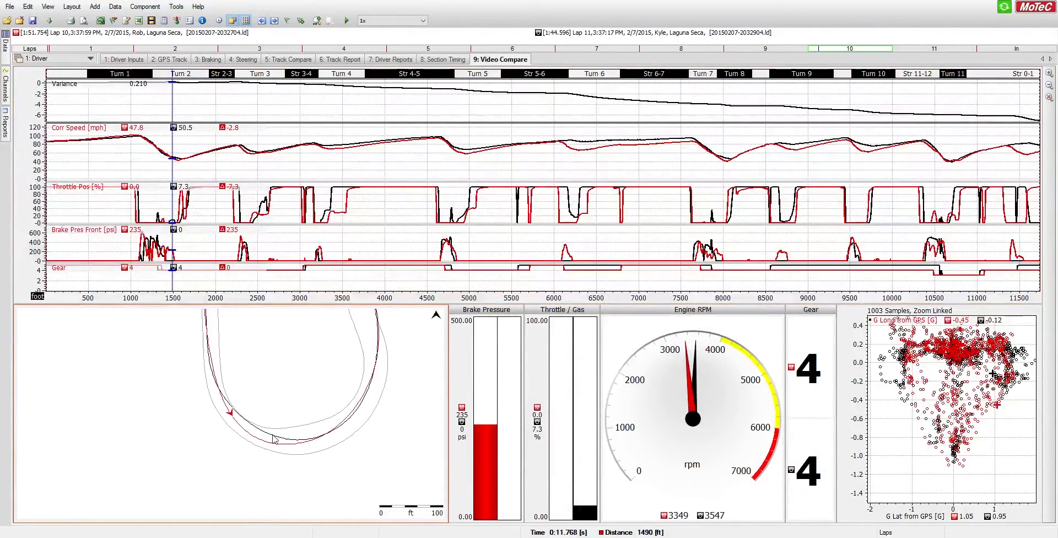
{"action": "mouse_move", "coordinate": [210, 339]}
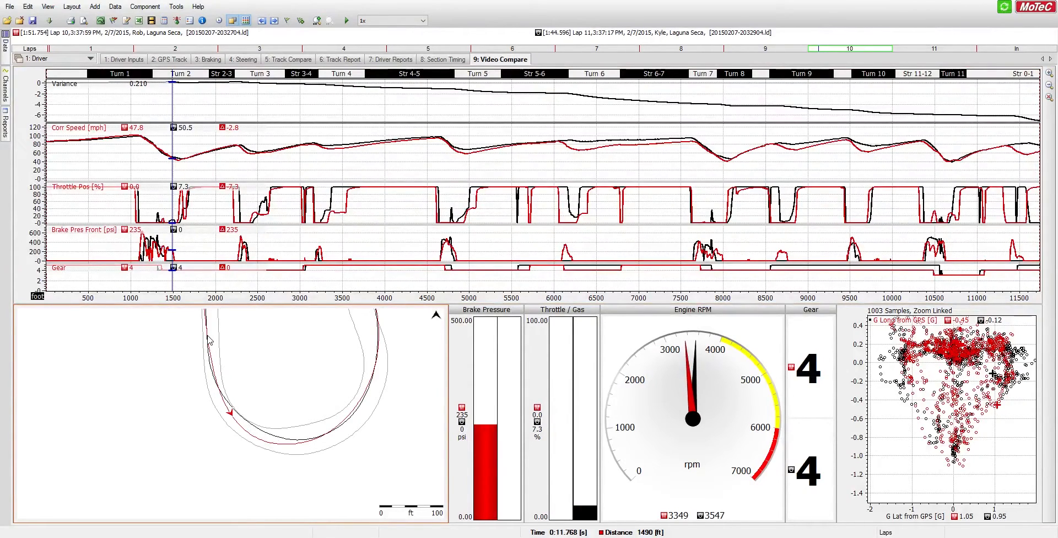
{"action": "mouse_move", "coordinate": [227, 411]}
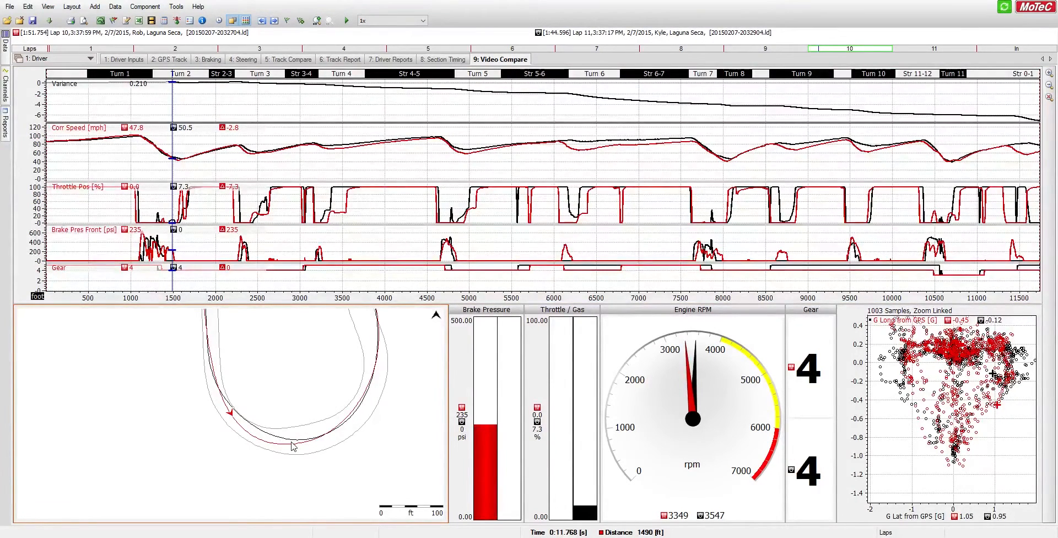
{"action": "mouse_move", "coordinate": [229, 399]}
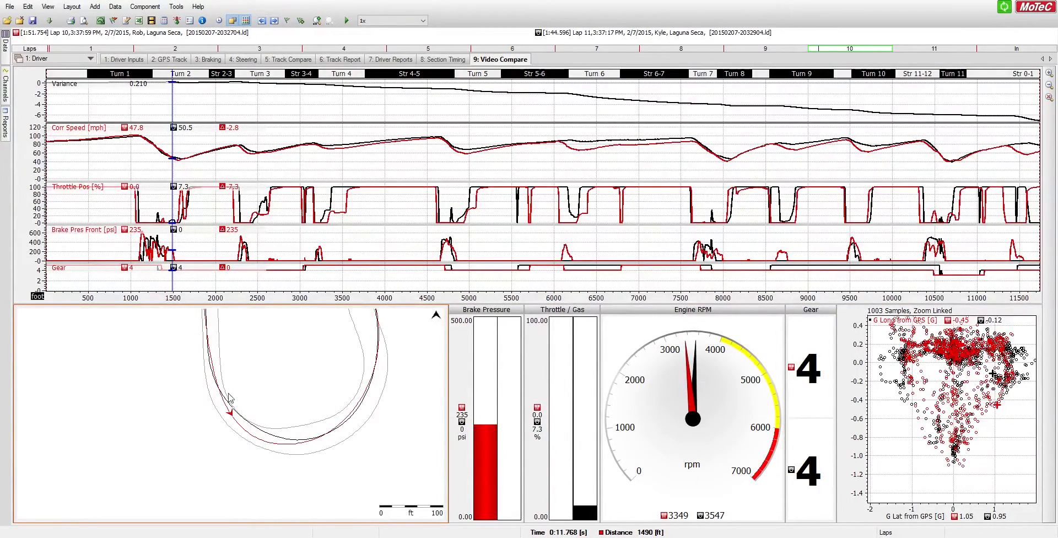
{"action": "mouse_move", "coordinate": [325, 423]}
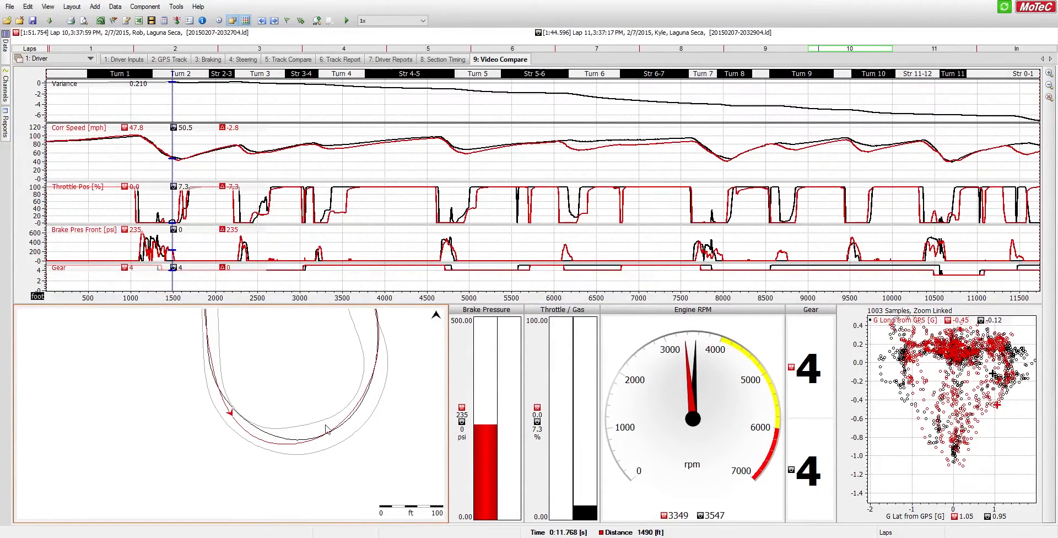
{"action": "mouse_move", "coordinate": [335, 433]}
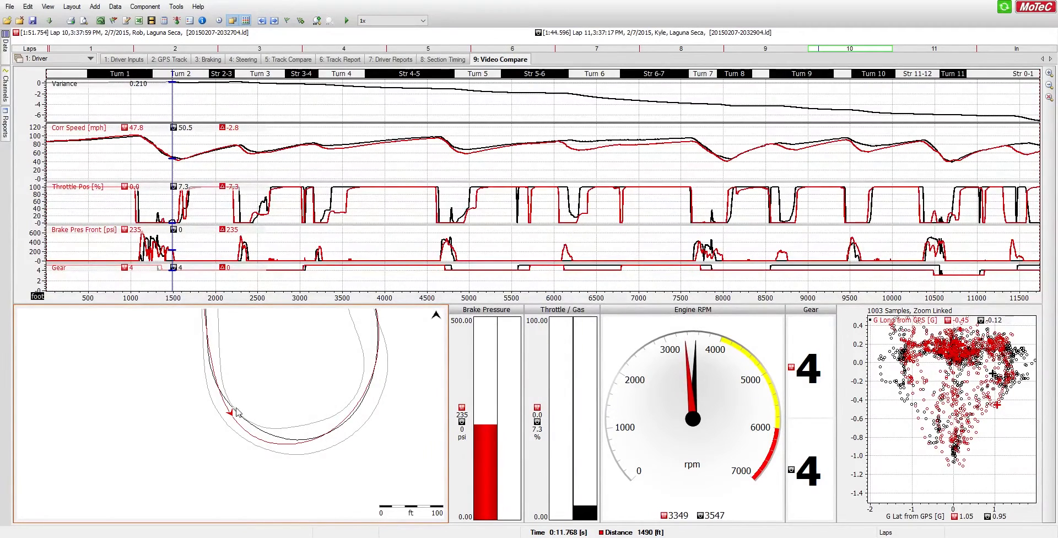
{"action": "mouse_move", "coordinate": [349, 415]}
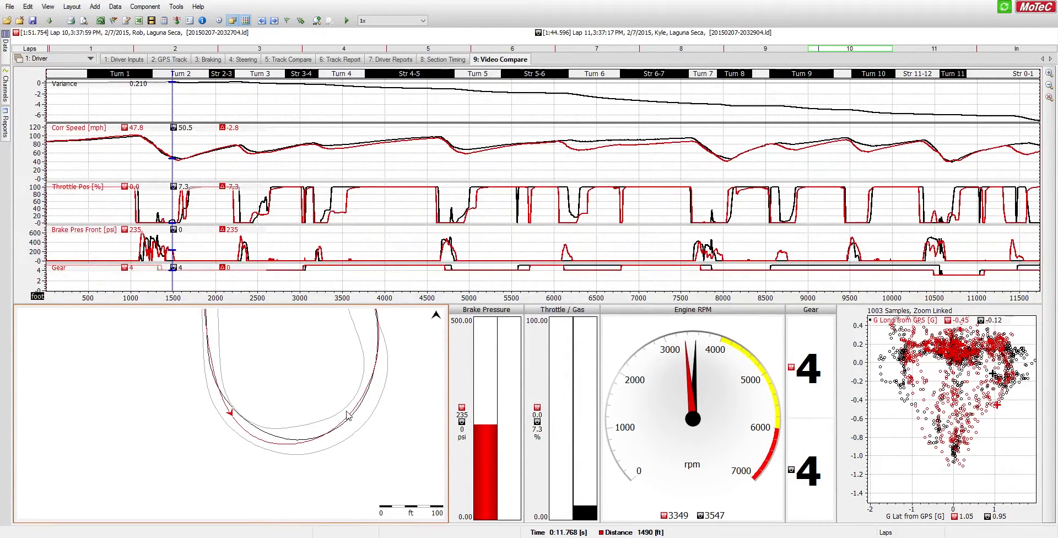
{"action": "mouse_move", "coordinate": [298, 427]}
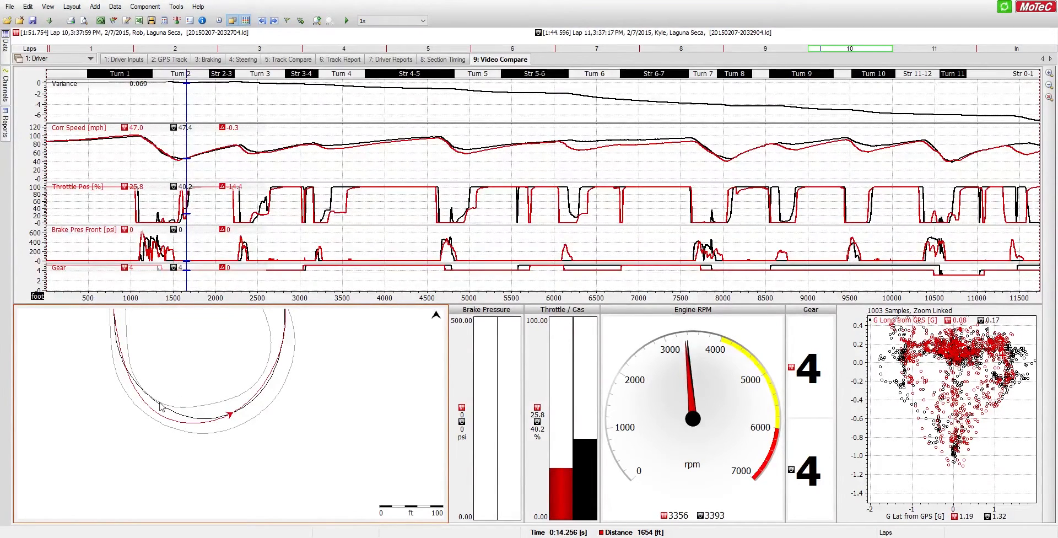
{"action": "mouse_move", "coordinate": [217, 392]}
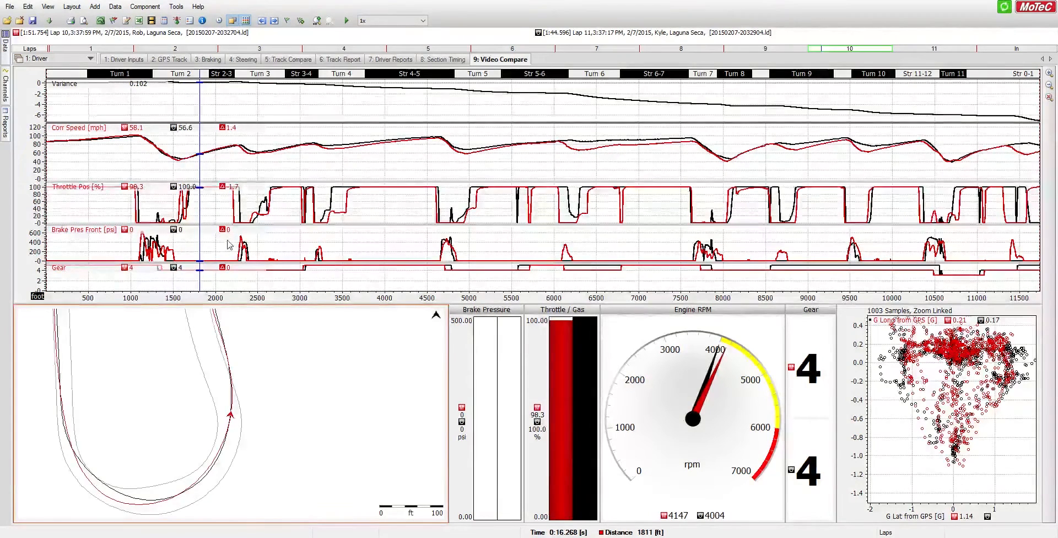
Place the graph cursor at the Turn 3 brake application near 2290 ft
{"action": "left_click", "coordinate": [235, 202]}
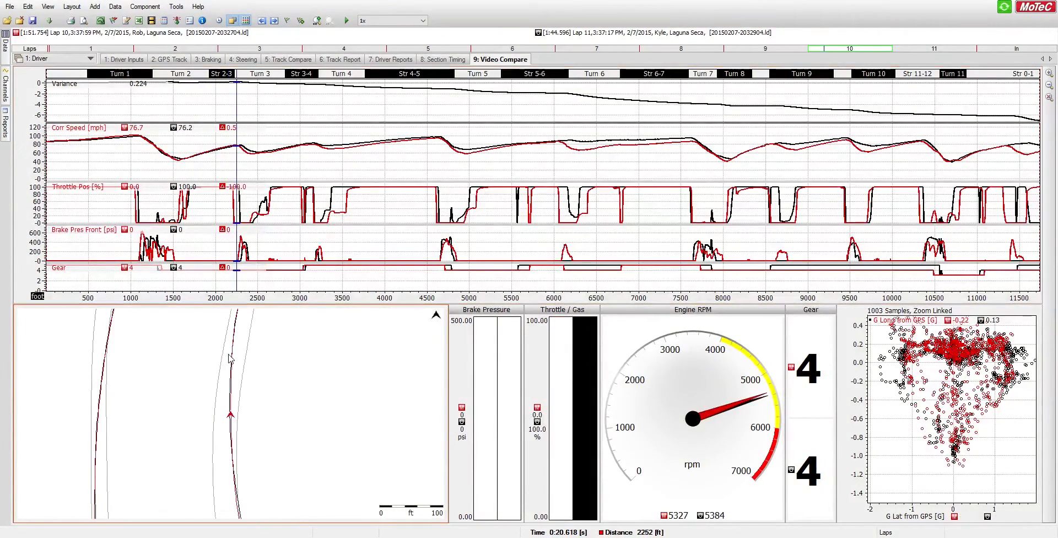
{"action": "mouse_move", "coordinate": [304, 416]}
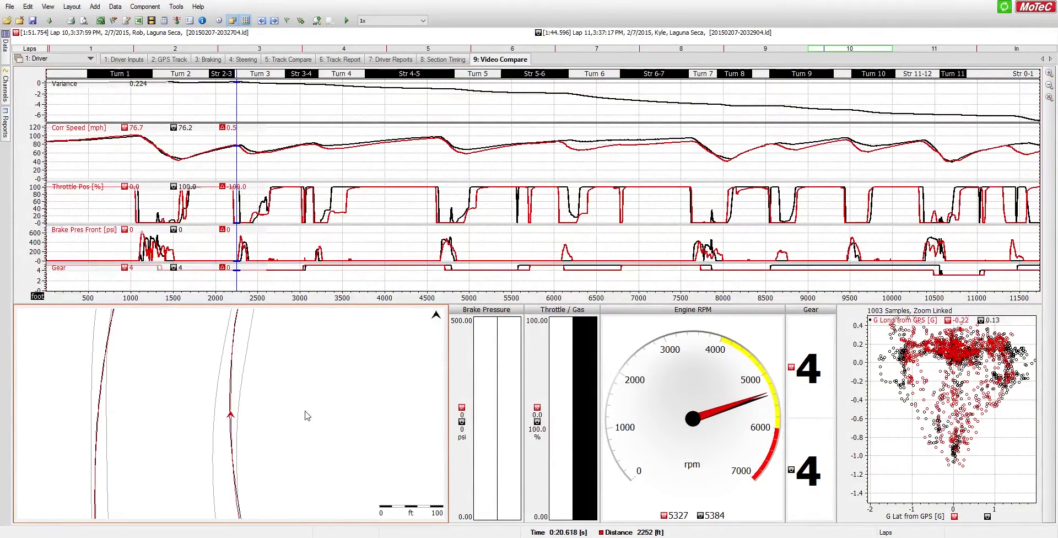
{"action": "mouse_move", "coordinate": [250, 255]}
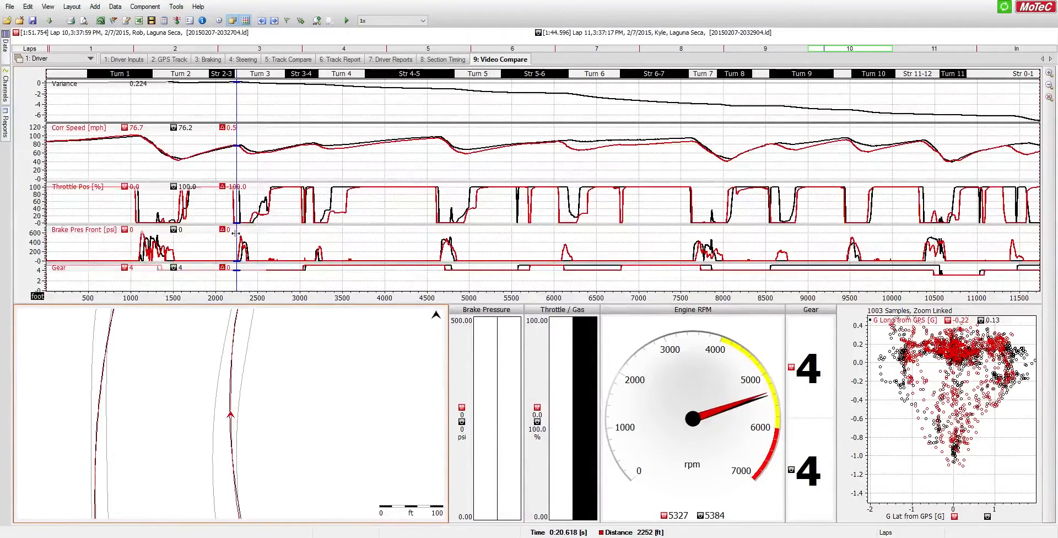
{"action": "mouse_move", "coordinate": [231, 249]}
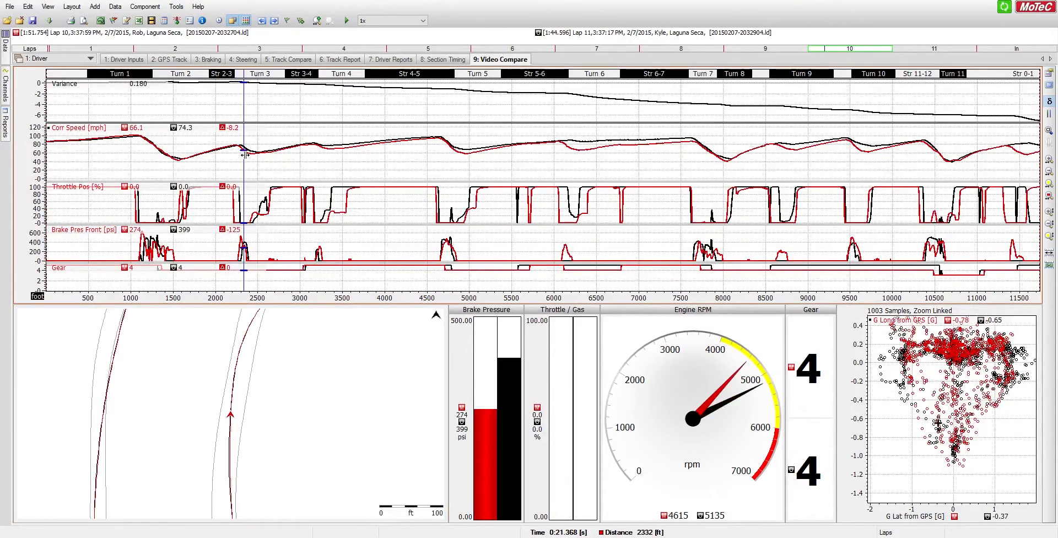
{"action": "left_click", "coordinate": [245, 158]}
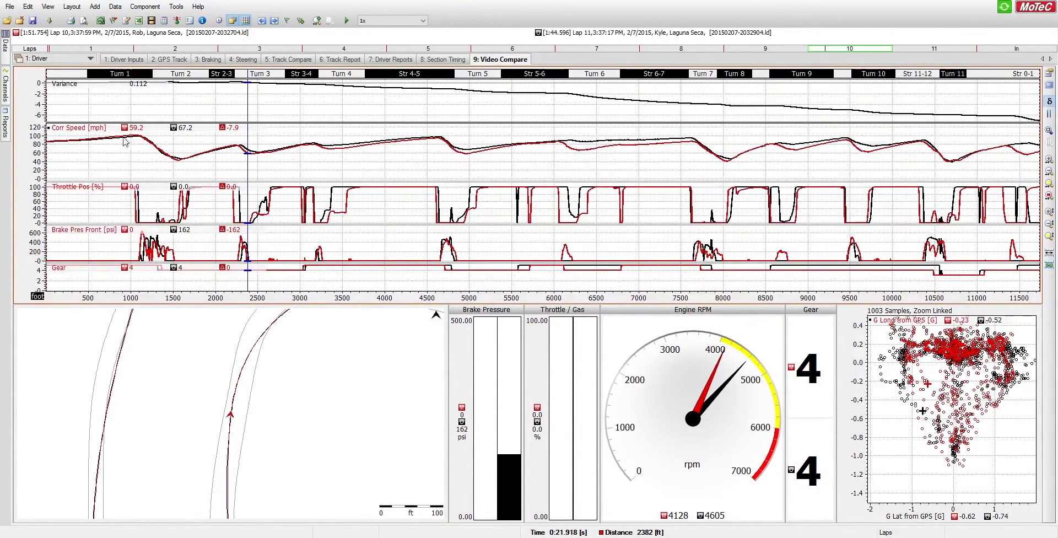
{"action": "mouse_move", "coordinate": [189, 133]}
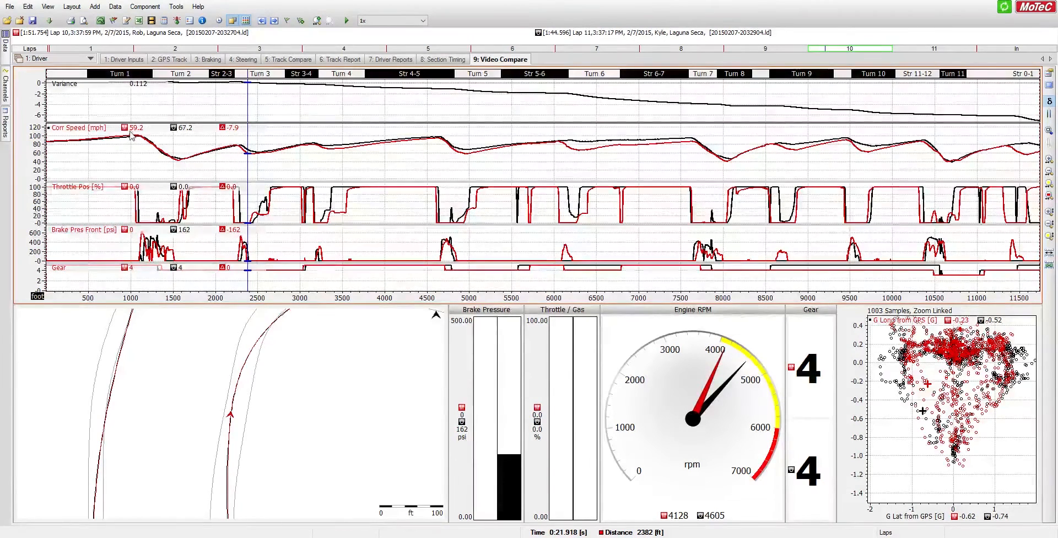
{"action": "mouse_move", "coordinate": [188, 136]}
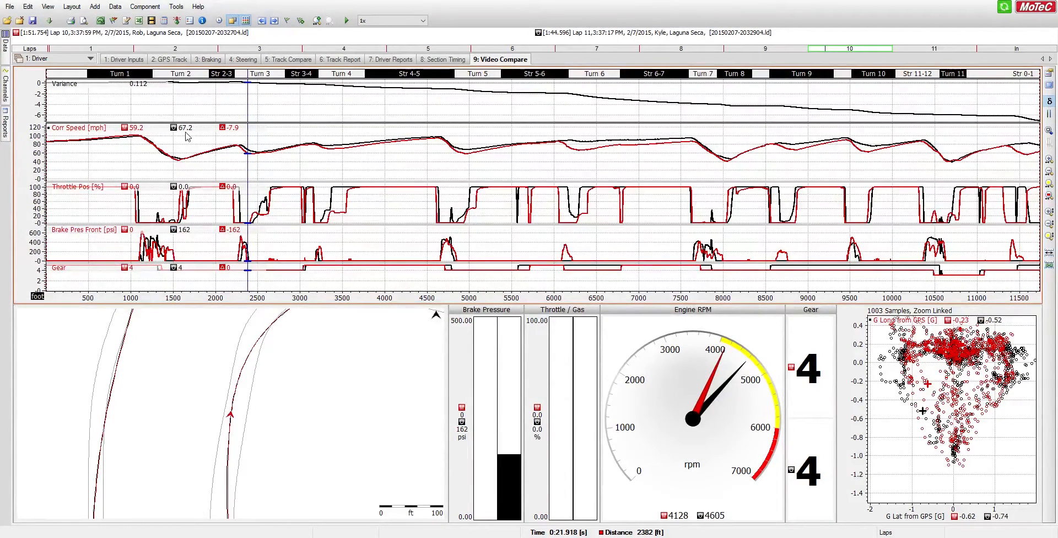
{"action": "mouse_move", "coordinate": [182, 139]}
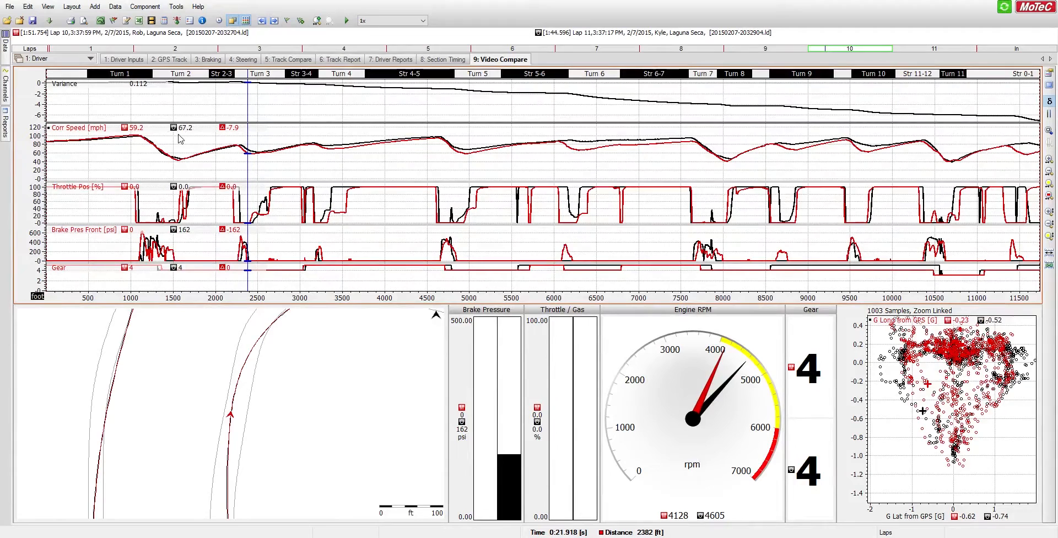
{"action": "mouse_move", "coordinate": [237, 173]}
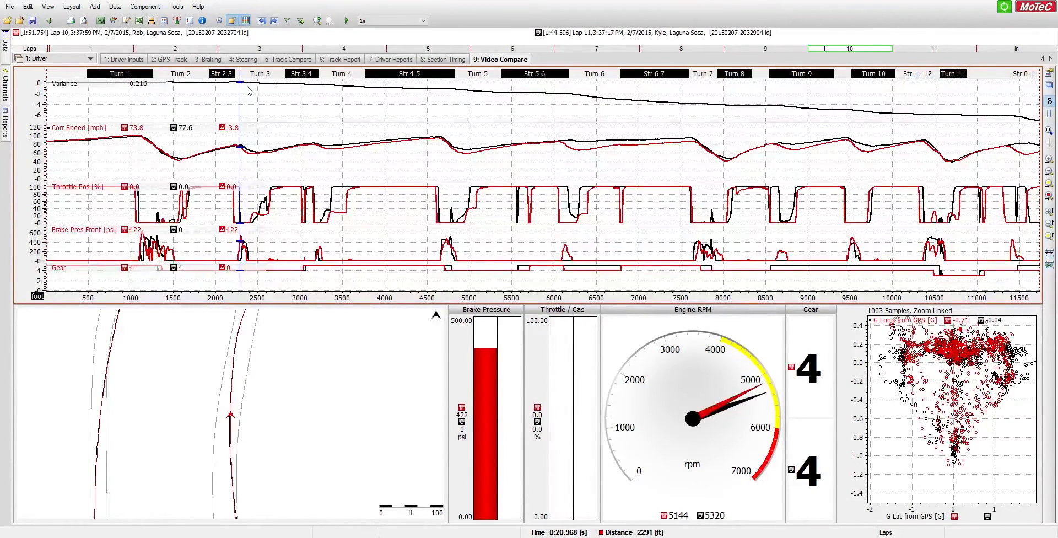
{"action": "mouse_move", "coordinate": [254, 90]}
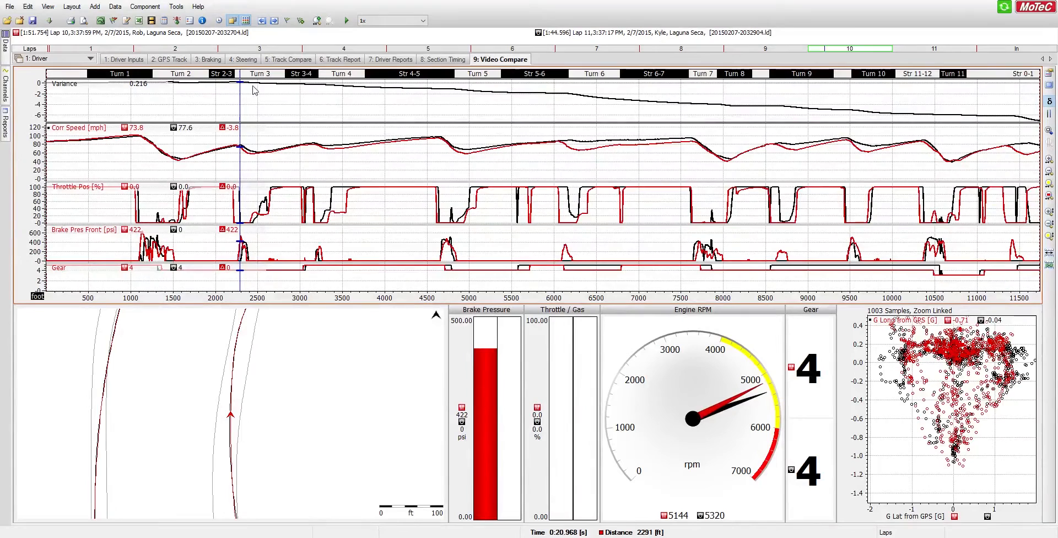
{"action": "mouse_move", "coordinate": [249, 169]}
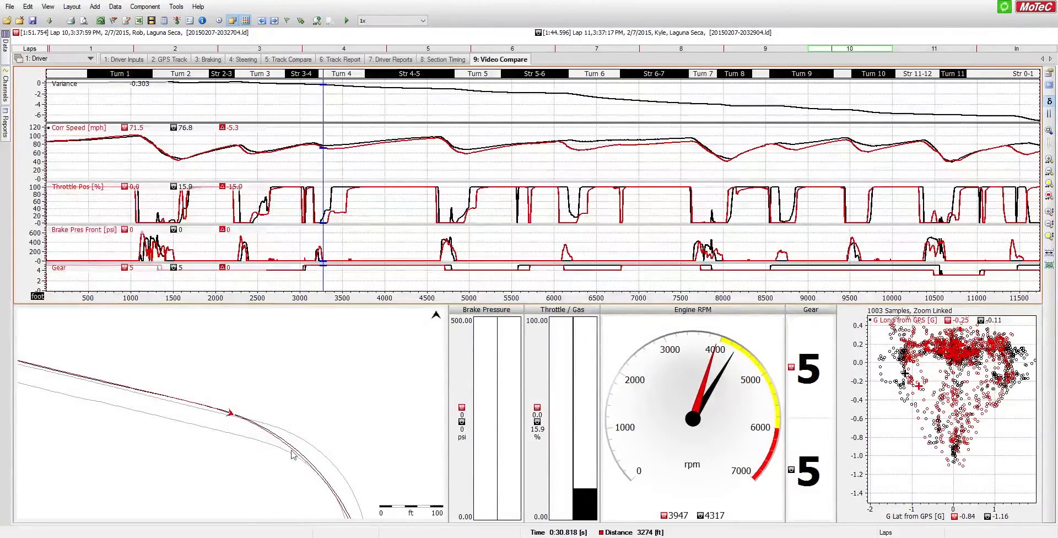
{"action": "mouse_move", "coordinate": [321, 214]}
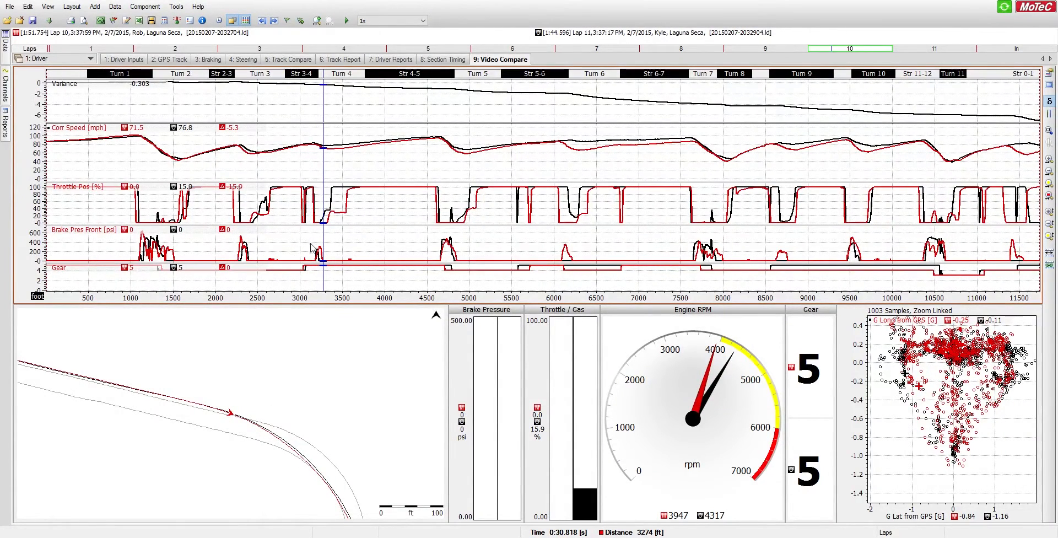
{"action": "mouse_move", "coordinate": [318, 253]}
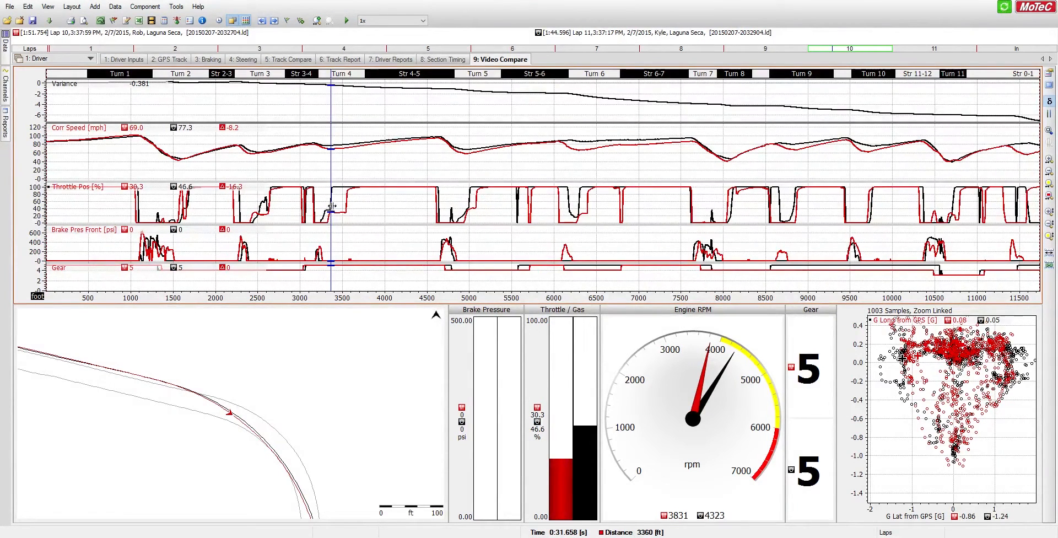
{"action": "mouse_move", "coordinate": [287, 308]}
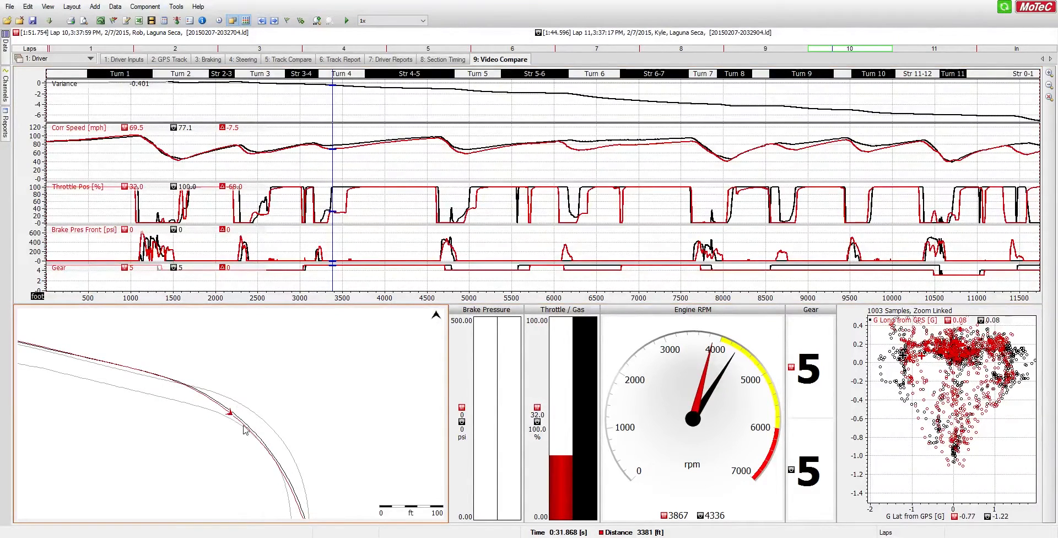
{"action": "mouse_move", "coordinate": [247, 433]}
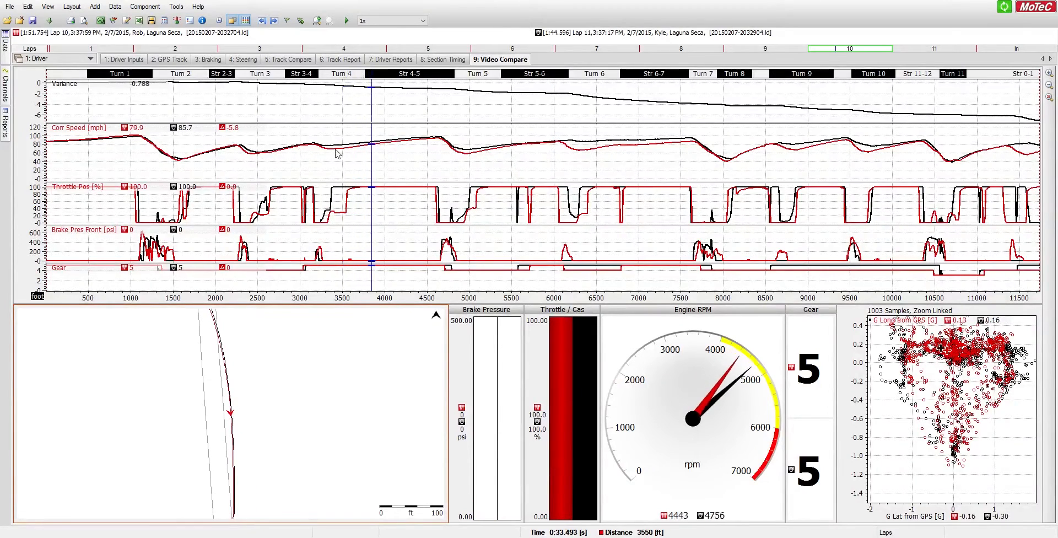
Place the cursor on the Turn 5 front brake pressure peak near 4723 ft
{"action": "left_click", "coordinate": [427, 151]}
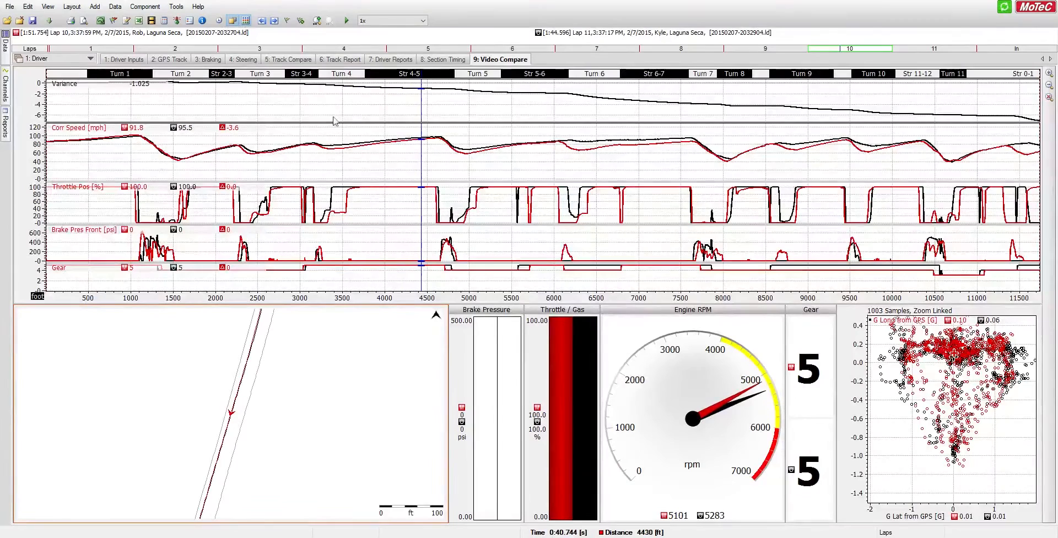
{"action": "mouse_move", "coordinate": [412, 96]}
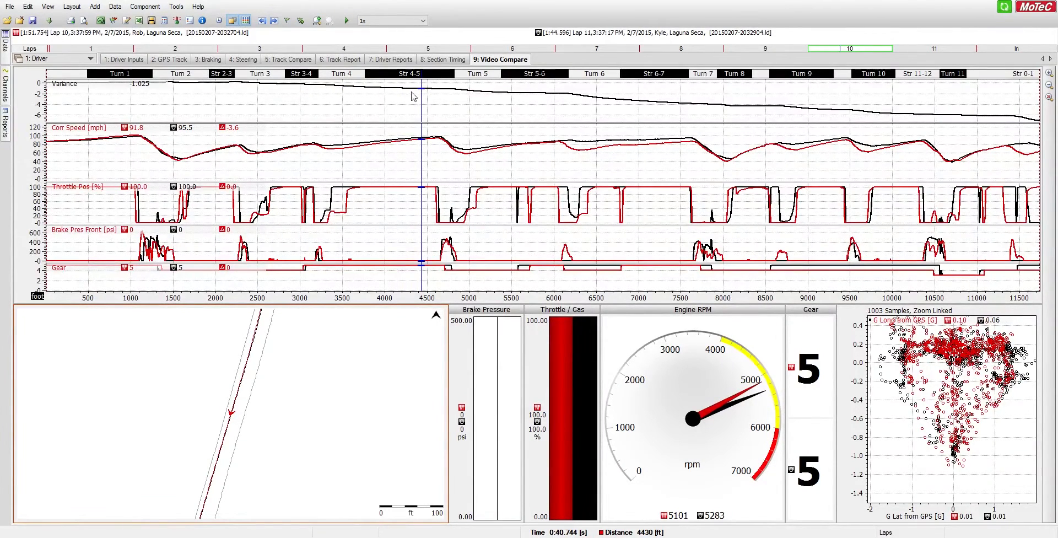
{"action": "mouse_move", "coordinate": [553, 39]}
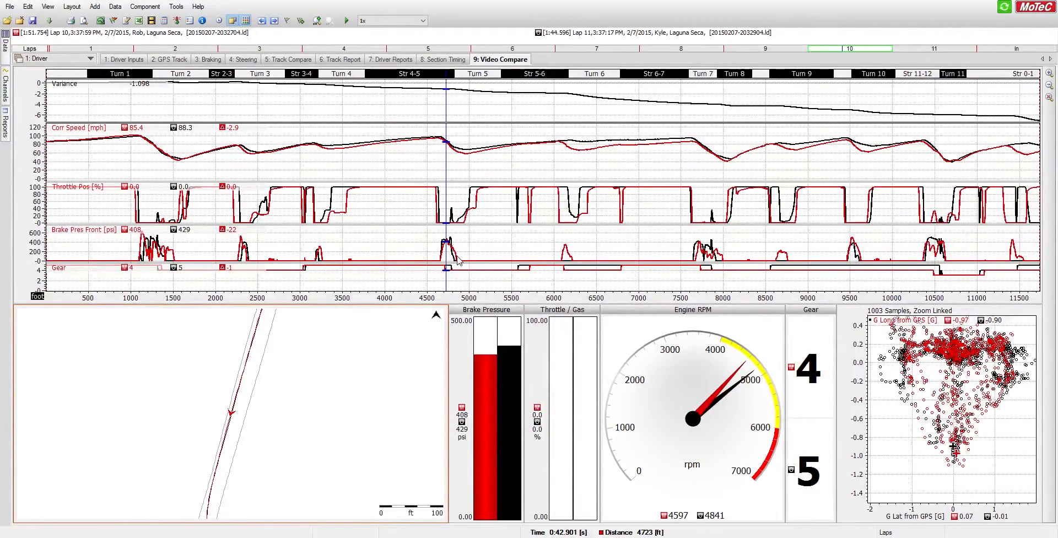
{"action": "mouse_move", "coordinate": [456, 256]}
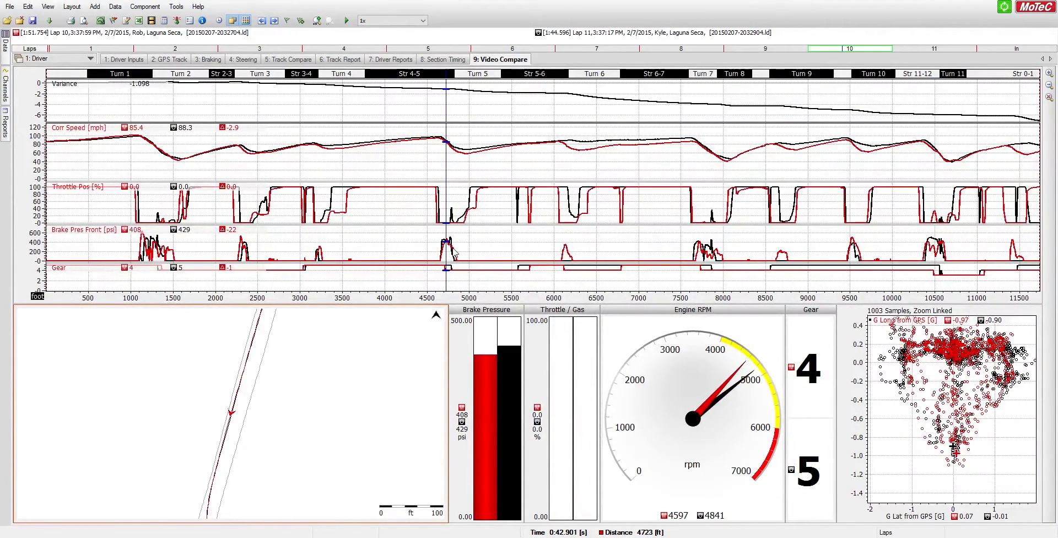
{"action": "mouse_move", "coordinate": [459, 260]}
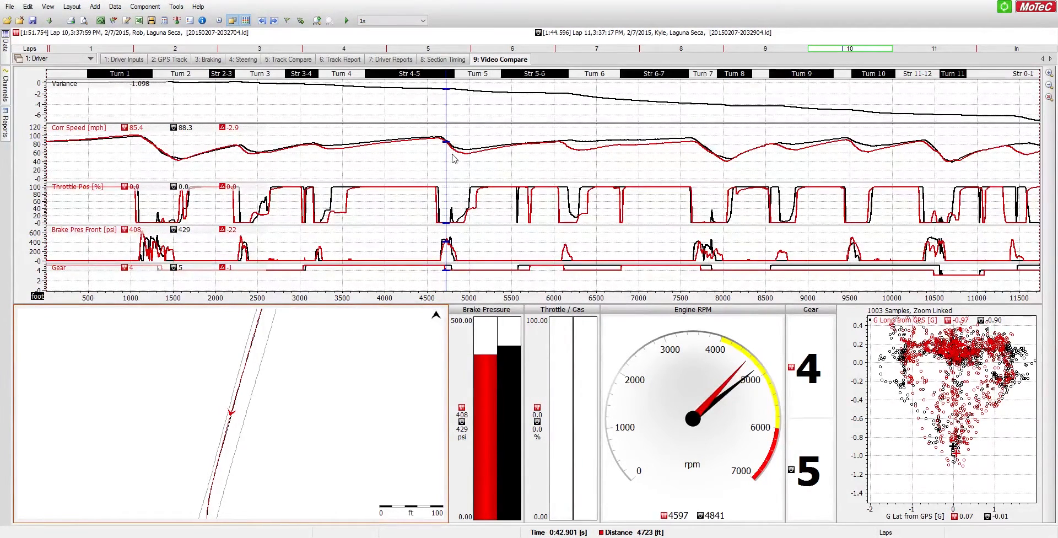
{"action": "mouse_move", "coordinate": [463, 164]}
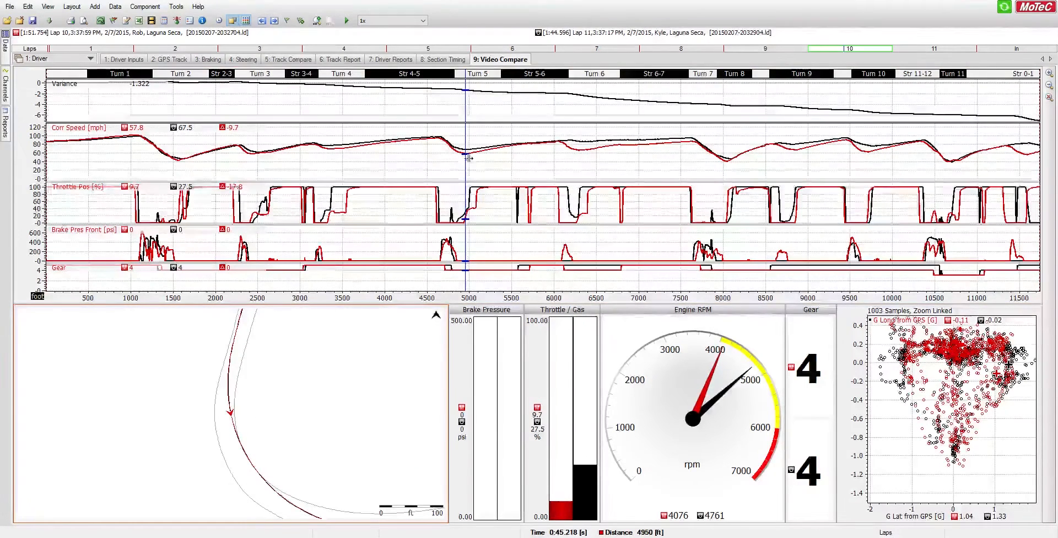
{"action": "mouse_move", "coordinate": [234, 139]}
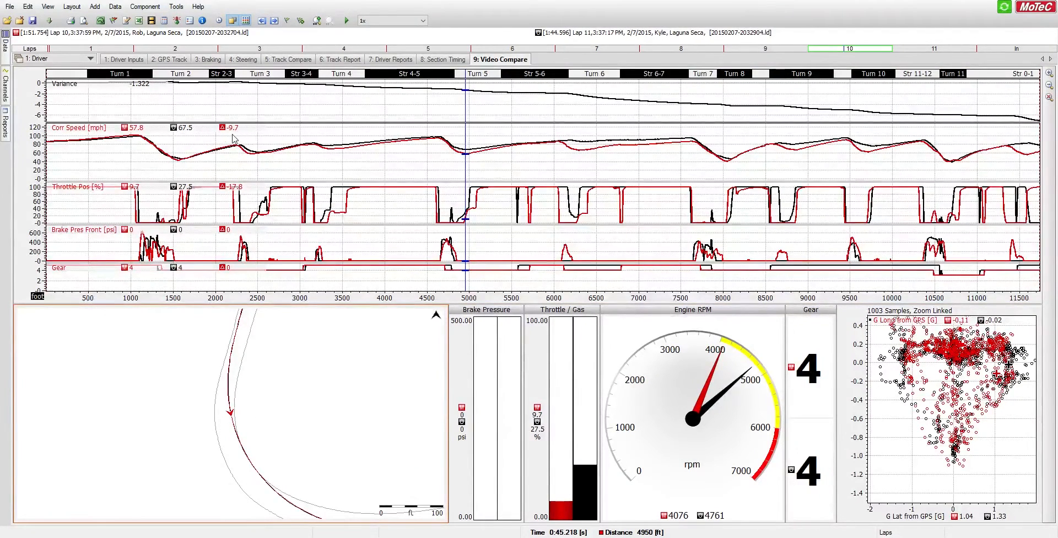
{"action": "mouse_move", "coordinate": [358, 180]}
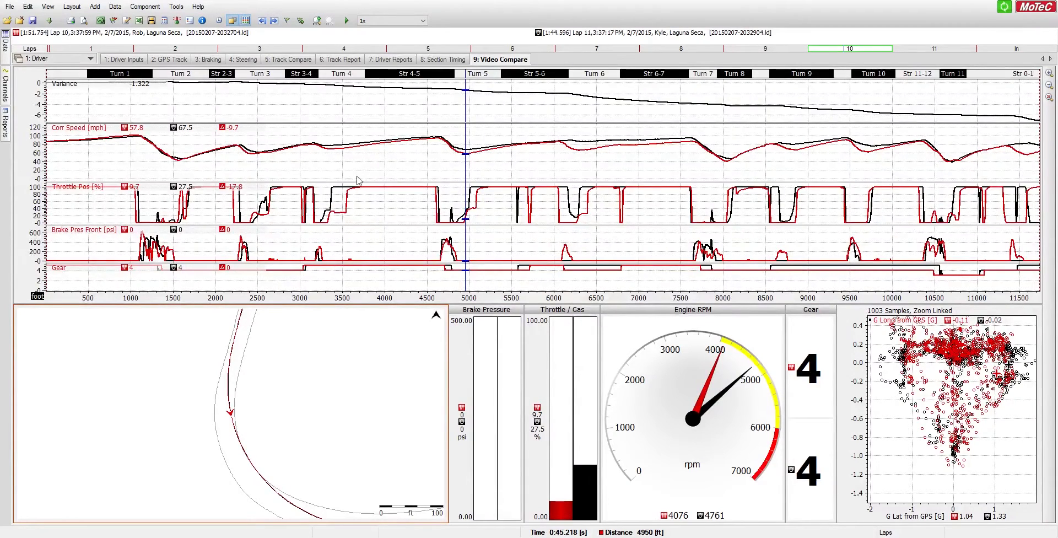
{"action": "mouse_move", "coordinate": [472, 214]}
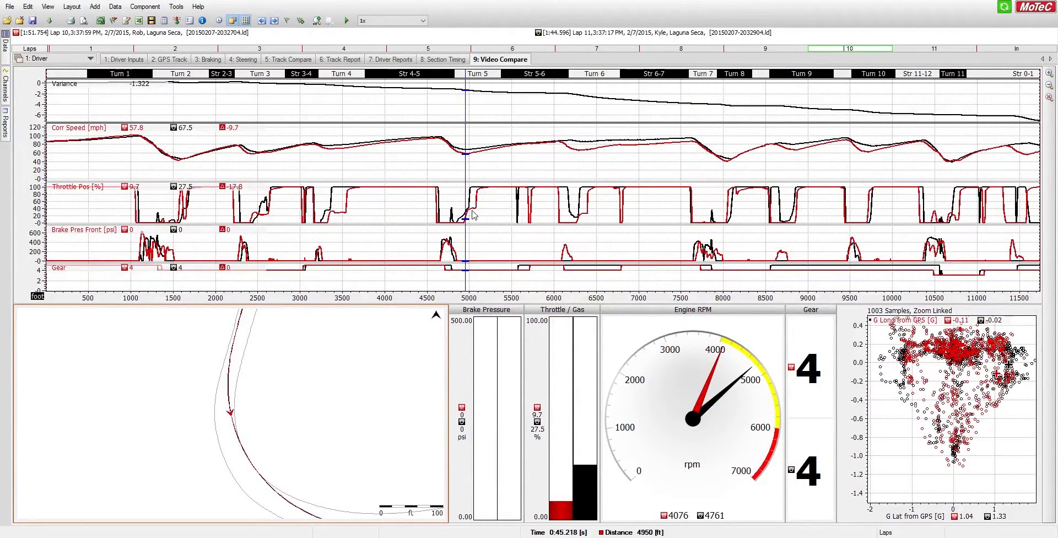
{"action": "mouse_move", "coordinate": [444, 145]}
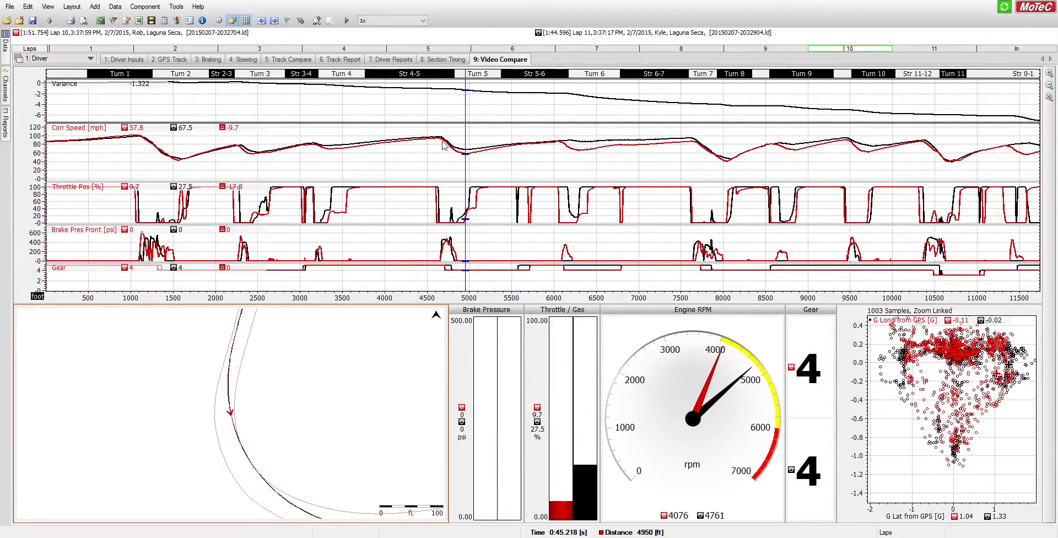
{"action": "mouse_move", "coordinate": [460, 153]}
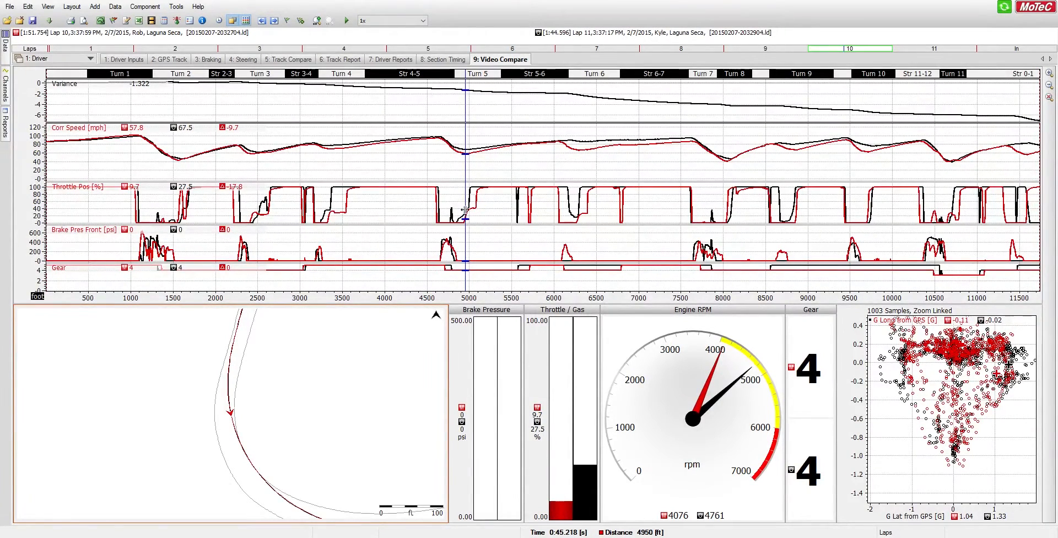
{"action": "mouse_move", "coordinate": [472, 202]}
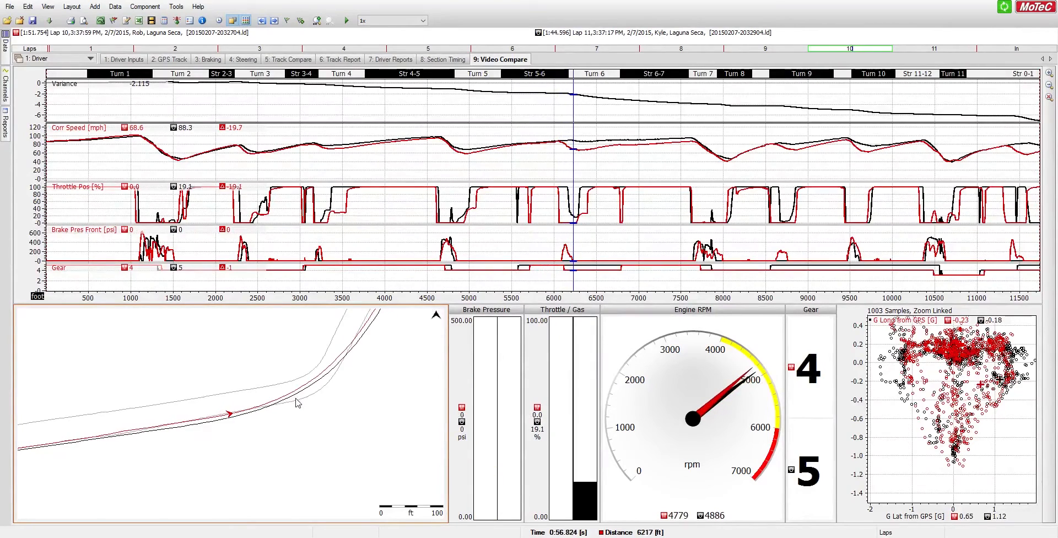
{"action": "mouse_move", "coordinate": [272, 402]}
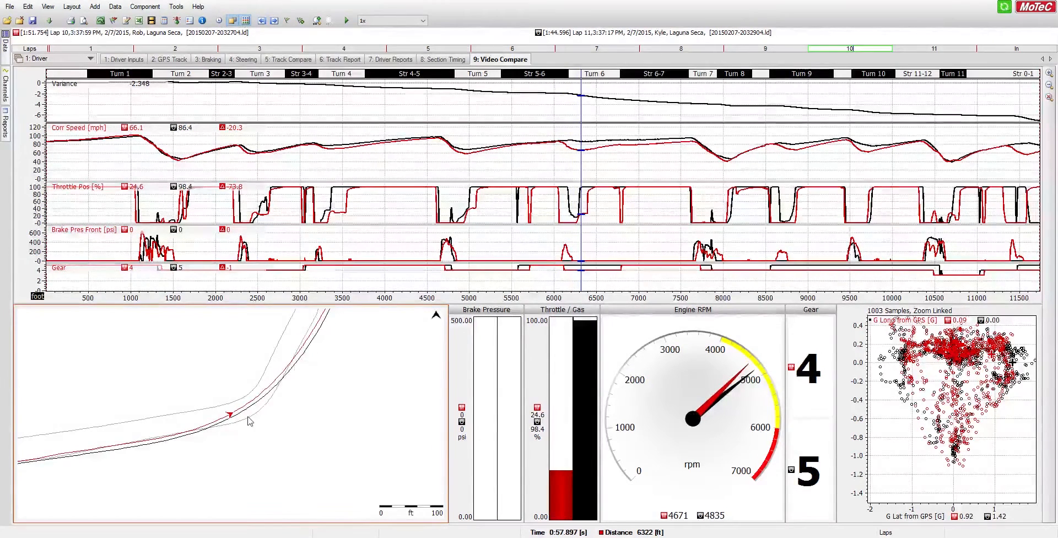
{"action": "mouse_move", "coordinate": [174, 415]}
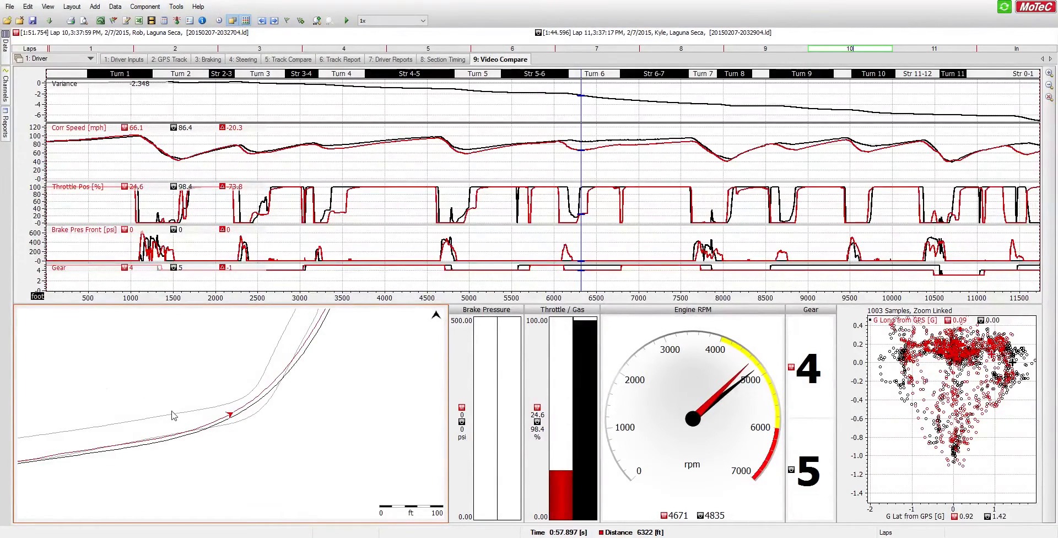
{"action": "mouse_move", "coordinate": [230, 415]}
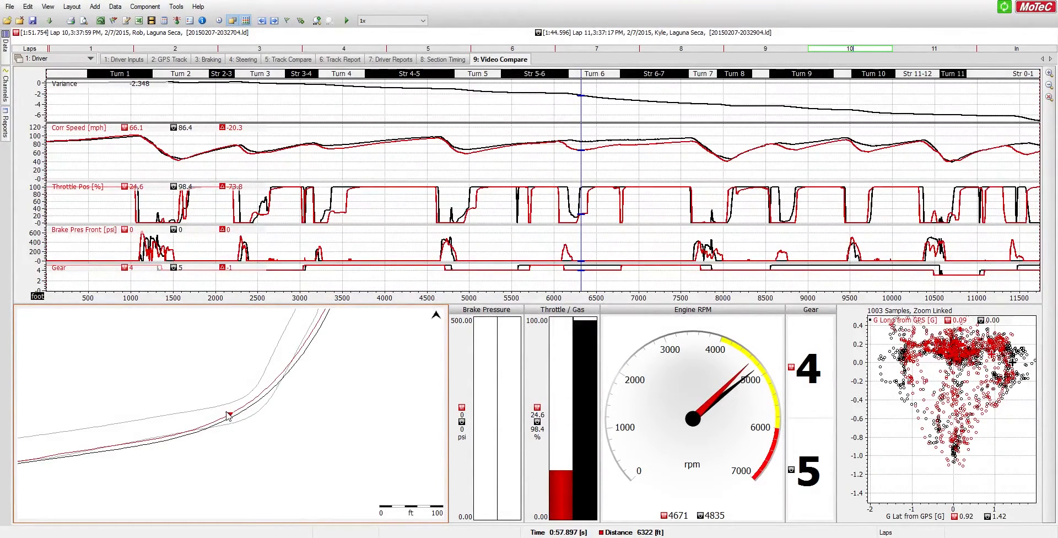
{"action": "mouse_move", "coordinate": [213, 417]}
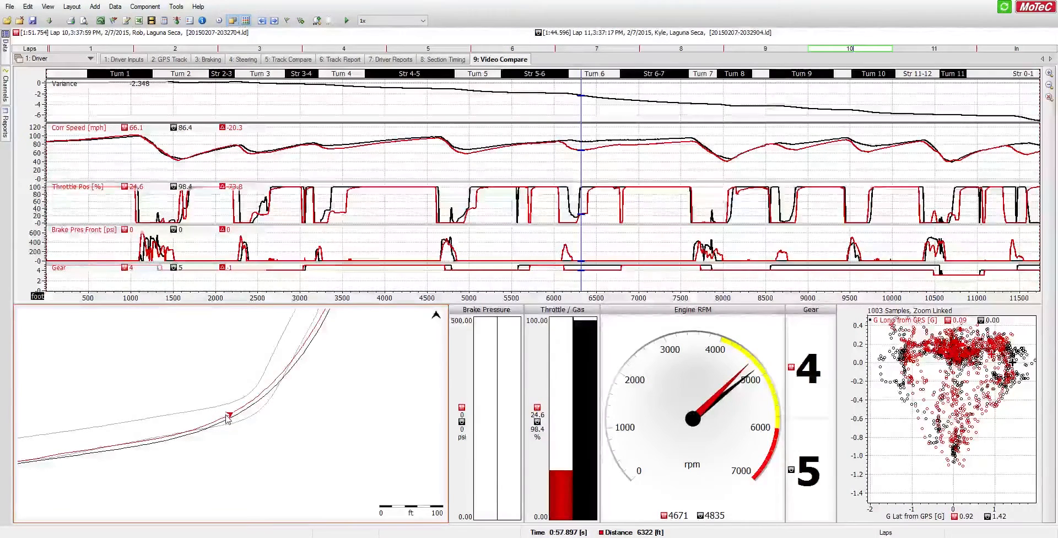
{"action": "mouse_move", "coordinate": [243, 421]}
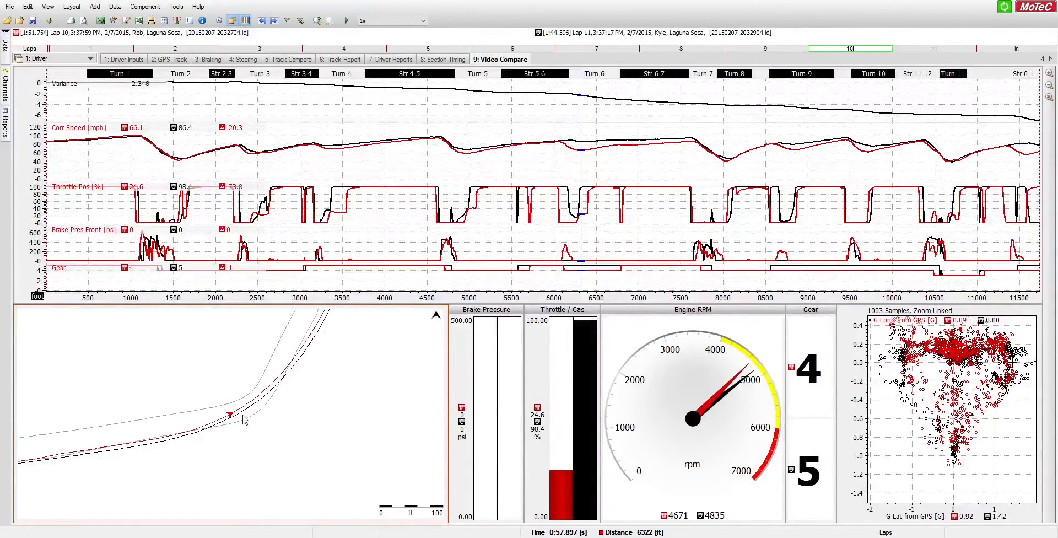
{"action": "mouse_move", "coordinate": [237, 403]}
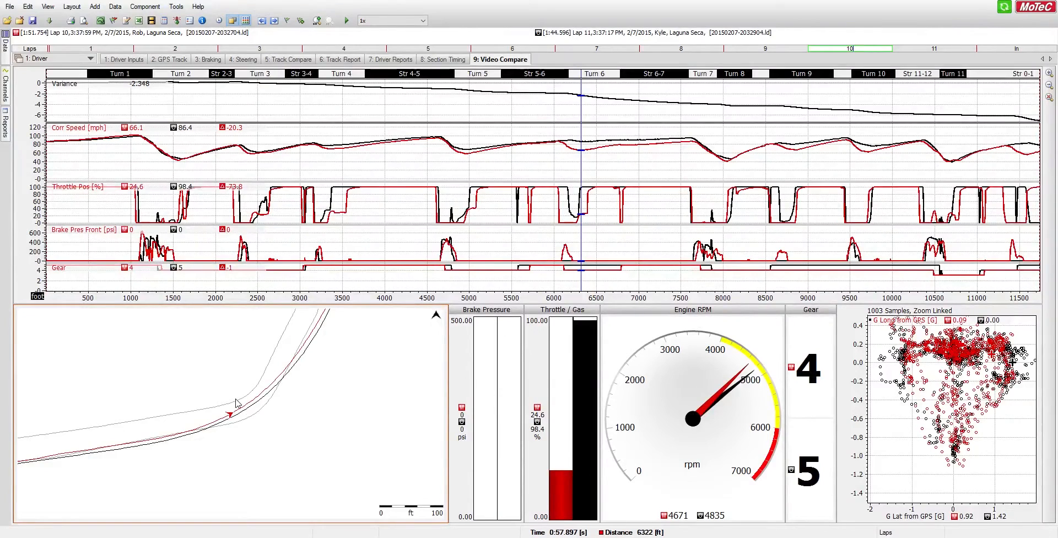
{"action": "mouse_move", "coordinate": [248, 402]}
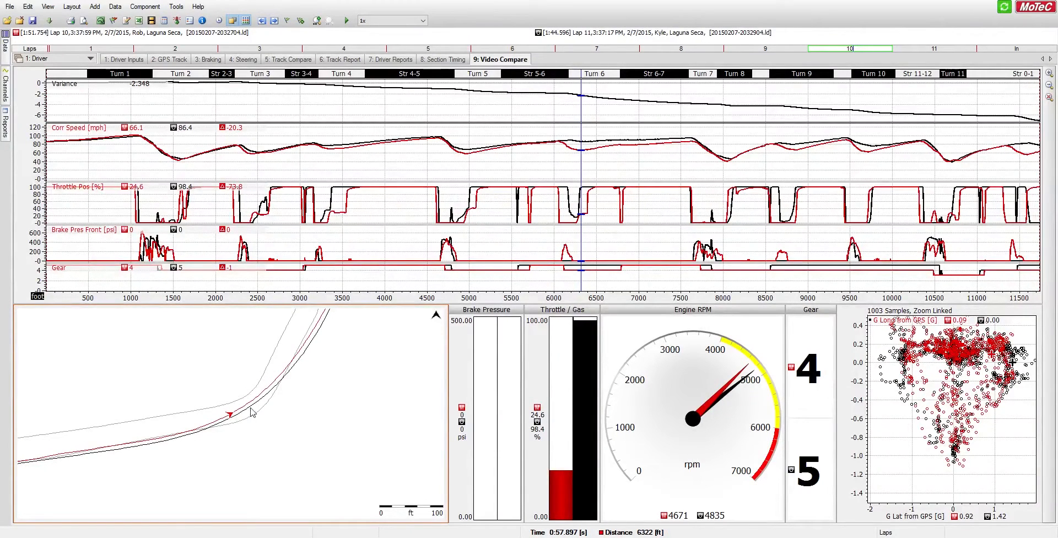
{"action": "mouse_move", "coordinate": [243, 397]}
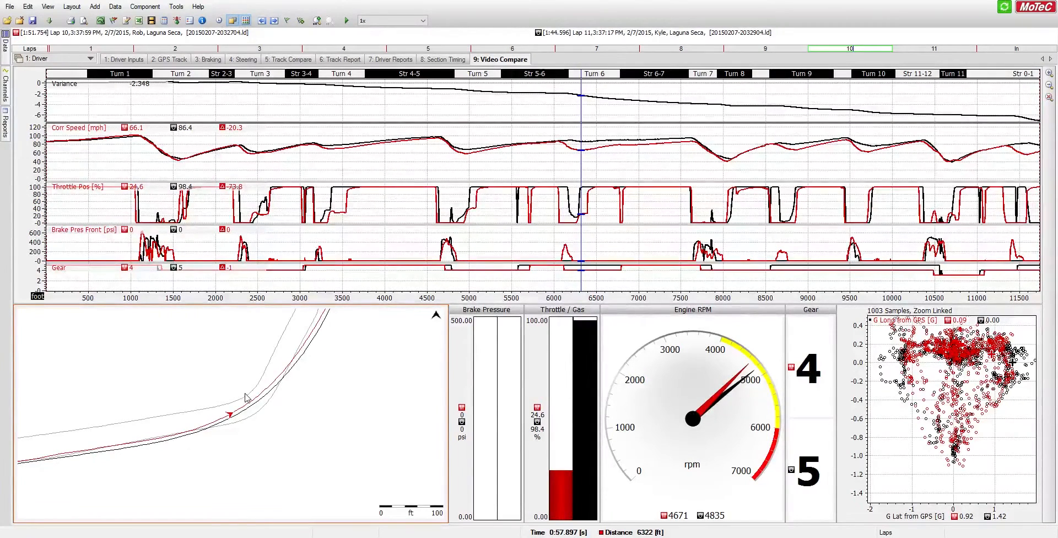
{"action": "mouse_move", "coordinate": [318, 376]}
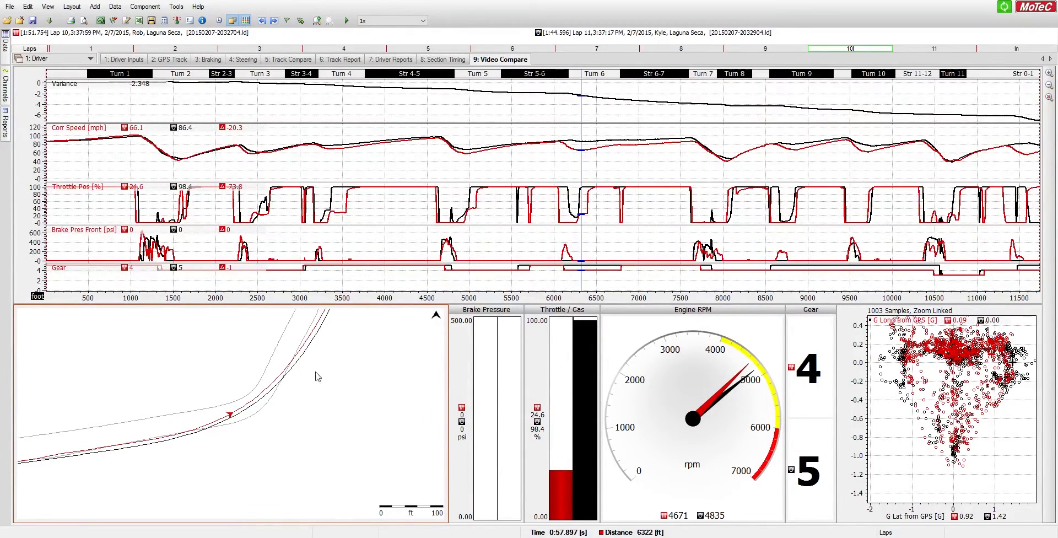
{"action": "mouse_move", "coordinate": [572, 96]}
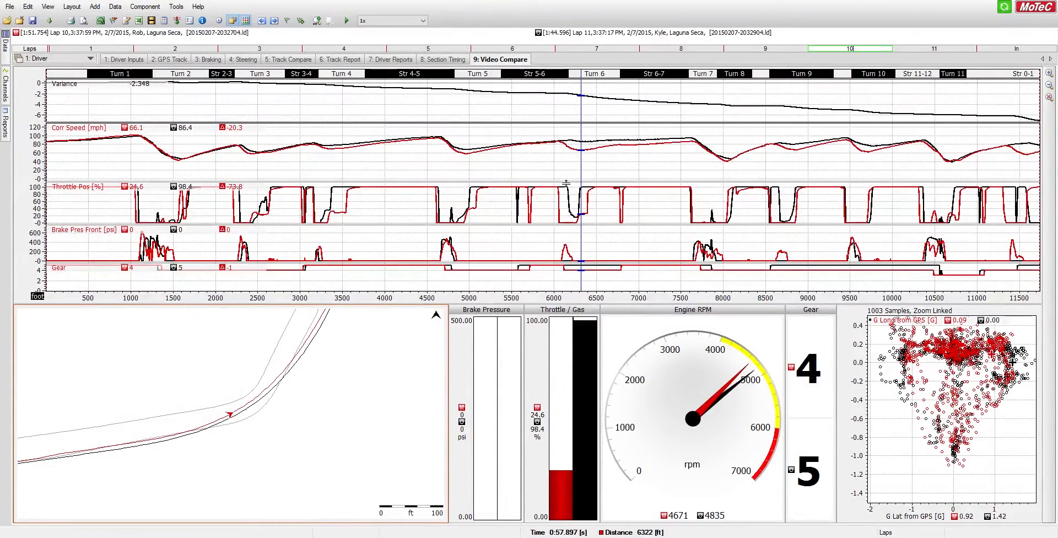
{"action": "mouse_move", "coordinate": [570, 209]}
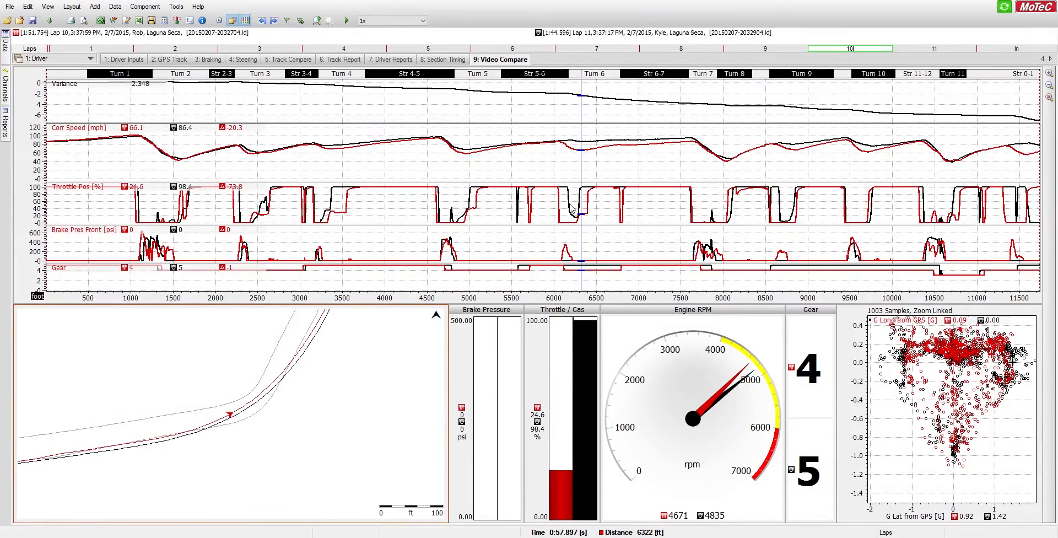
{"action": "mouse_move", "coordinate": [555, 193]}
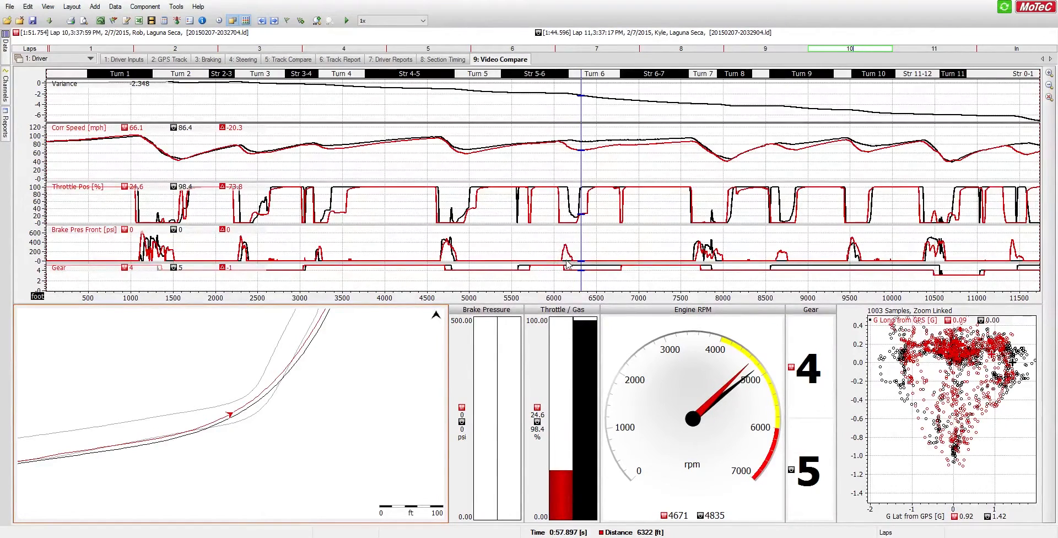
{"action": "mouse_move", "coordinate": [572, 249]}
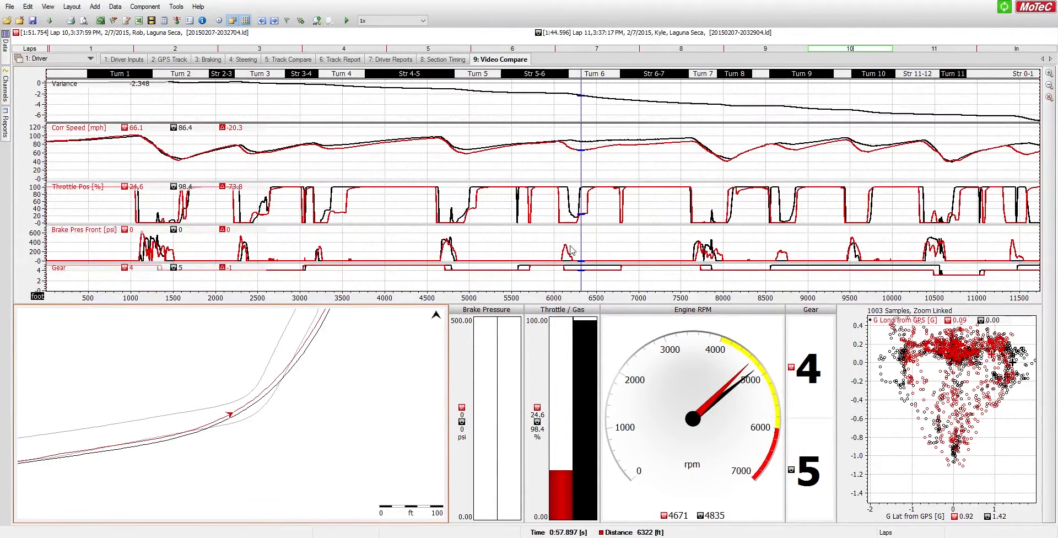
{"action": "mouse_move", "coordinate": [552, 261]}
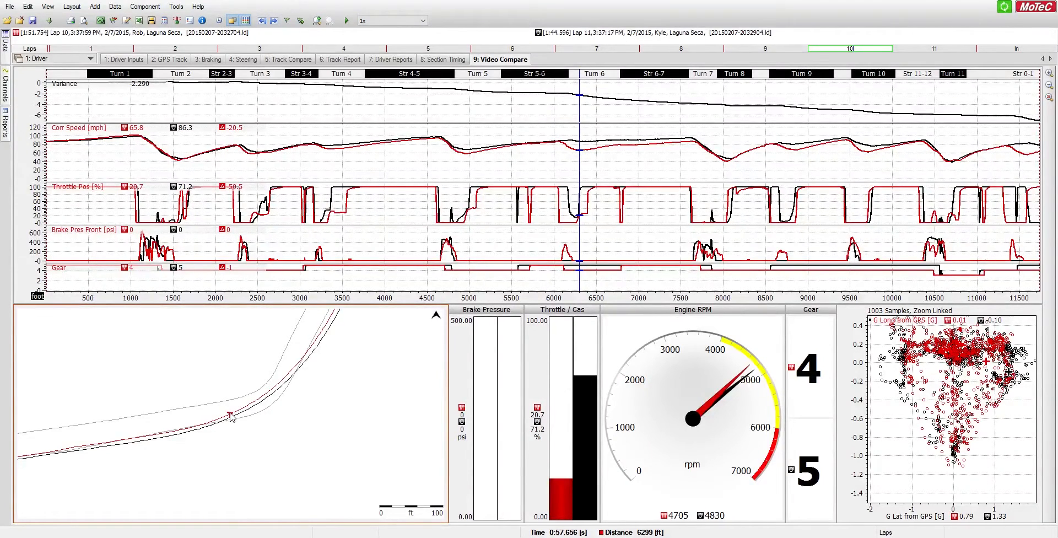
{"action": "mouse_move", "coordinate": [299, 394]}
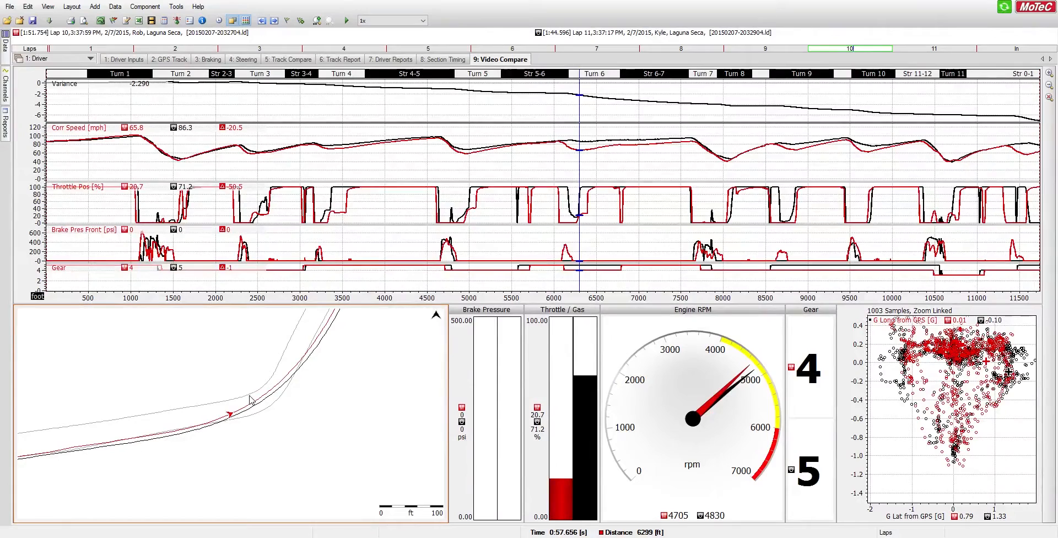
{"action": "mouse_move", "coordinate": [255, 418]}
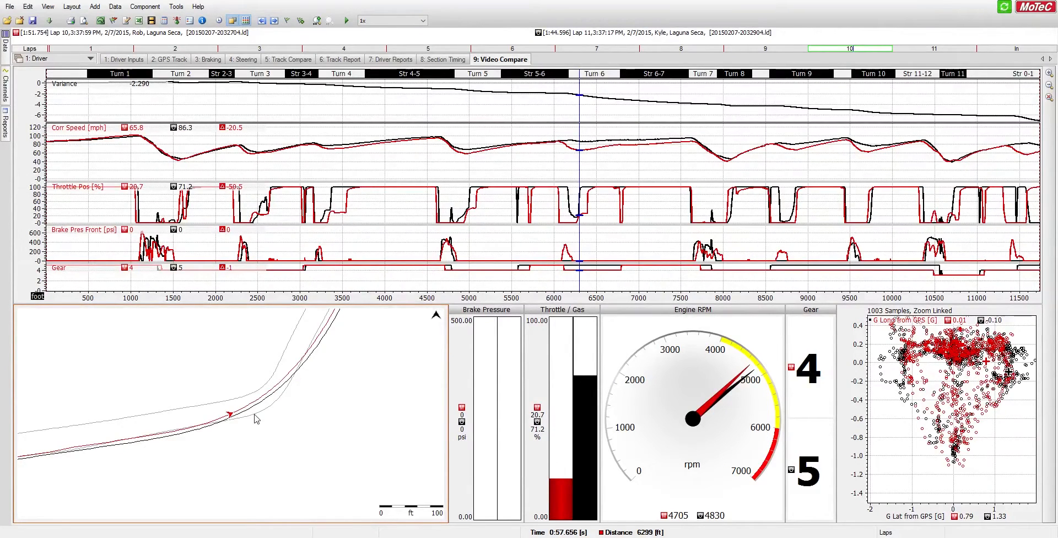
{"action": "mouse_move", "coordinate": [237, 400]}
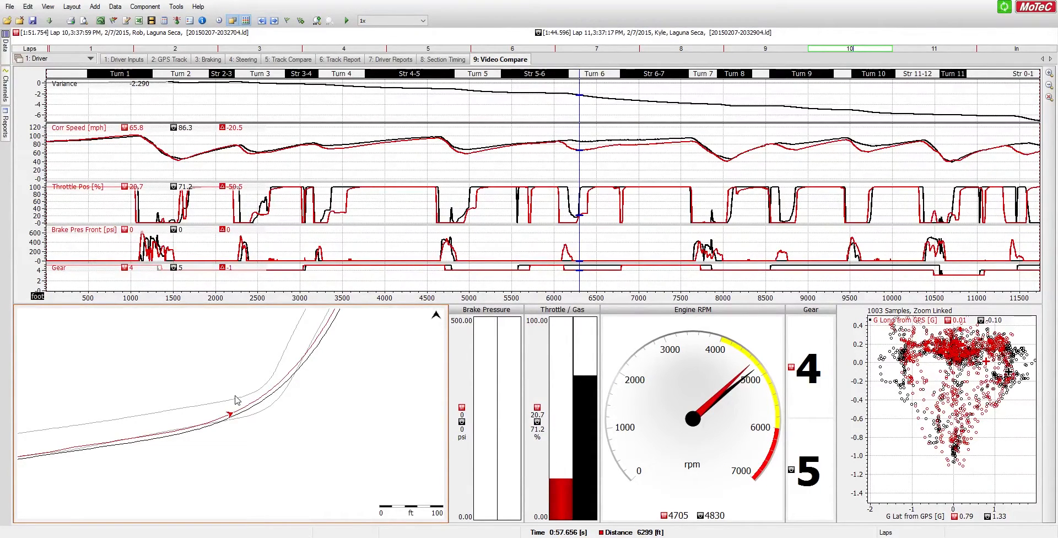
{"action": "mouse_move", "coordinate": [229, 403]}
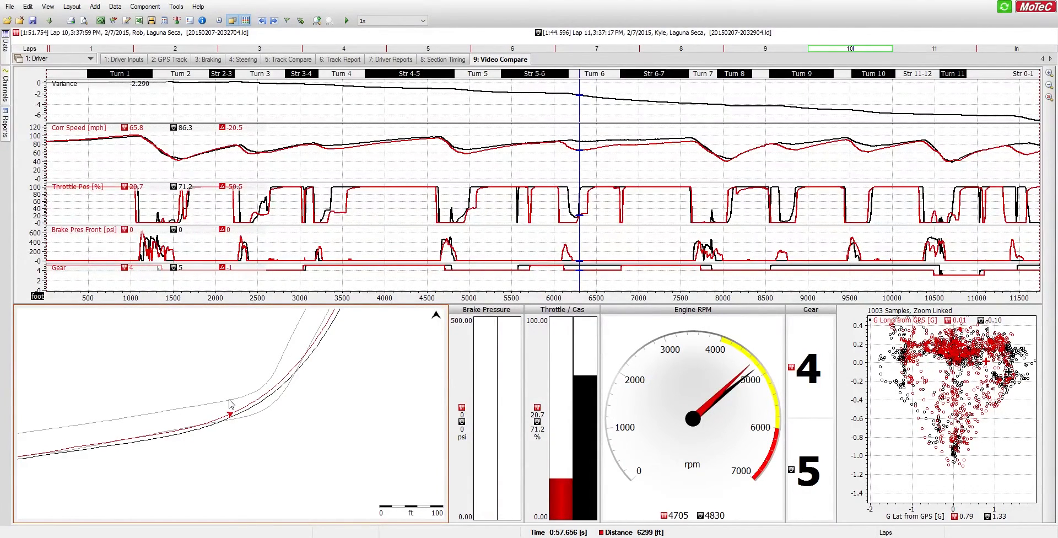
{"action": "mouse_move", "coordinate": [249, 413]}
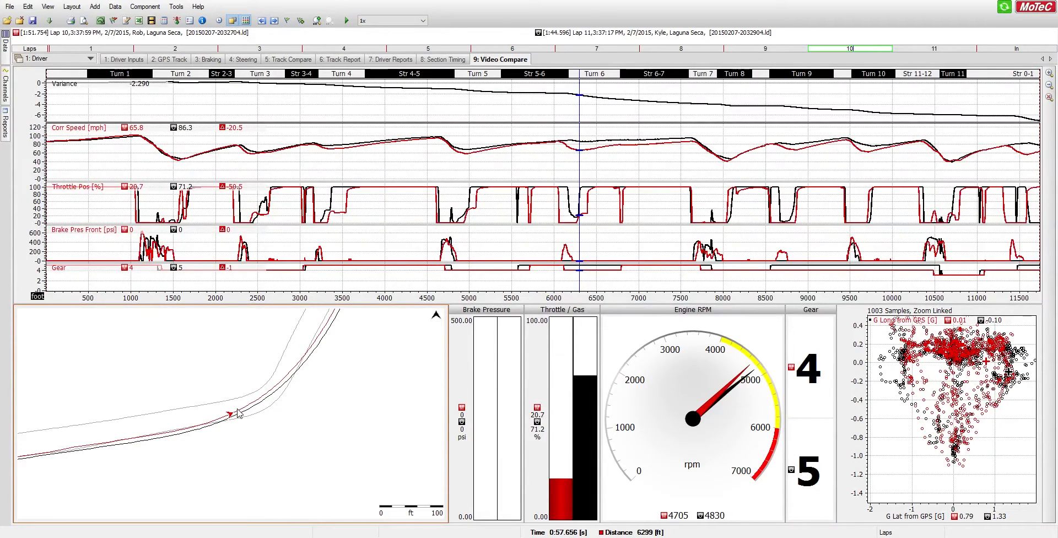
{"action": "mouse_move", "coordinate": [260, 402]}
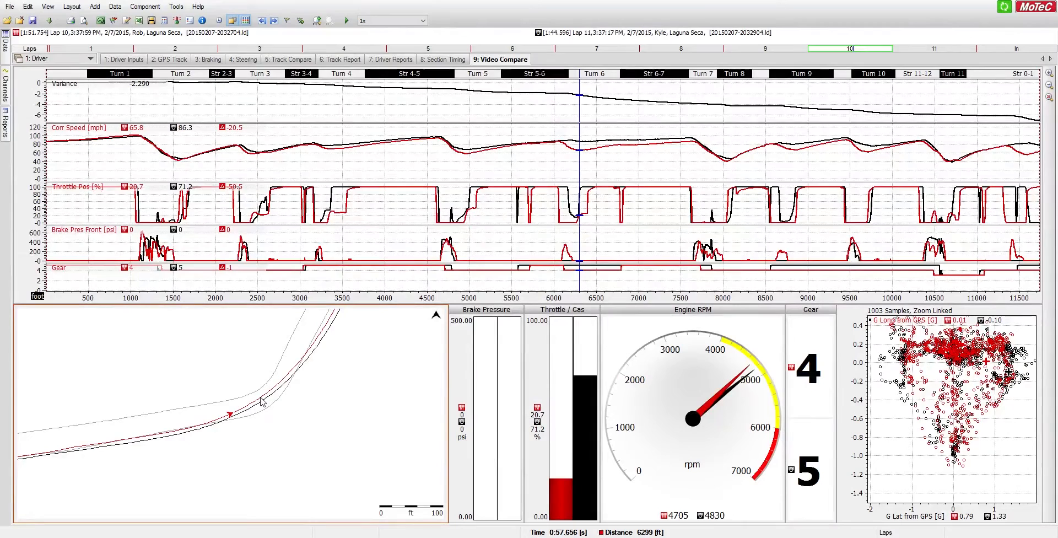
{"action": "mouse_move", "coordinate": [559, 221]}
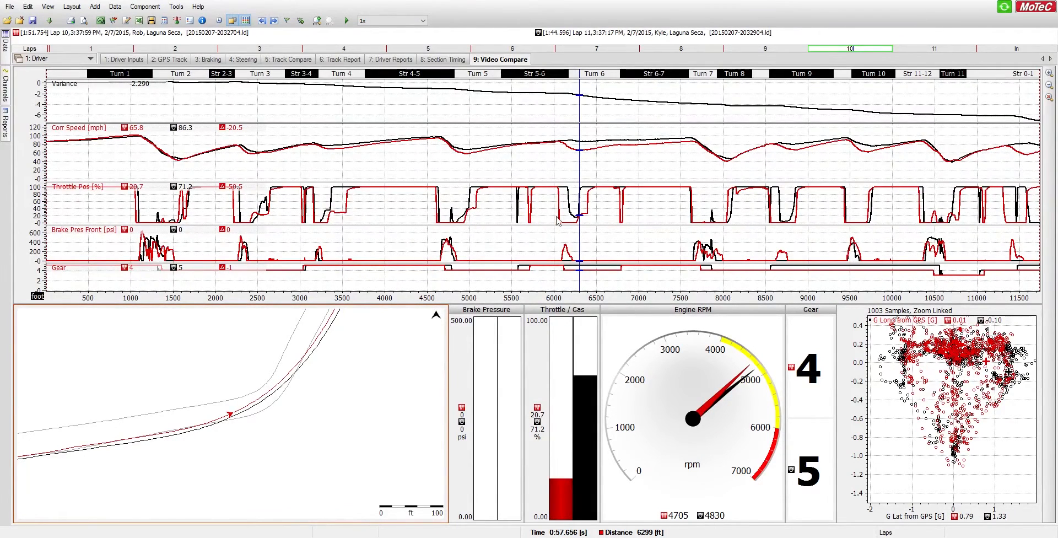
{"action": "mouse_move", "coordinate": [297, 391]}
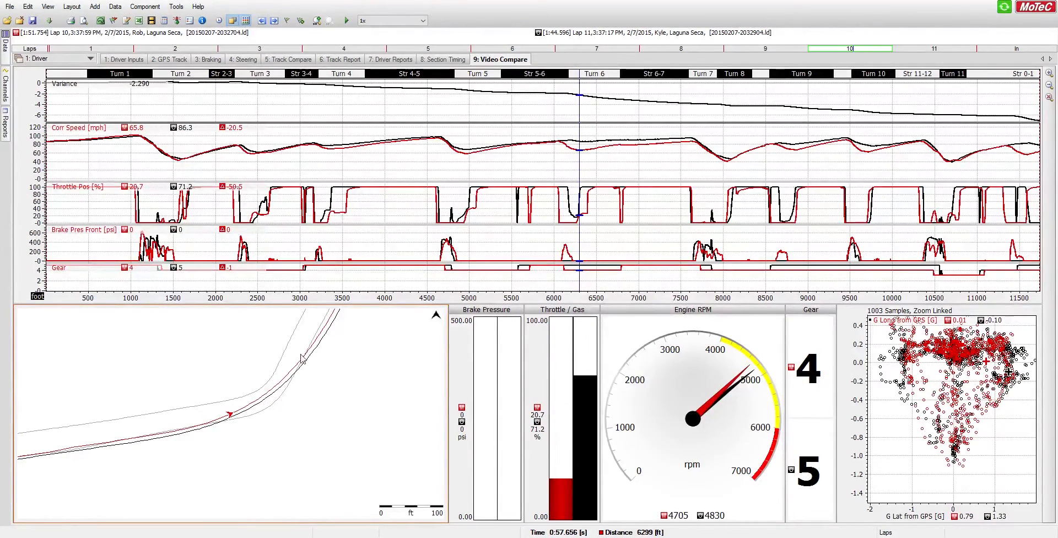
{"action": "mouse_move", "coordinate": [289, 366]}
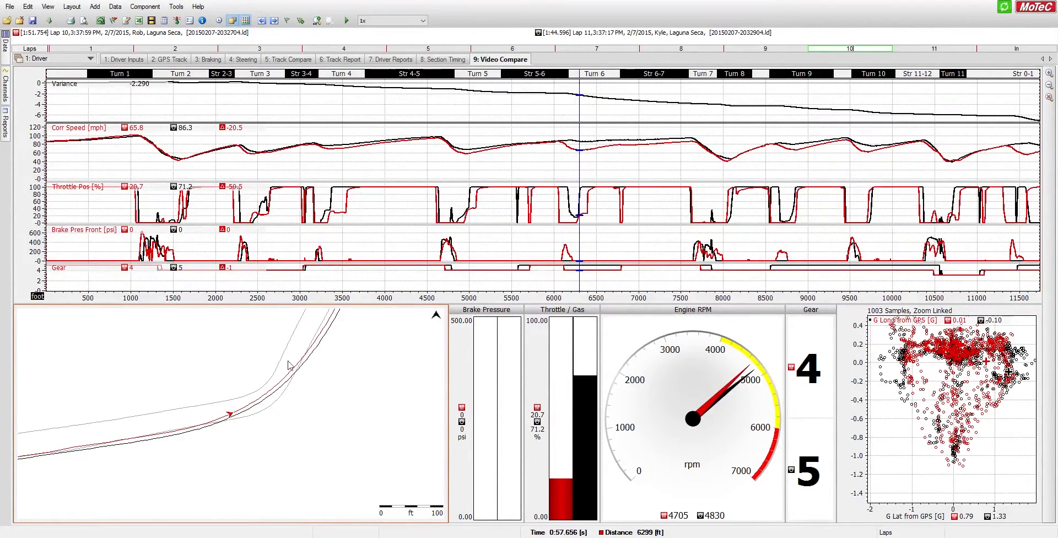
{"action": "mouse_move", "coordinate": [311, 349]}
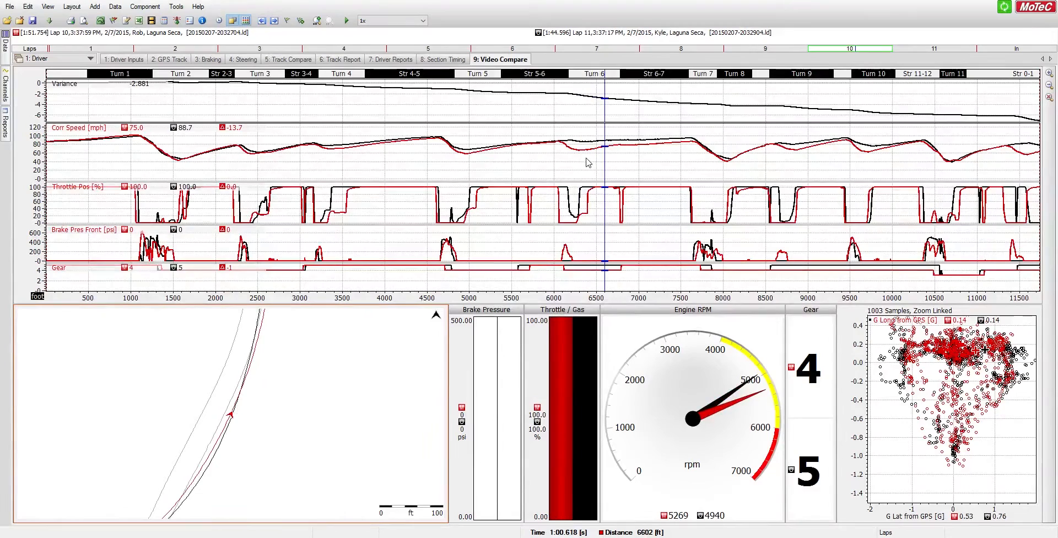
{"action": "mouse_move", "coordinate": [331, 163]}
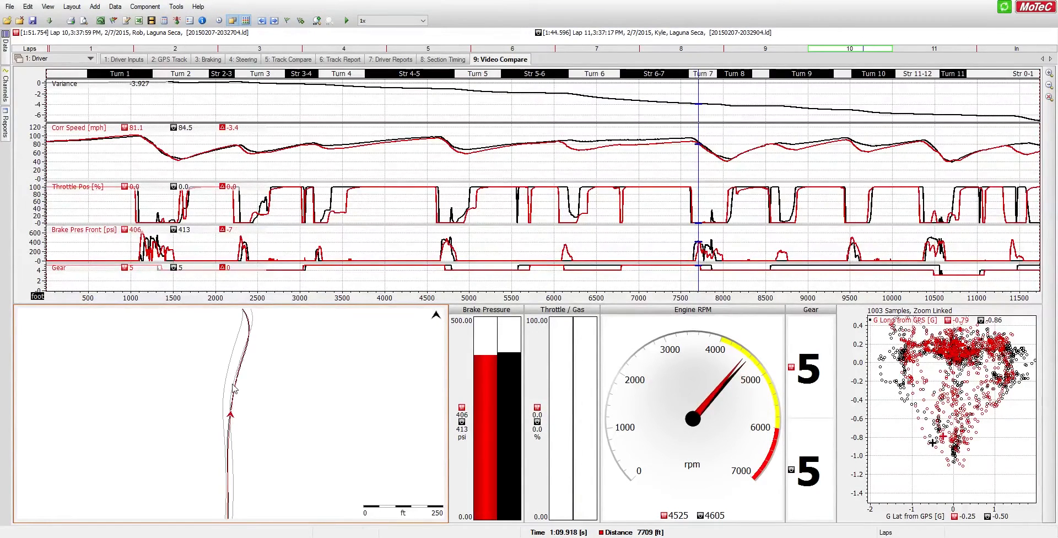
{"action": "mouse_move", "coordinate": [231, 373]}
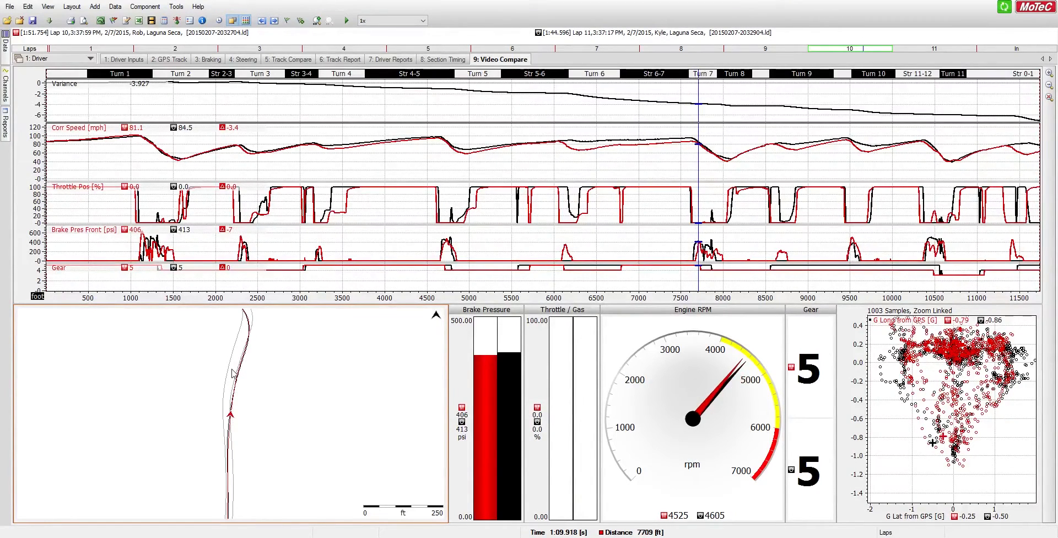
{"action": "mouse_move", "coordinate": [230, 387]}
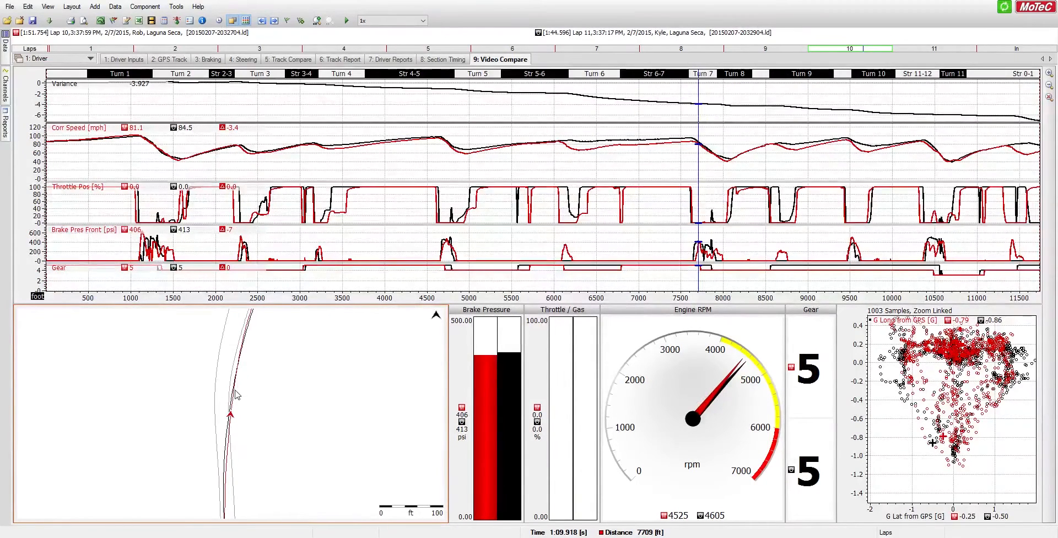
{"action": "mouse_move", "coordinate": [661, 243]}
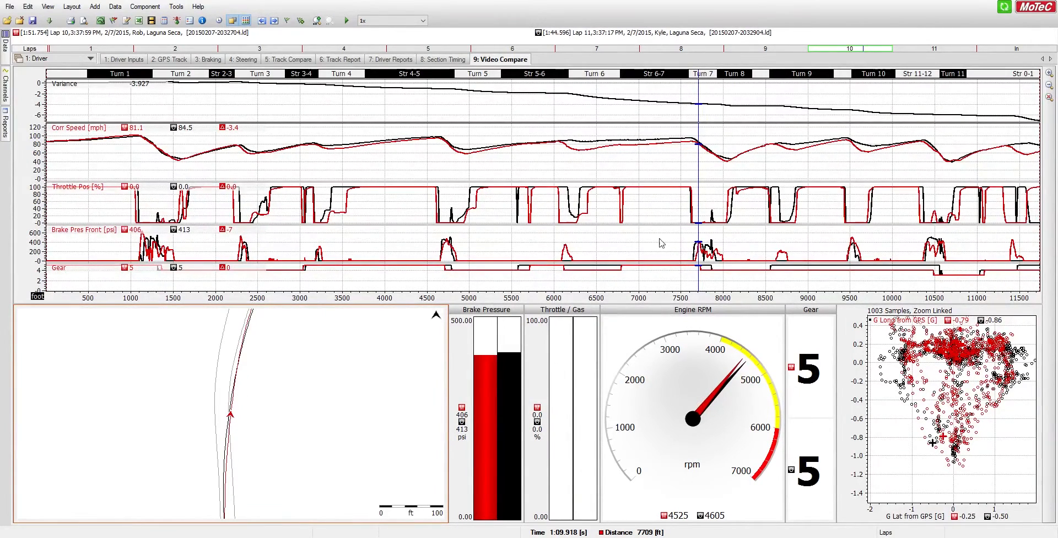
{"action": "mouse_move", "coordinate": [695, 237]}
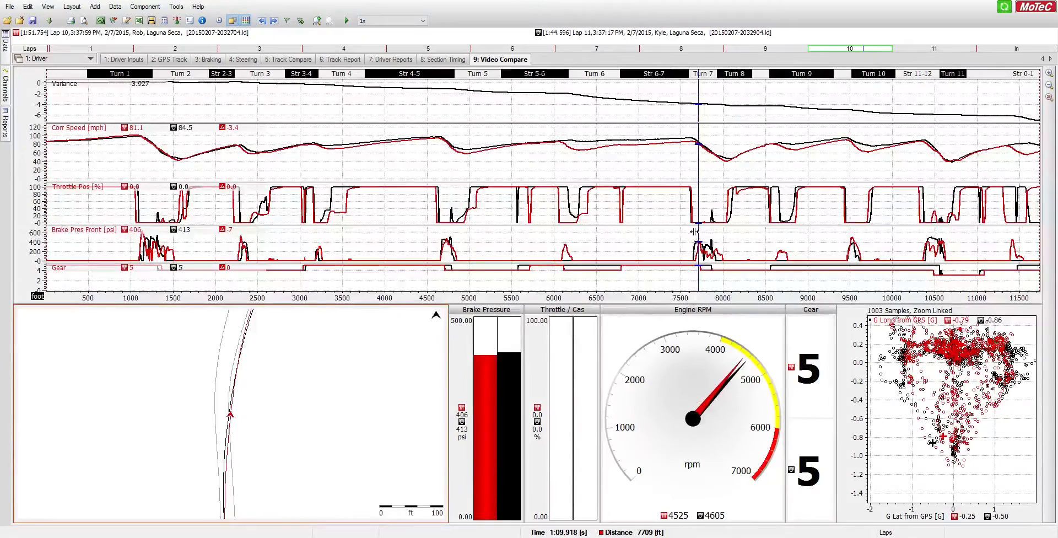
{"action": "mouse_move", "coordinate": [696, 236]}
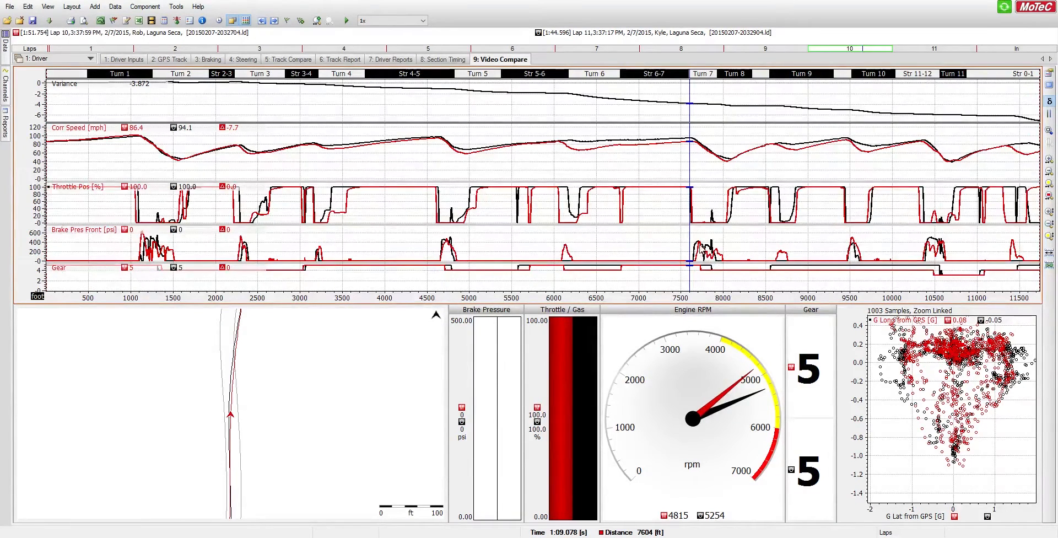
{"action": "mouse_move", "coordinate": [700, 237]}
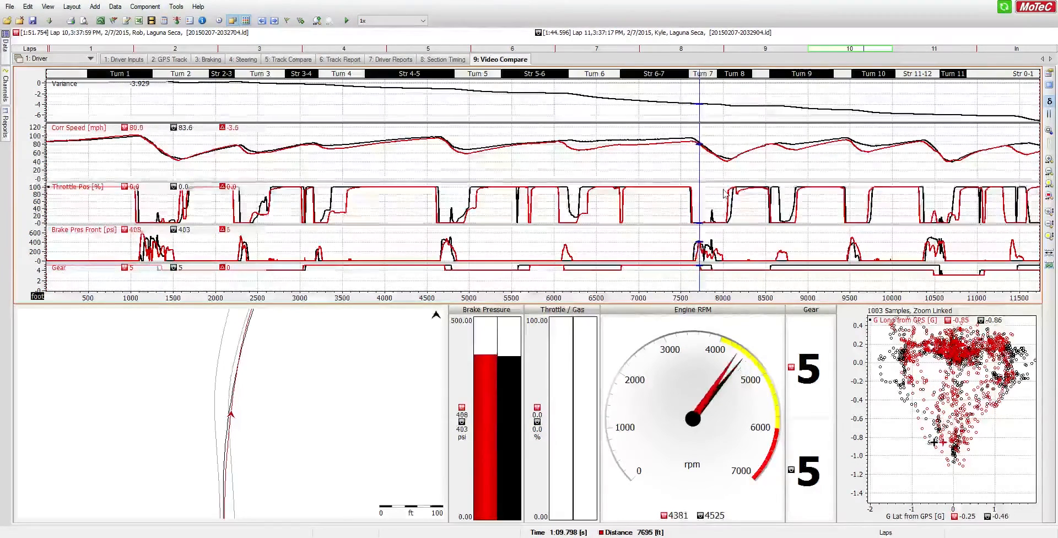
Move the graph cursor forward toward the Turn 7 braking point around 7695 ft
{"action": "left_click", "coordinate": [707, 165]}
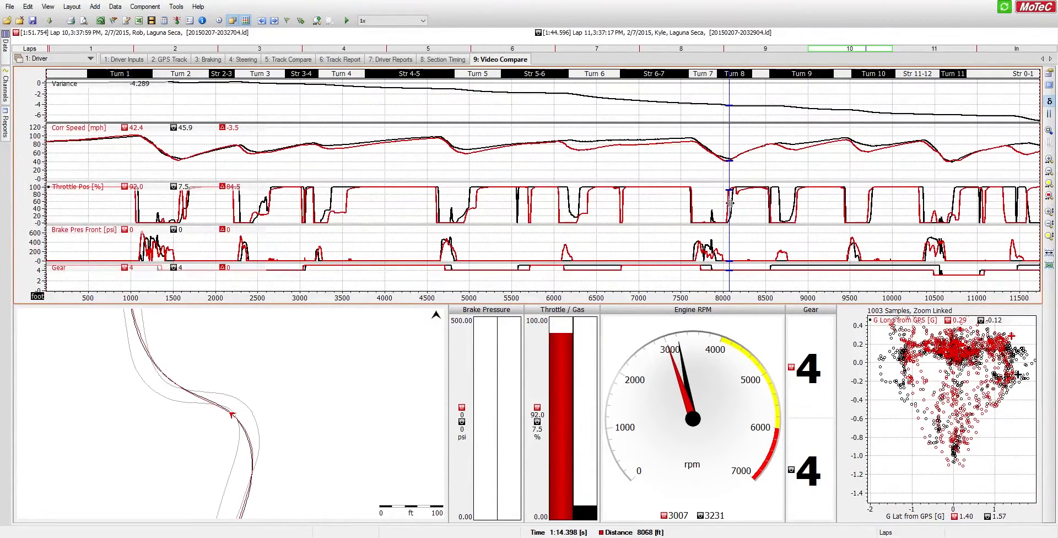
{"action": "mouse_move", "coordinate": [724, 163]}
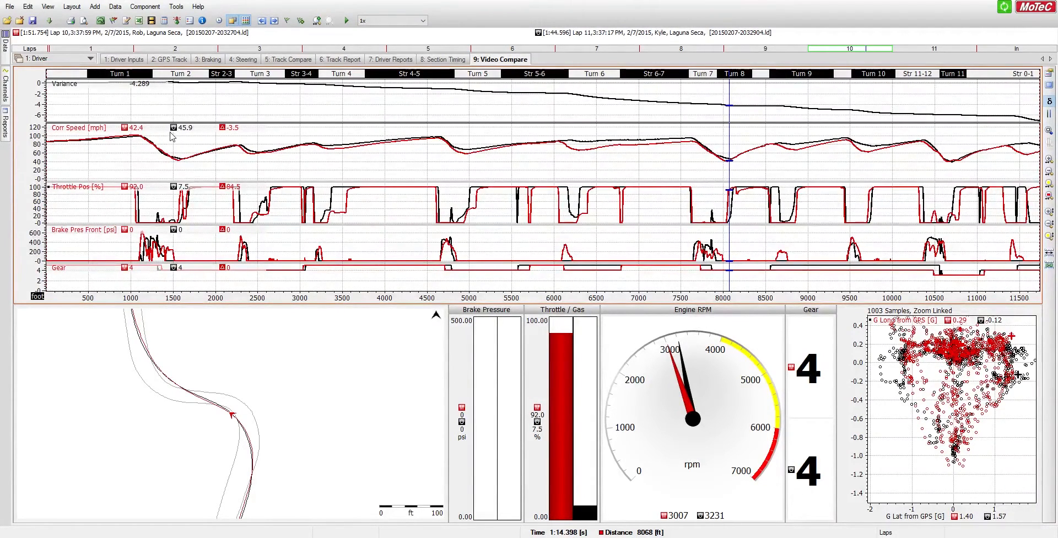
{"action": "mouse_move", "coordinate": [741, 183]}
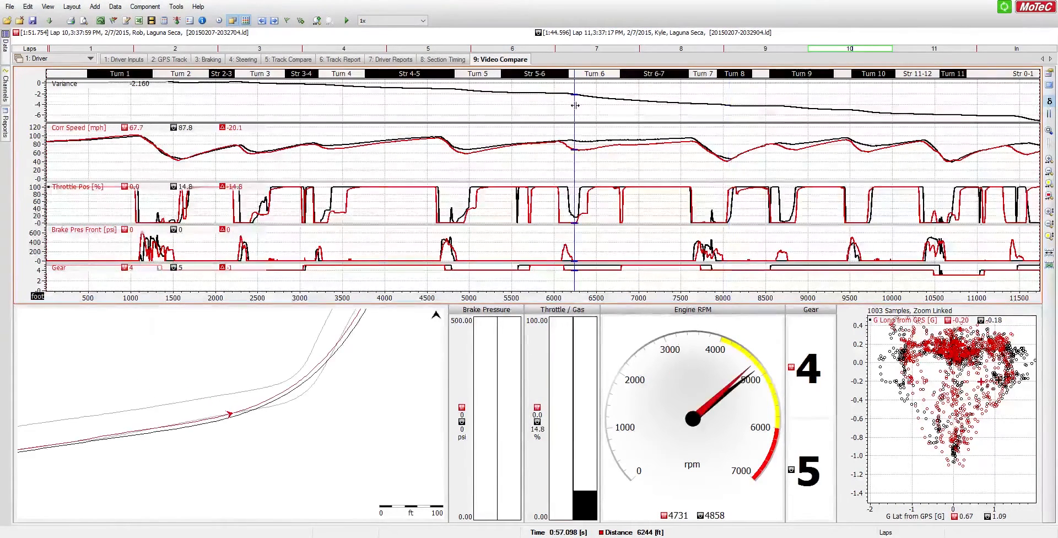
{"action": "mouse_move", "coordinate": [123, 141]}
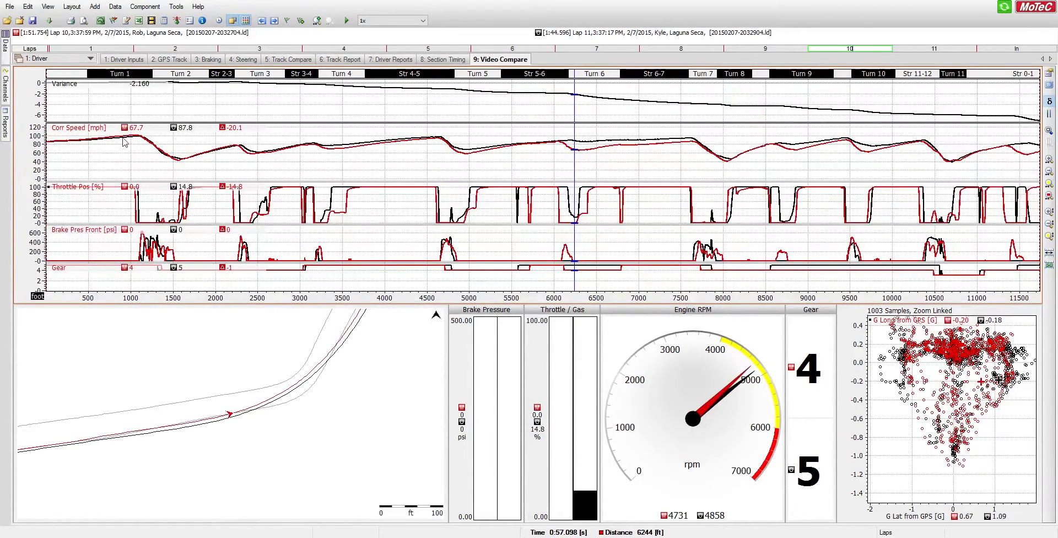
{"action": "mouse_move", "coordinate": [141, 142]}
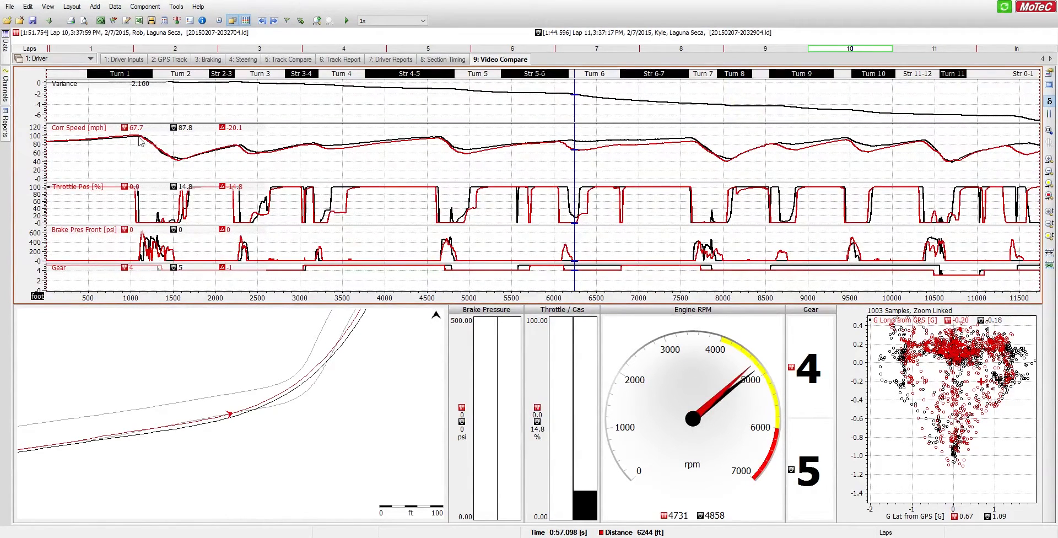
{"action": "mouse_move", "coordinate": [195, 152]}
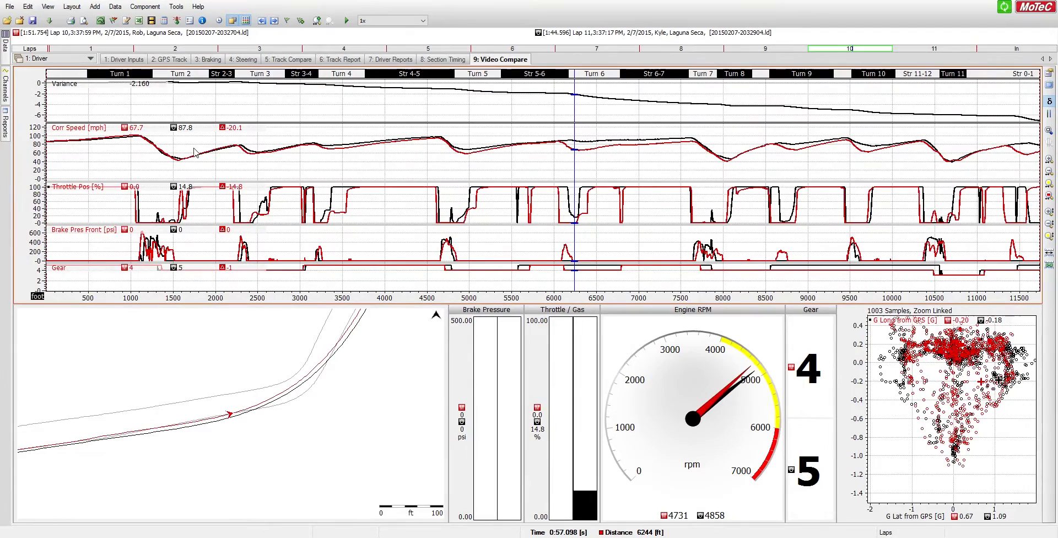
{"action": "mouse_move", "coordinate": [280, 359]}
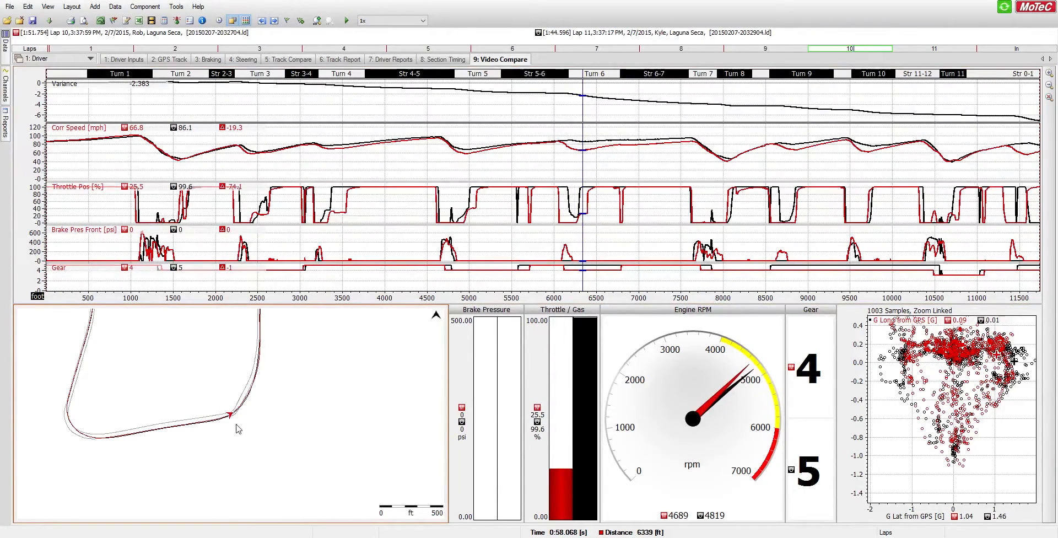
{"action": "mouse_move", "coordinate": [715, 179]}
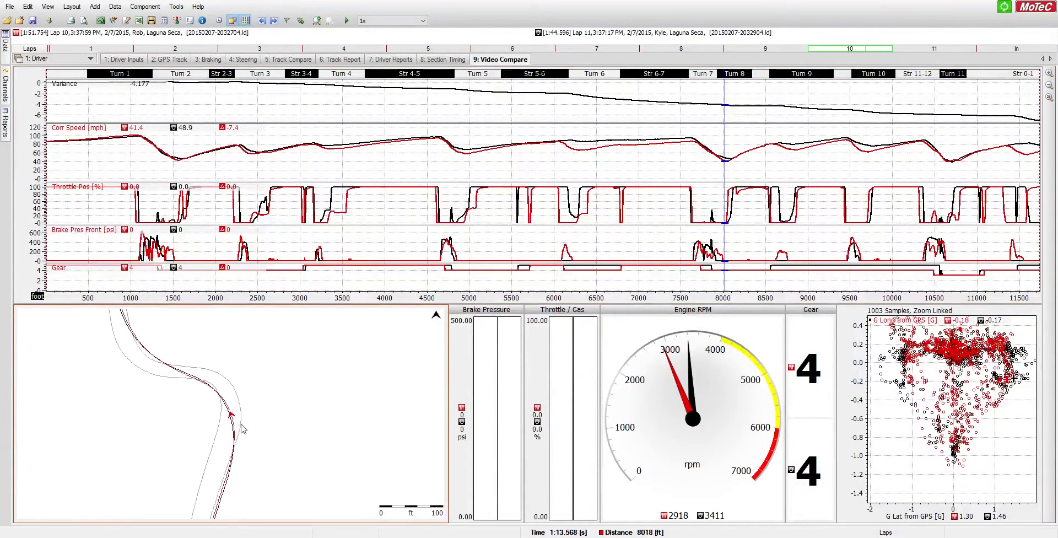
{"action": "mouse_move", "coordinate": [250, 400]}
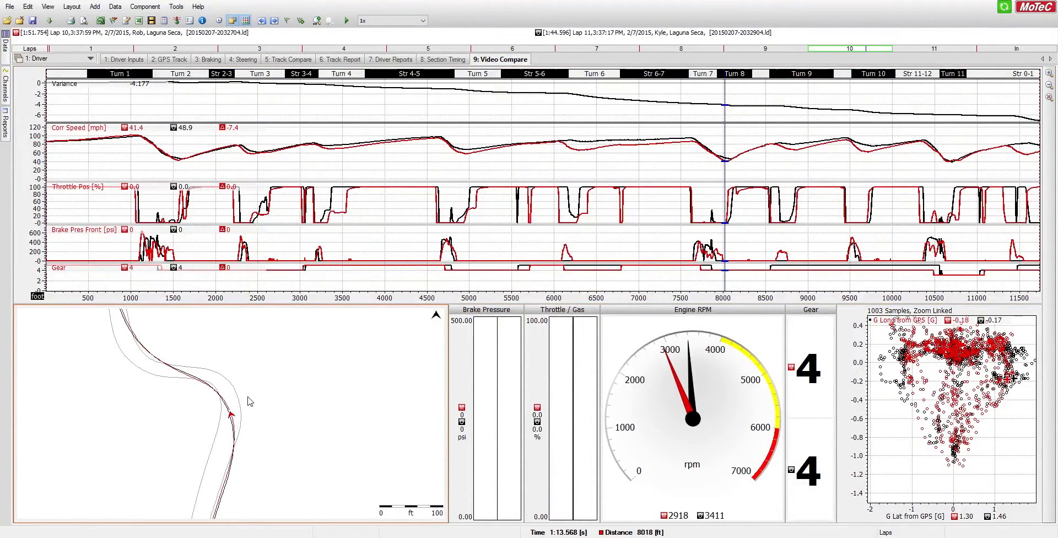
{"action": "mouse_move", "coordinate": [376, 409]}
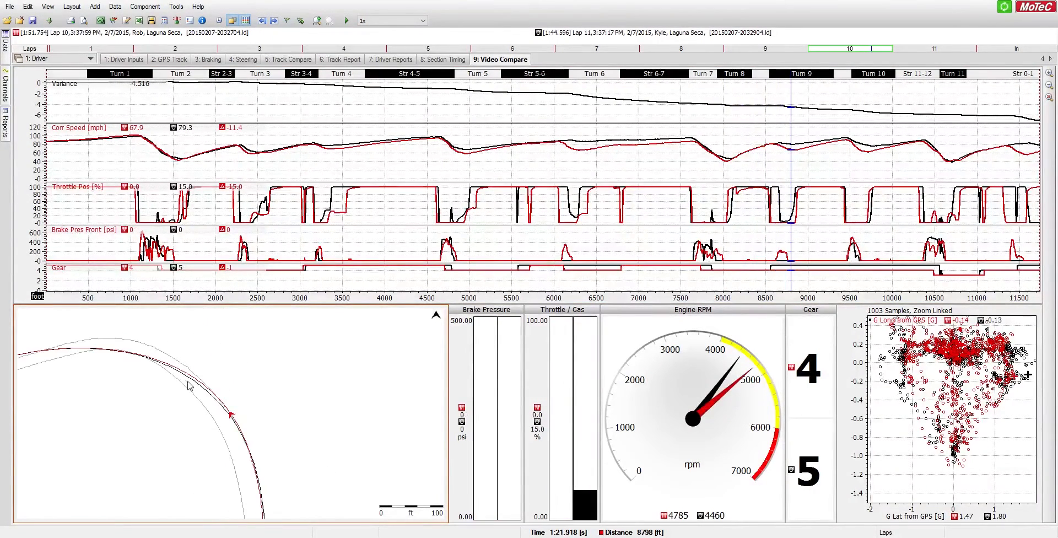
{"action": "mouse_move", "coordinate": [231, 422]}
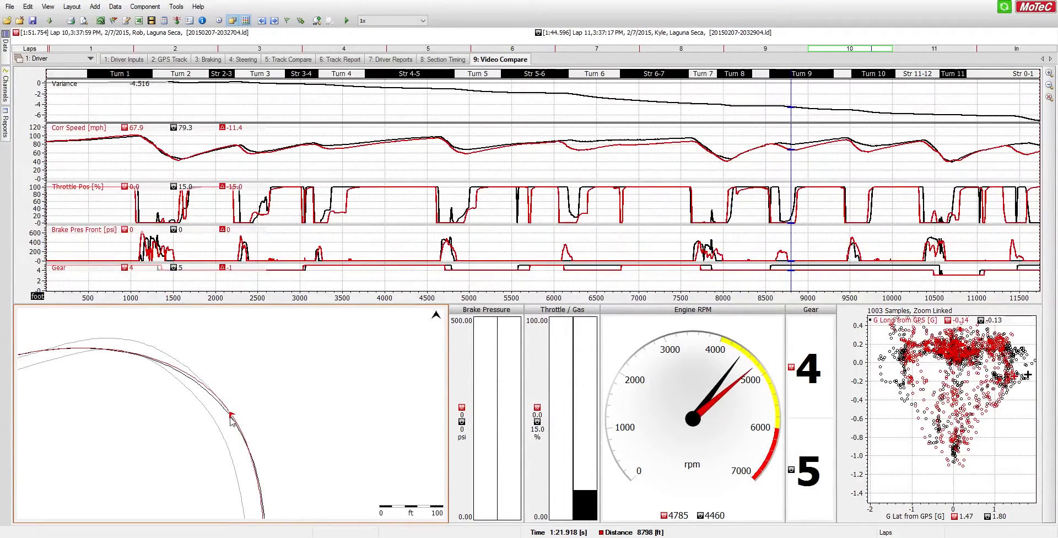
{"action": "mouse_move", "coordinate": [188, 406]}
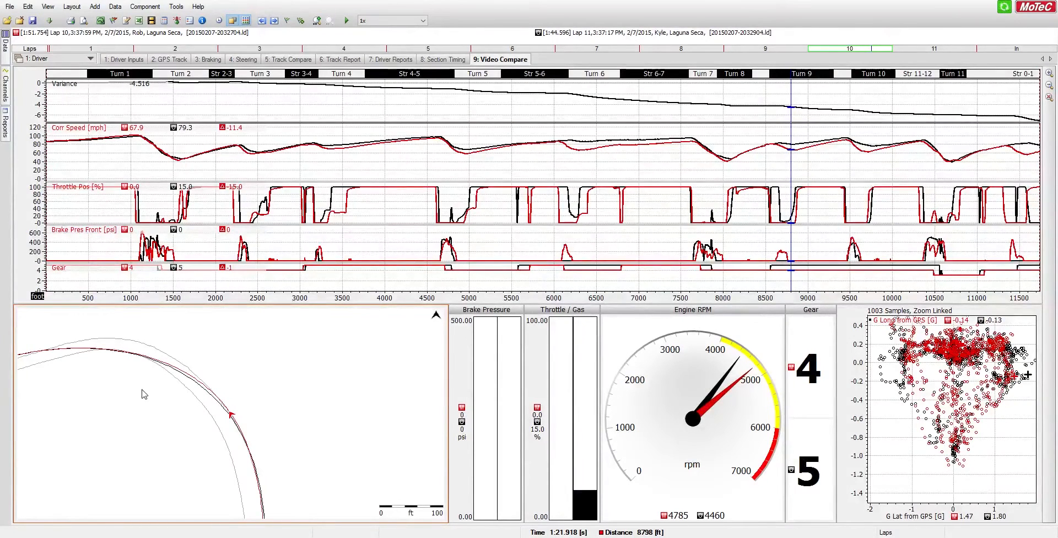
{"action": "mouse_move", "coordinate": [781, 180]}
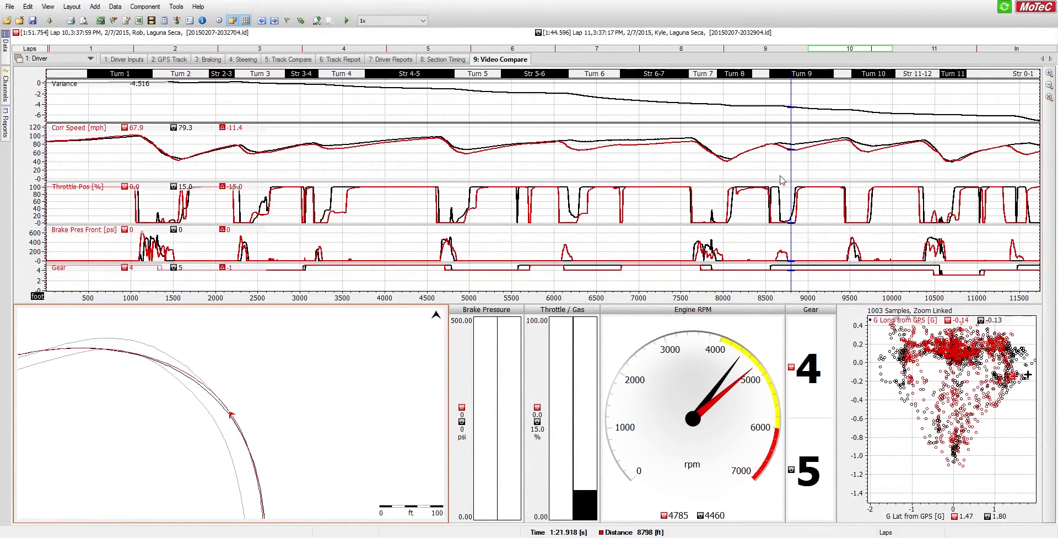
{"action": "mouse_move", "coordinate": [776, 178]}
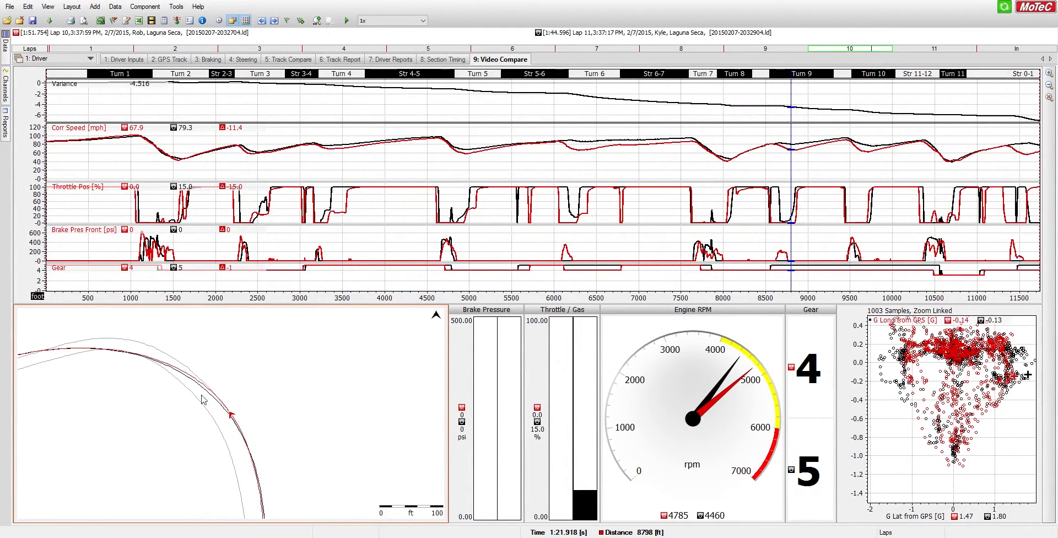
{"action": "mouse_move", "coordinate": [346, 378]}
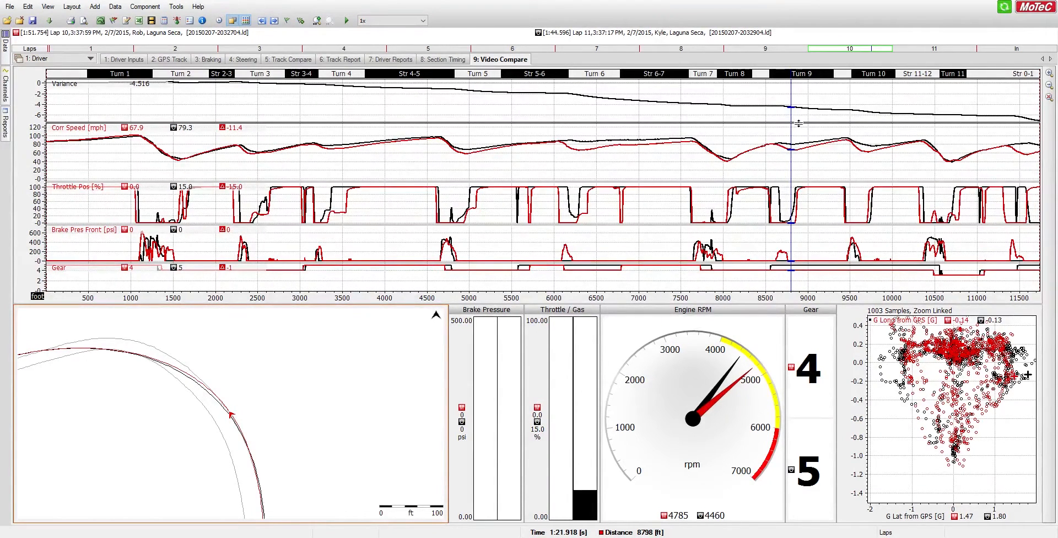
{"action": "mouse_move", "coordinate": [803, 132]}
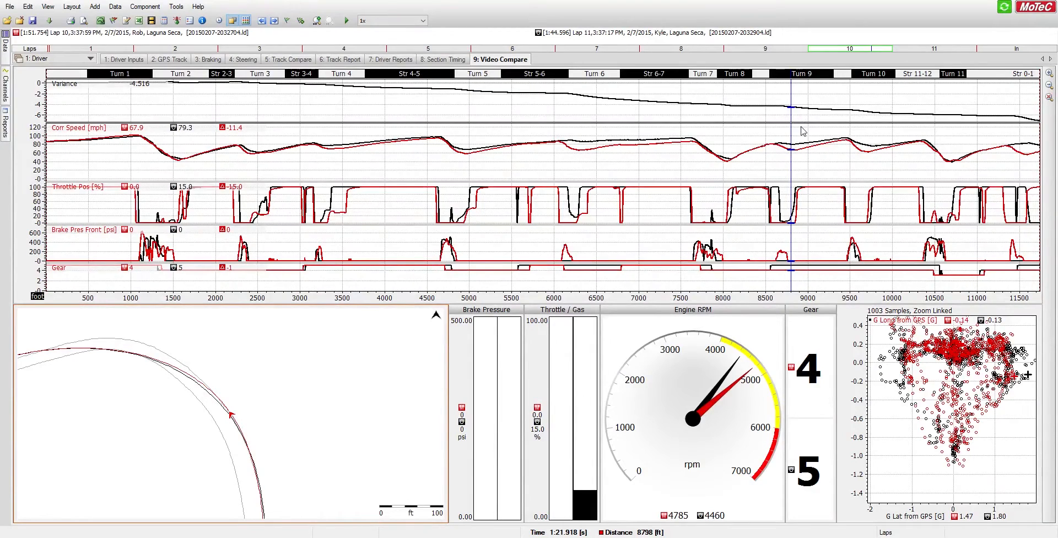
{"action": "mouse_move", "coordinate": [800, 147]}
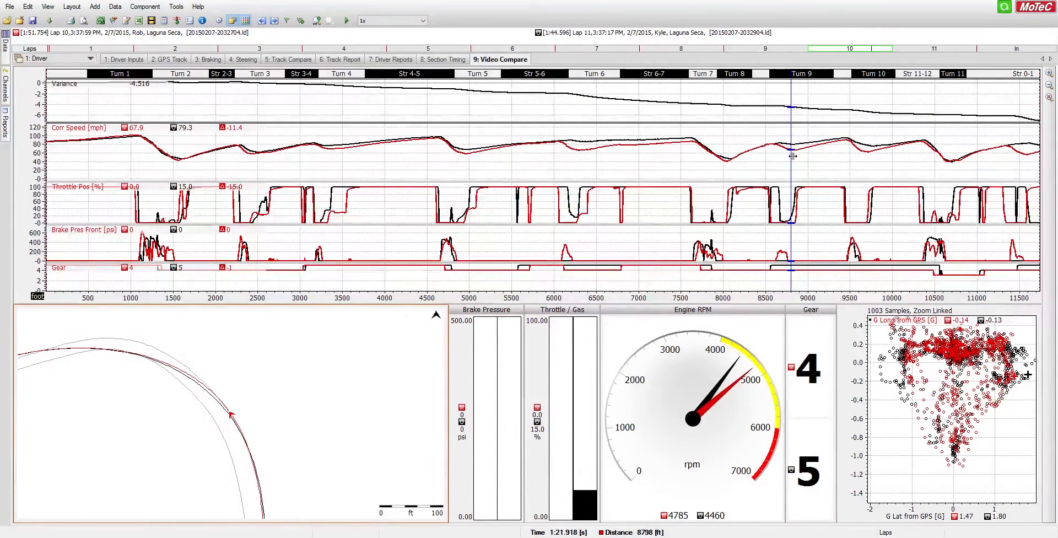
{"action": "mouse_move", "coordinate": [226, 139]}
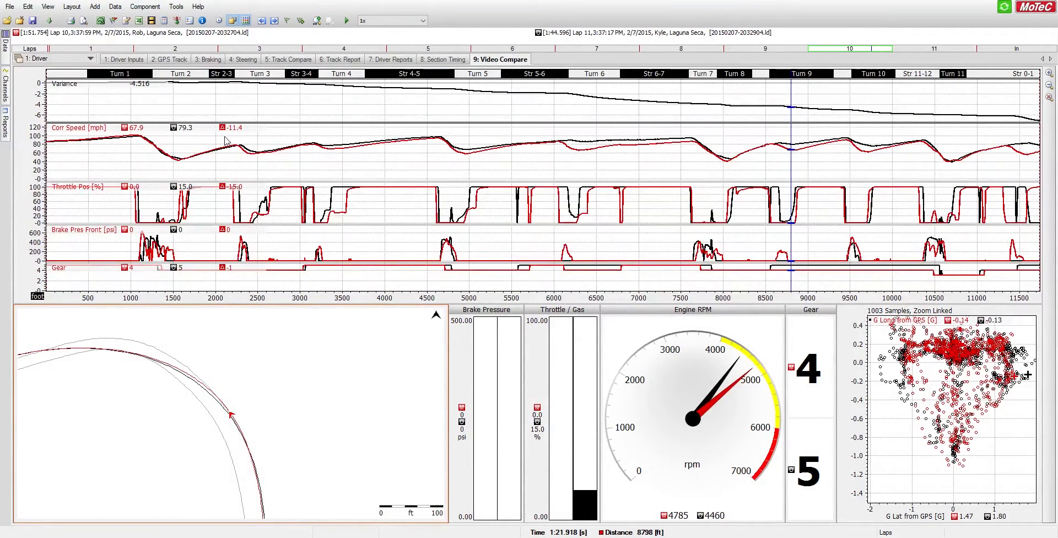
{"action": "mouse_move", "coordinate": [775, 118]}
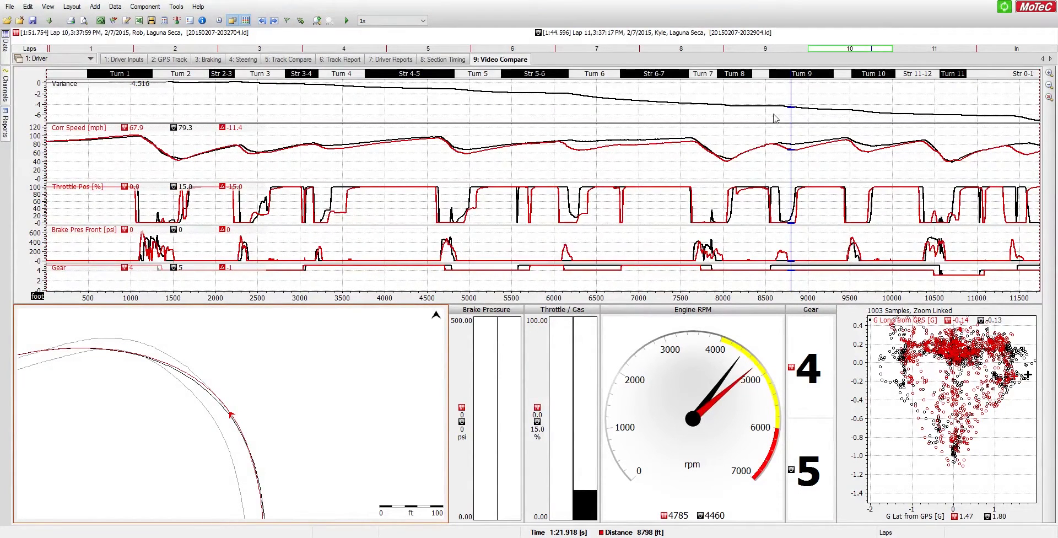
{"action": "mouse_move", "coordinate": [857, 119]}
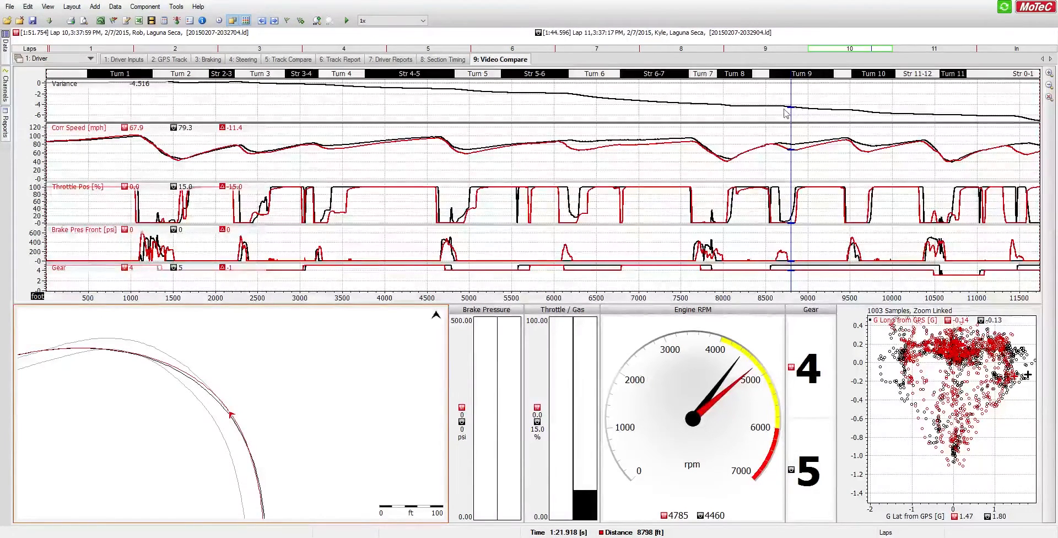
{"action": "mouse_move", "coordinate": [784, 115]}
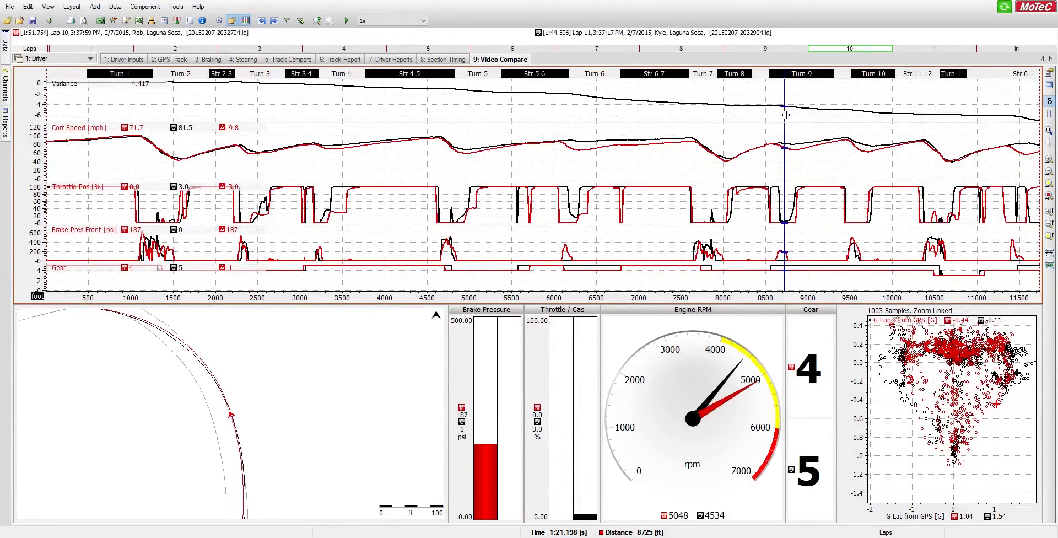
{"action": "mouse_move", "coordinate": [135, 96]}
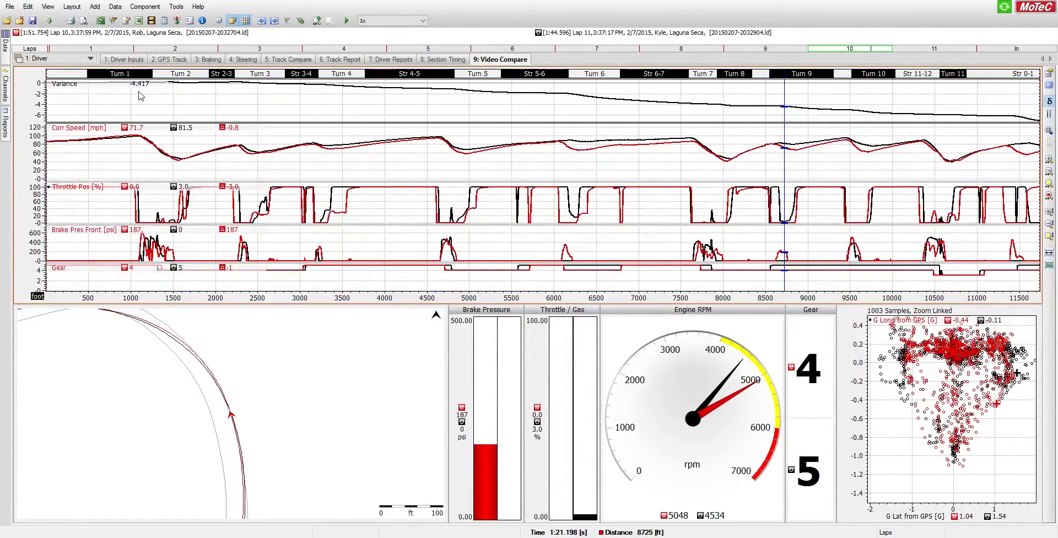
{"action": "mouse_move", "coordinate": [167, 504]}
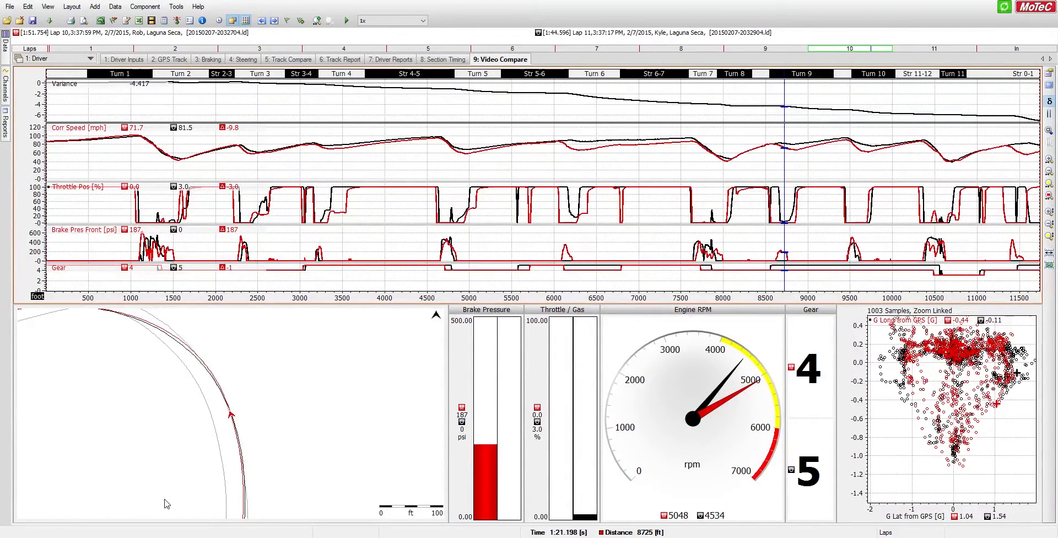
{"action": "mouse_move", "coordinate": [138, 102]}
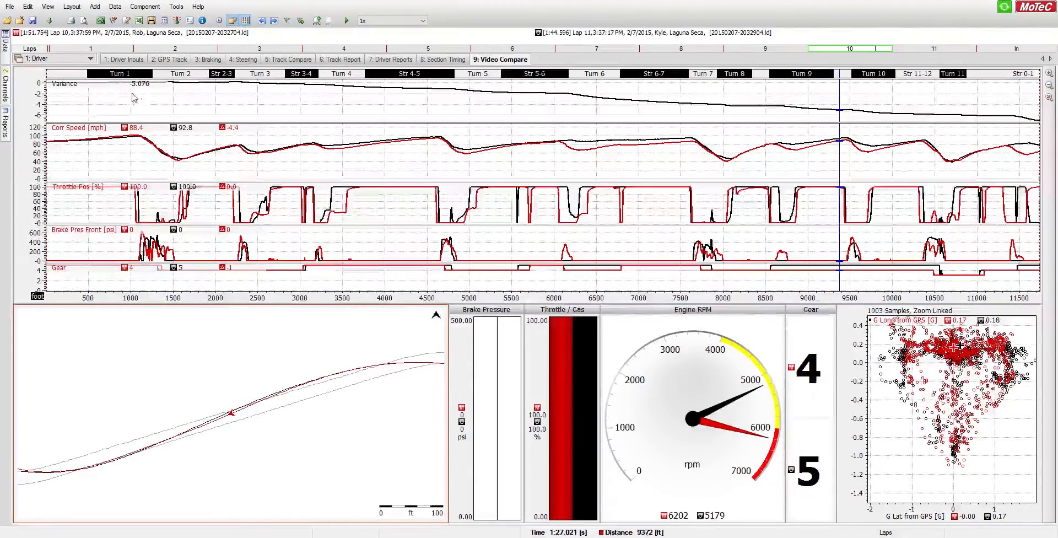
{"action": "mouse_move", "coordinate": [142, 99]}
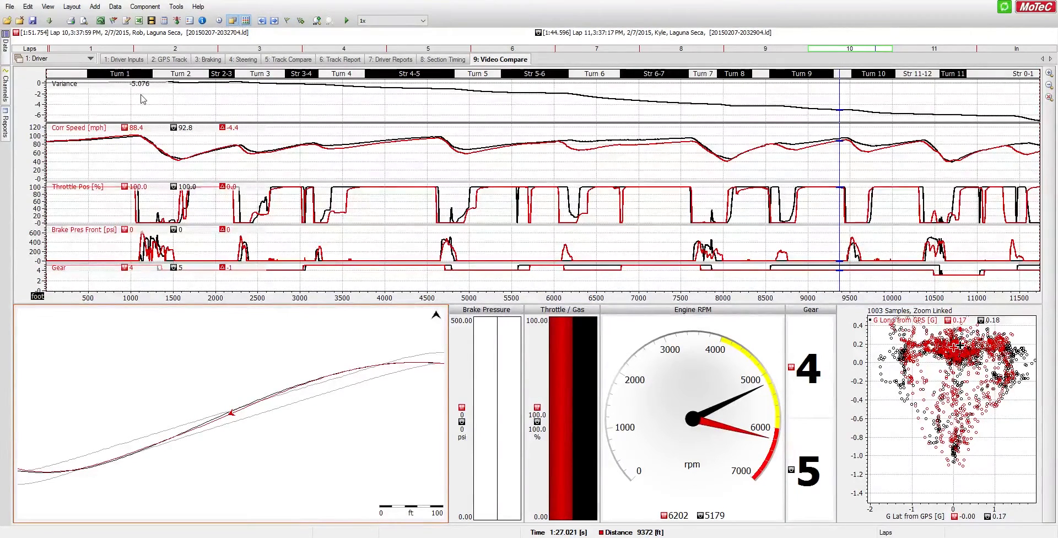
{"action": "mouse_move", "coordinate": [621, 175]}
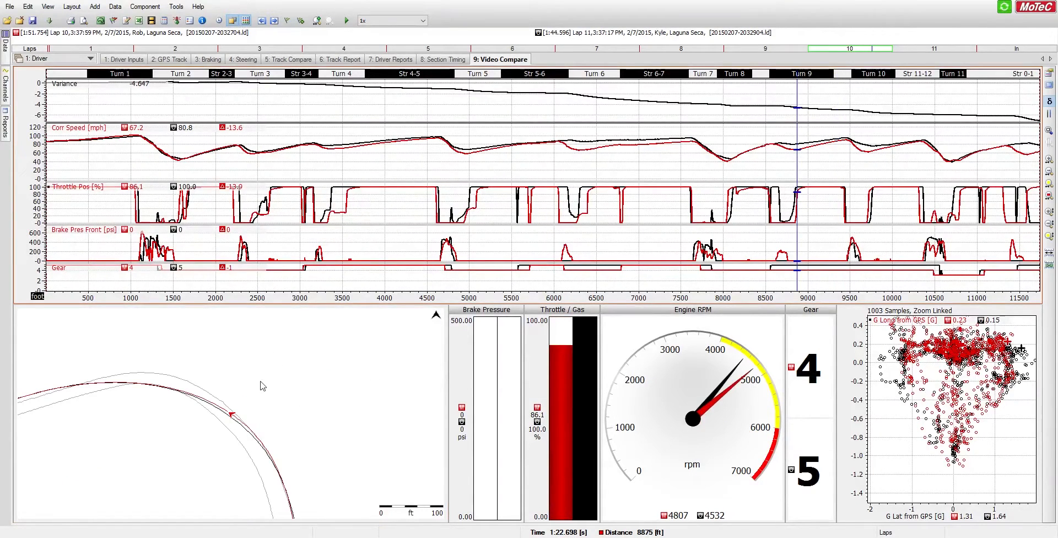
{"action": "mouse_move", "coordinate": [794, 150]}
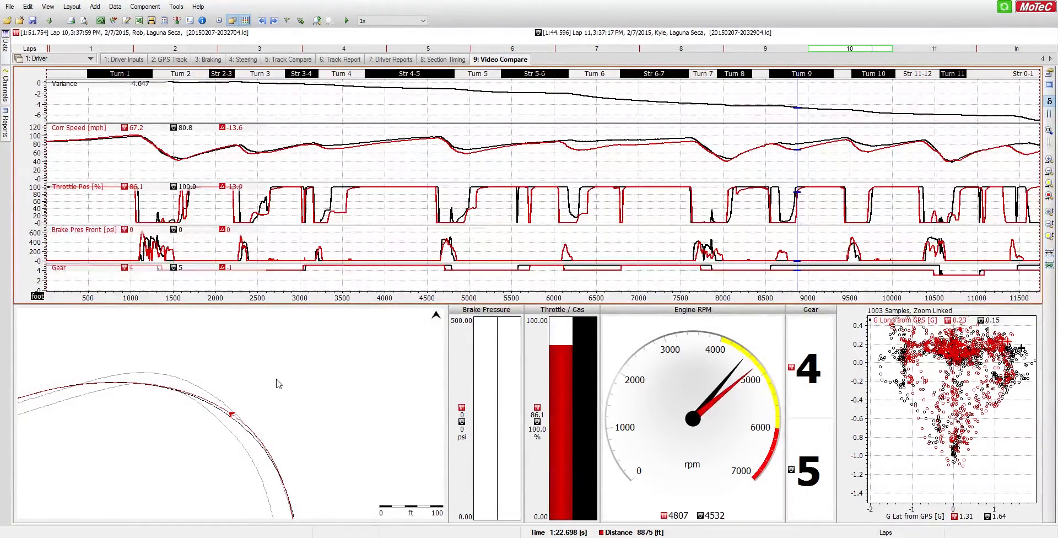
{"action": "mouse_move", "coordinate": [168, 384]}
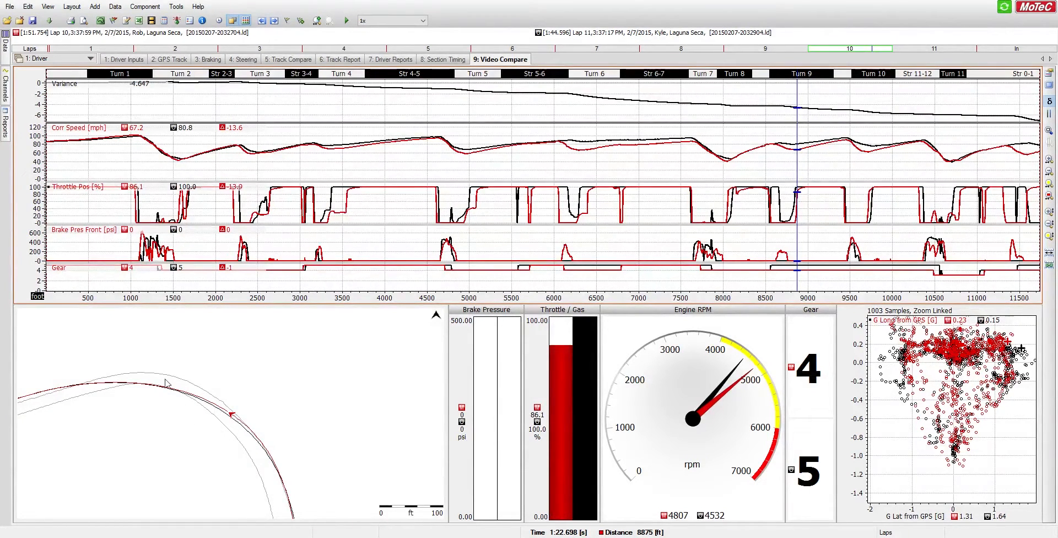
{"action": "mouse_move", "coordinate": [376, 394]}
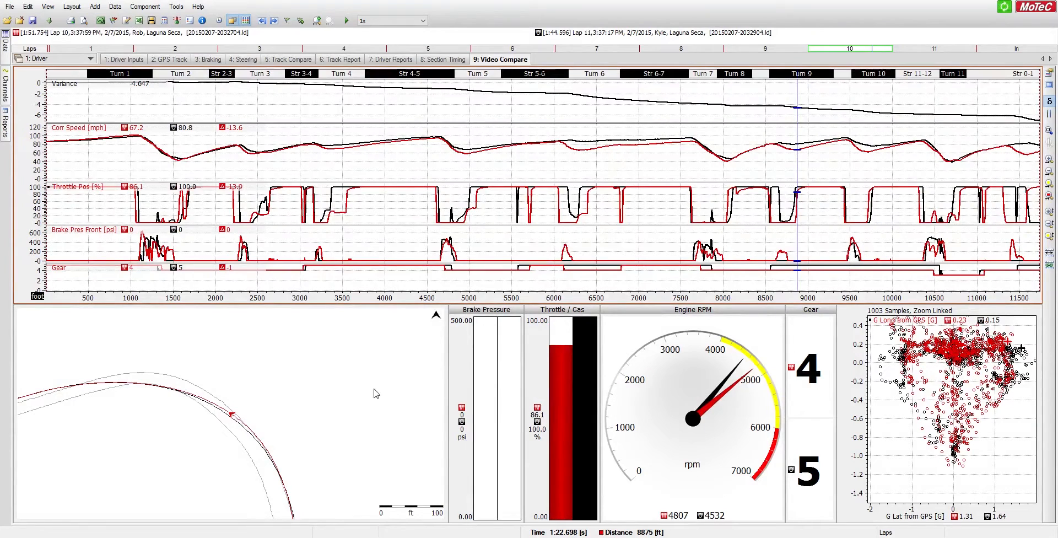
{"action": "mouse_move", "coordinate": [792, 194]}
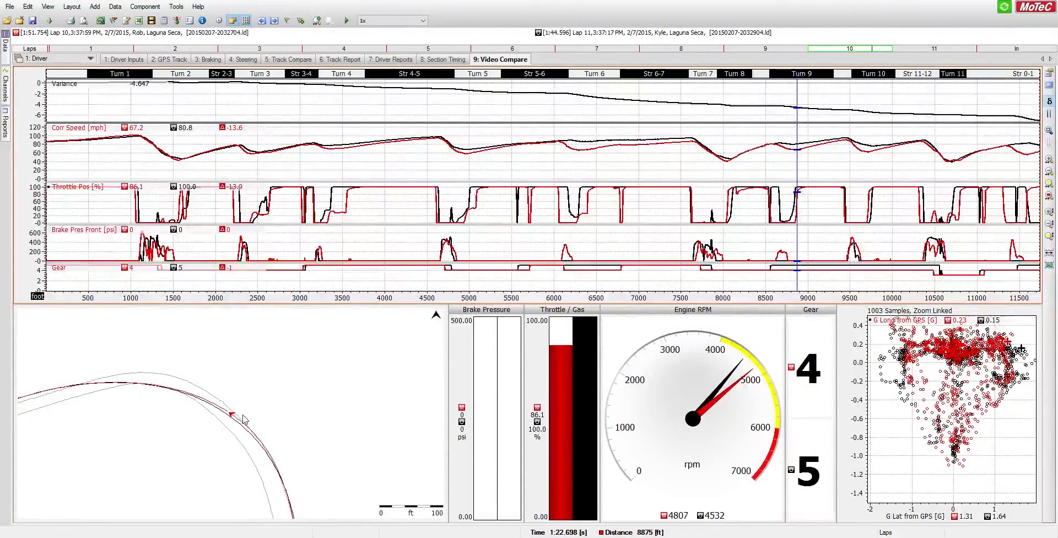
Place the graph cursor near 9683 ft at Turn 10 to read both laps' channels
{"action": "left_click", "coordinate": [825, 168]}
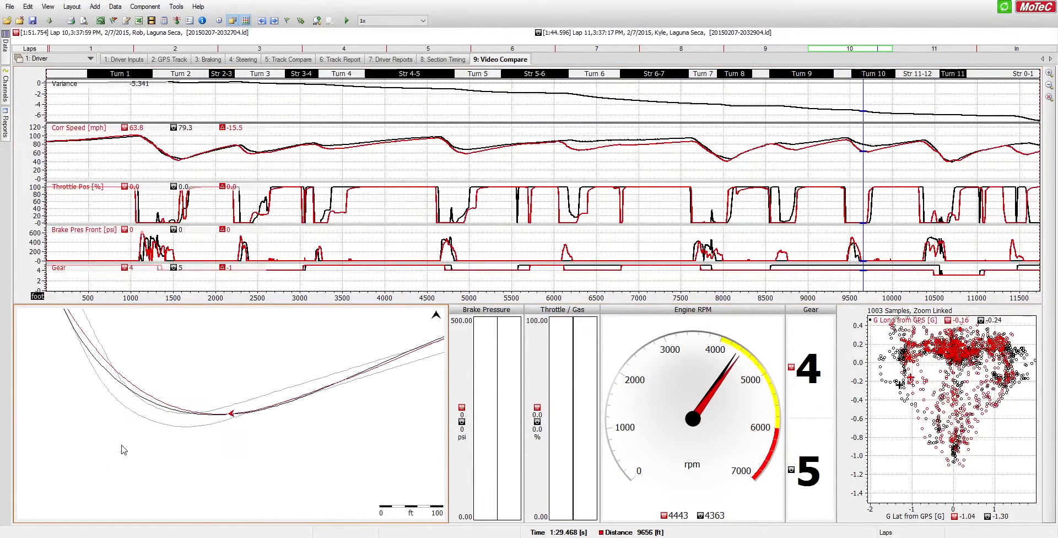
{"action": "mouse_move", "coordinate": [232, 423]}
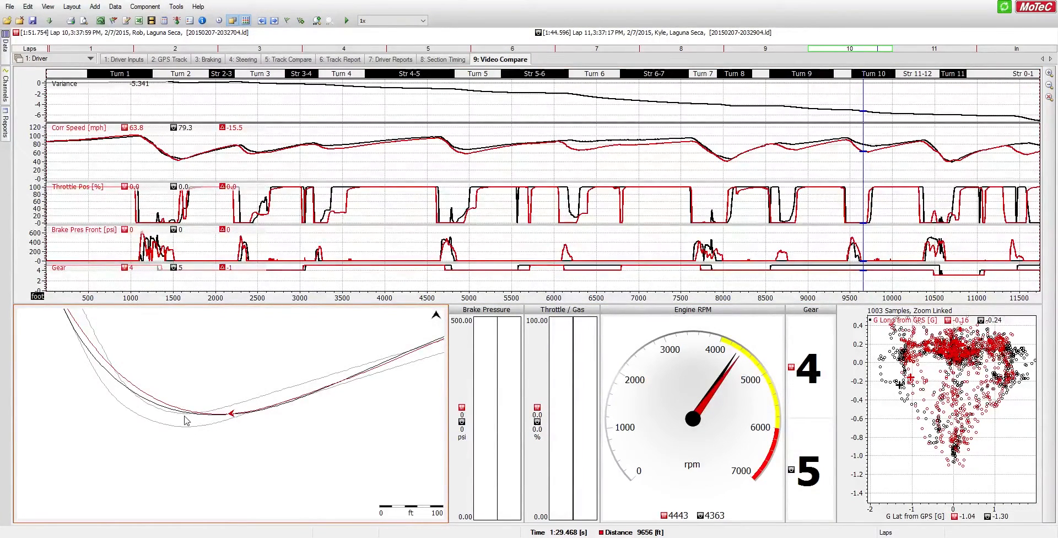
{"action": "mouse_move", "coordinate": [208, 445]}
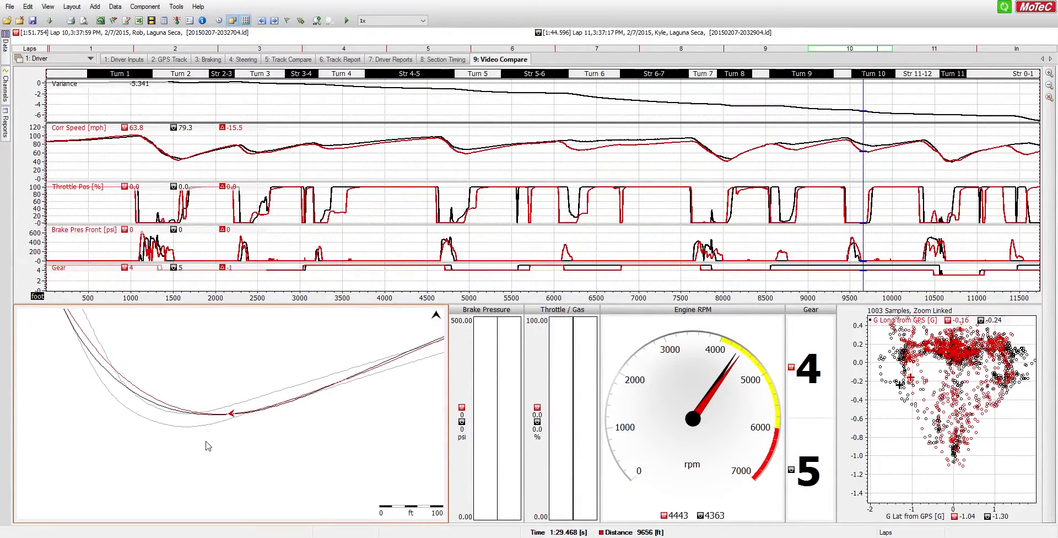
{"action": "mouse_move", "coordinate": [240, 424]}
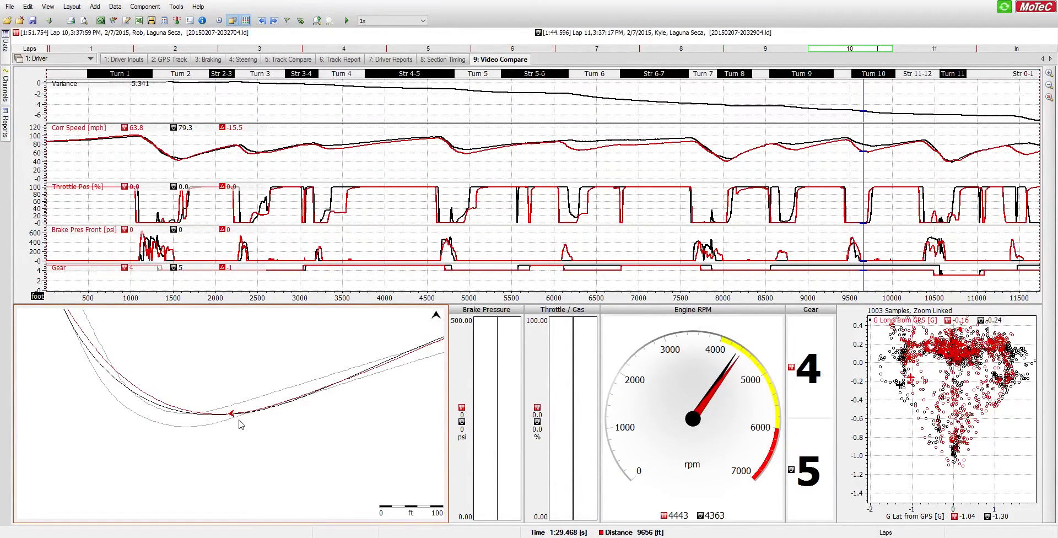
{"action": "mouse_move", "coordinate": [234, 394]}
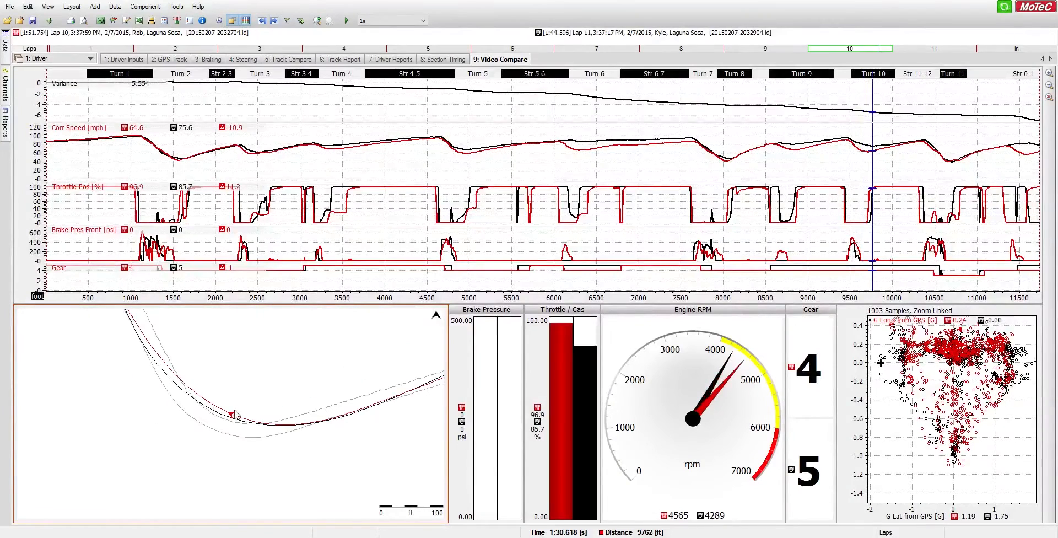
{"action": "mouse_move", "coordinate": [279, 417]}
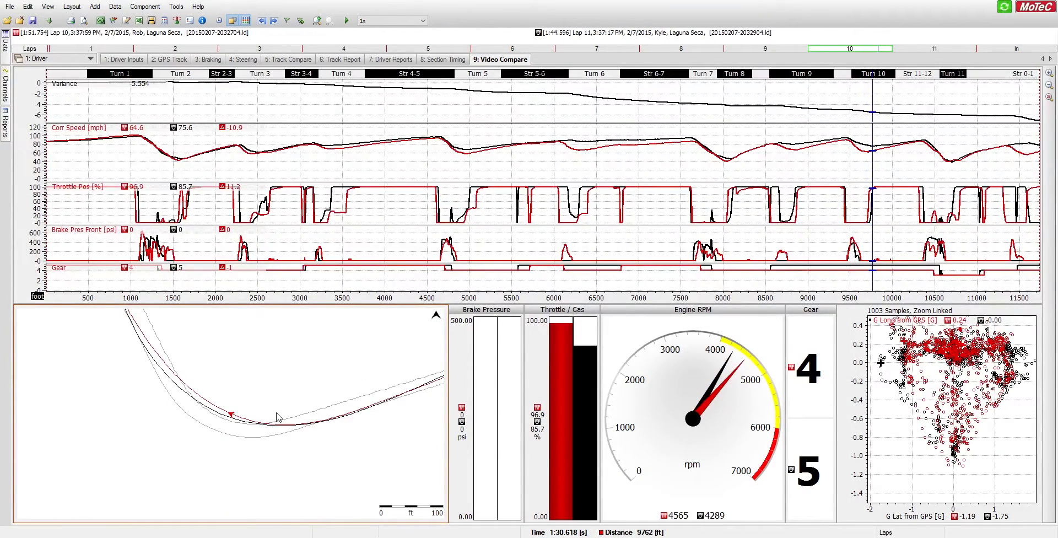
{"action": "mouse_move", "coordinate": [312, 385]}
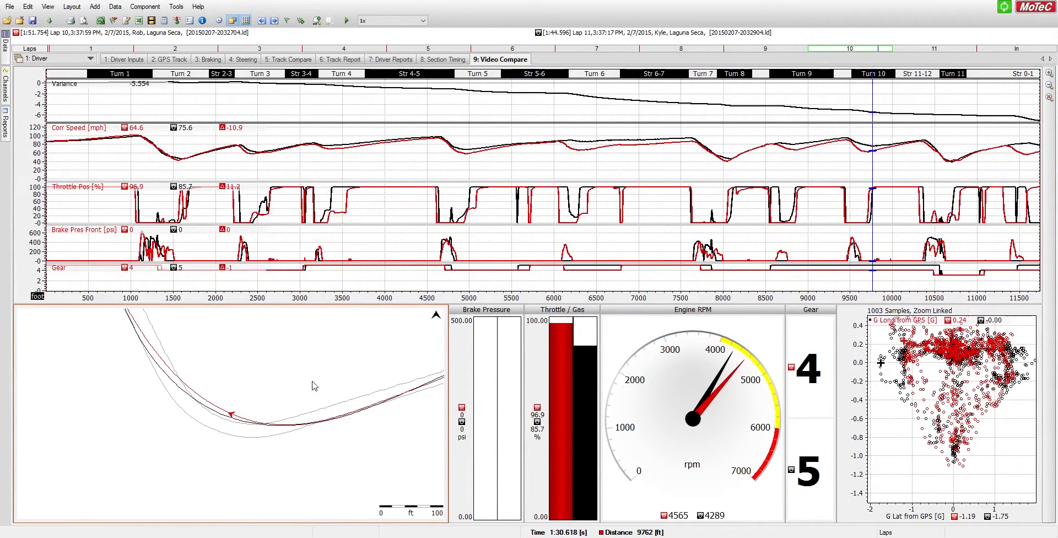
{"action": "mouse_move", "coordinate": [250, 398]}
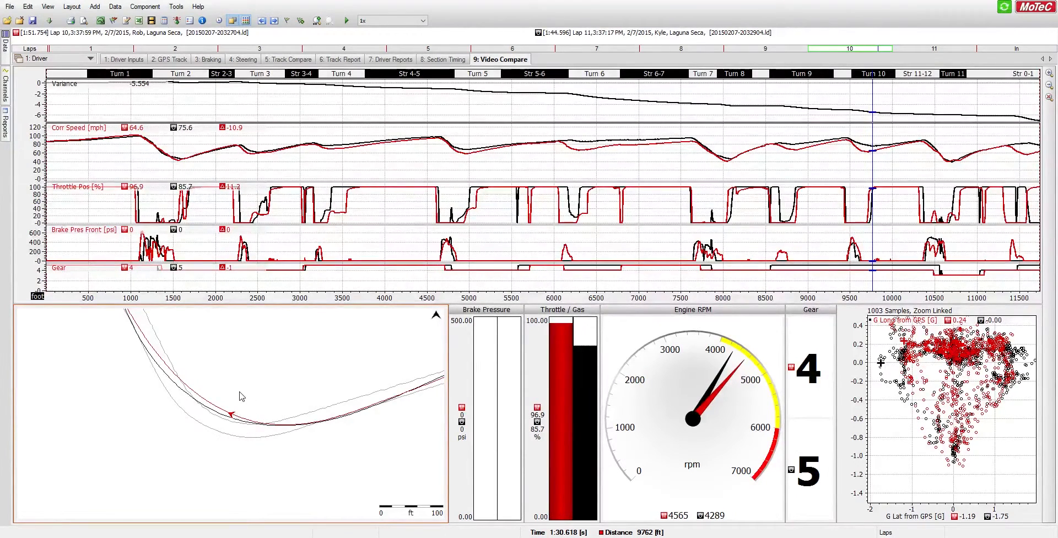
{"action": "mouse_move", "coordinate": [237, 399]}
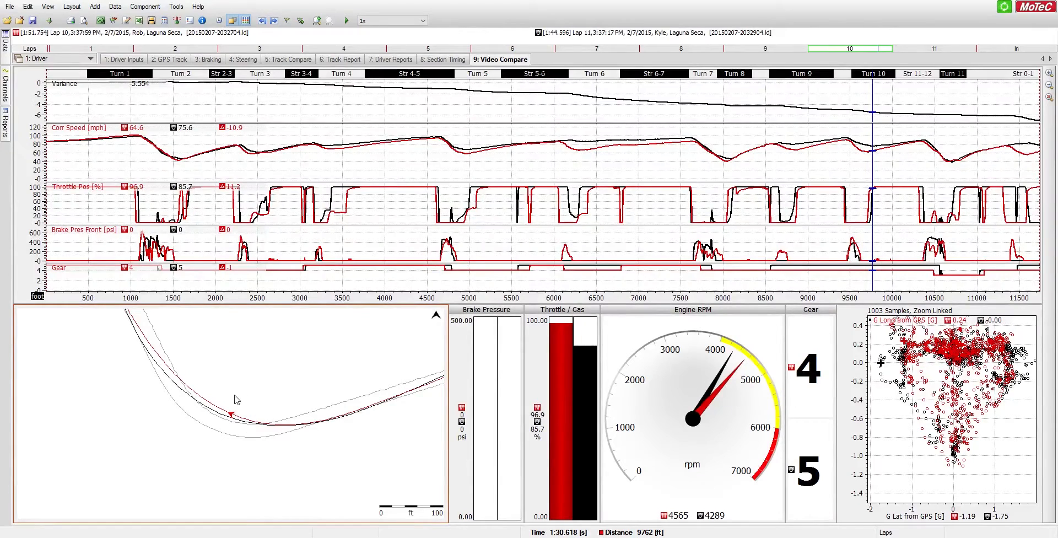
{"action": "mouse_move", "coordinate": [232, 393]}
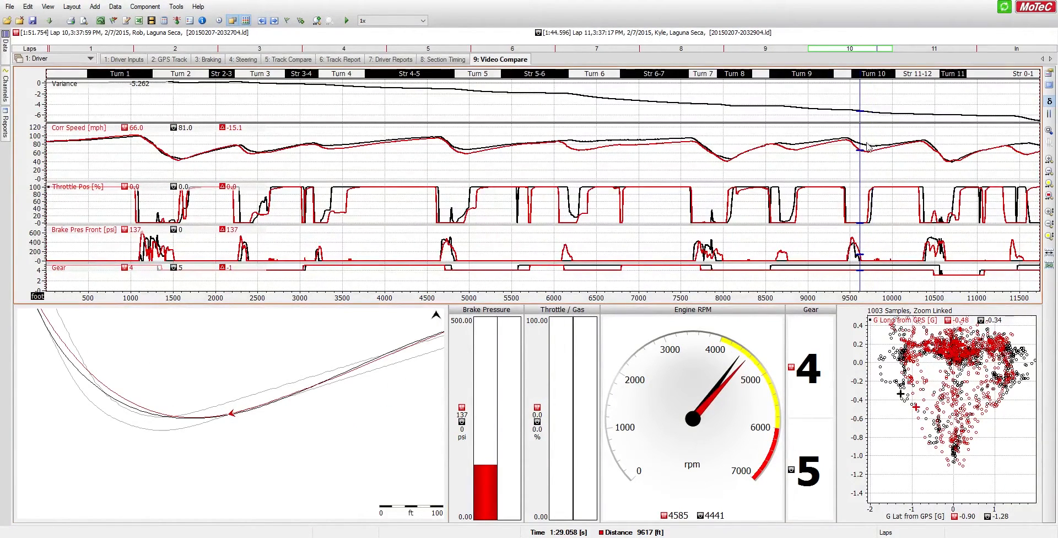
{"action": "mouse_move", "coordinate": [871, 156]}
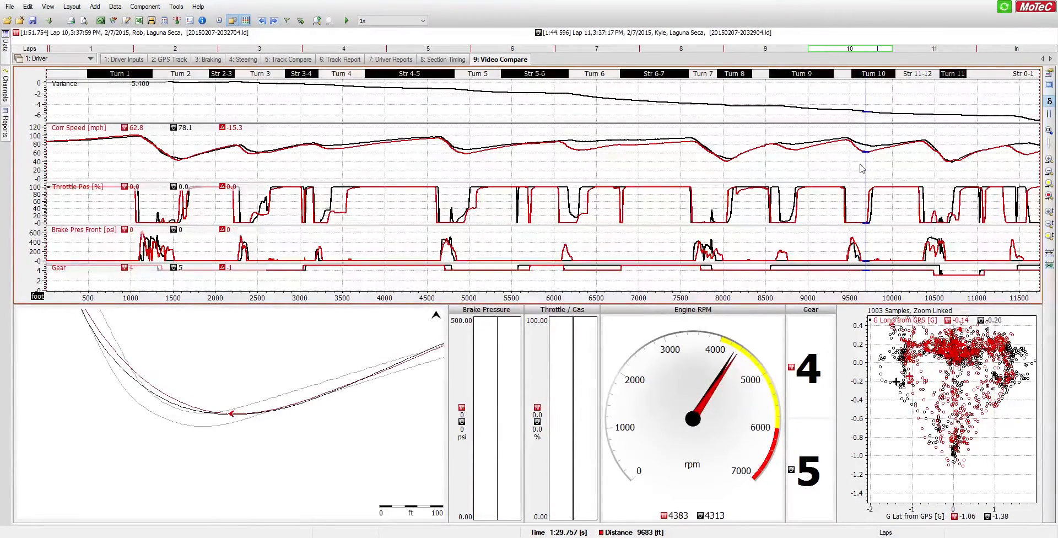
{"action": "mouse_move", "coordinate": [859, 123]}
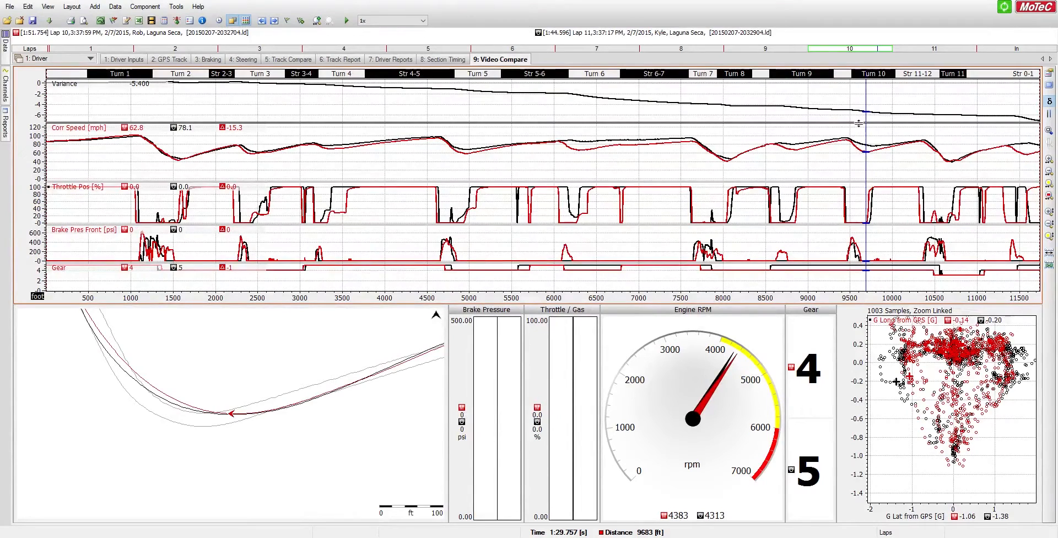
{"action": "mouse_move", "coordinate": [880, 120]}
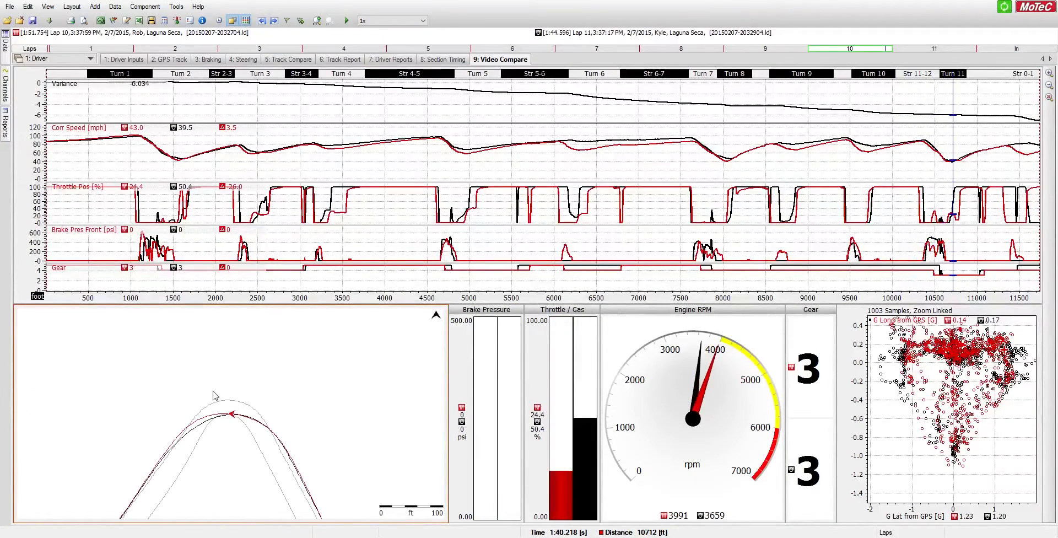
{"action": "mouse_move", "coordinate": [245, 428]}
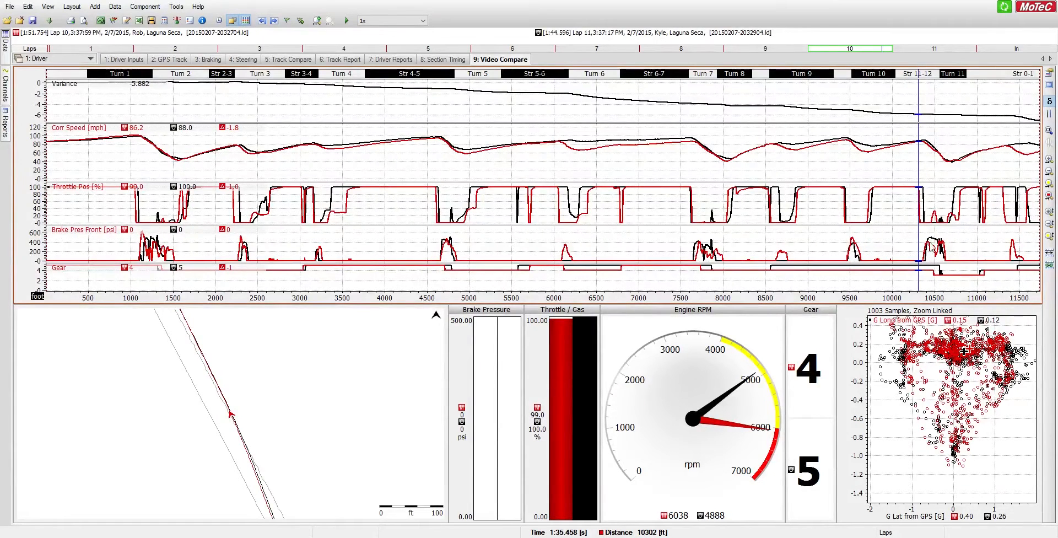
{"action": "mouse_move", "coordinate": [956, 256]}
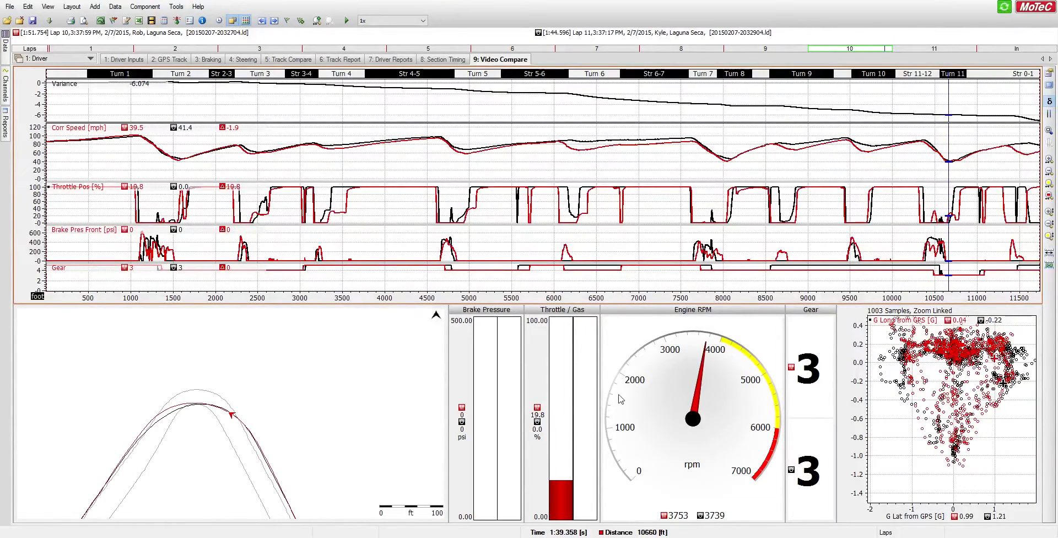
{"action": "mouse_move", "coordinate": [942, 260]}
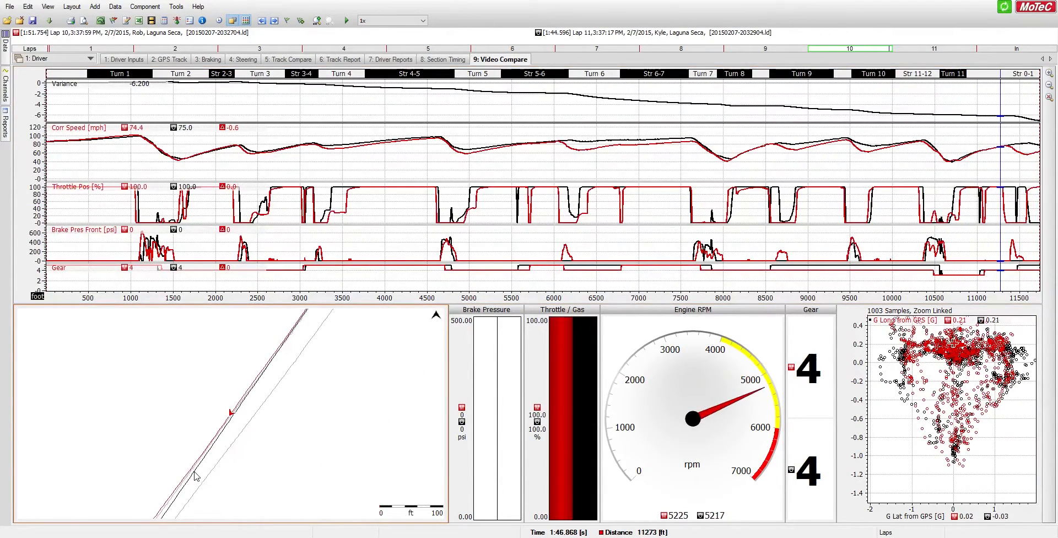
{"action": "mouse_move", "coordinate": [445, 283]}
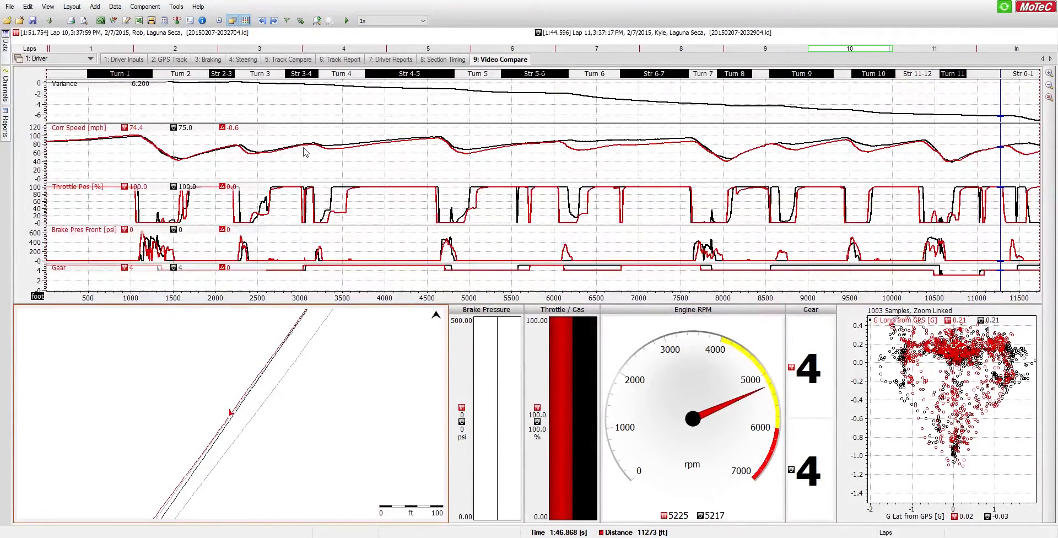
{"action": "mouse_move", "coordinate": [308, 192]}
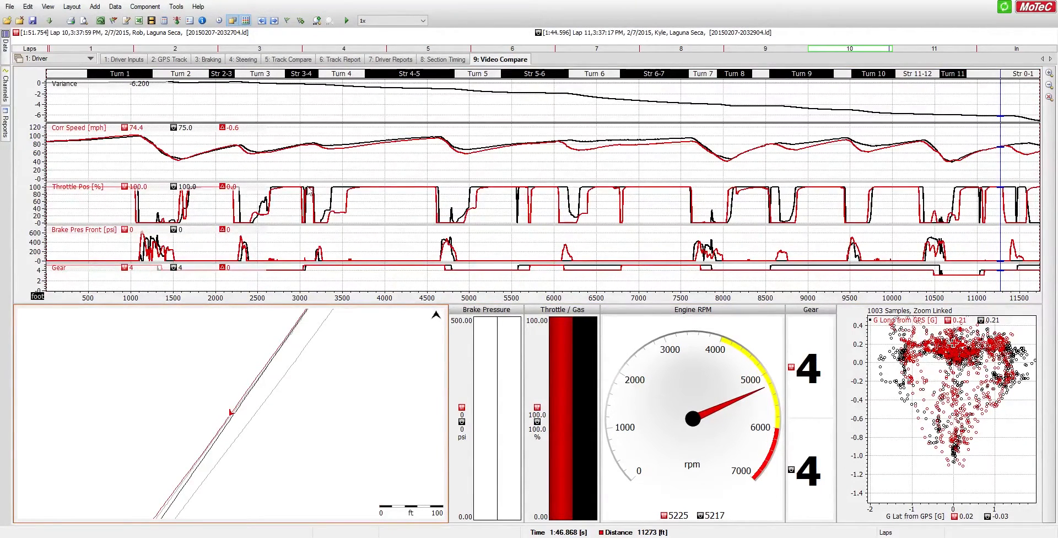
{"action": "mouse_move", "coordinate": [219, 91]}
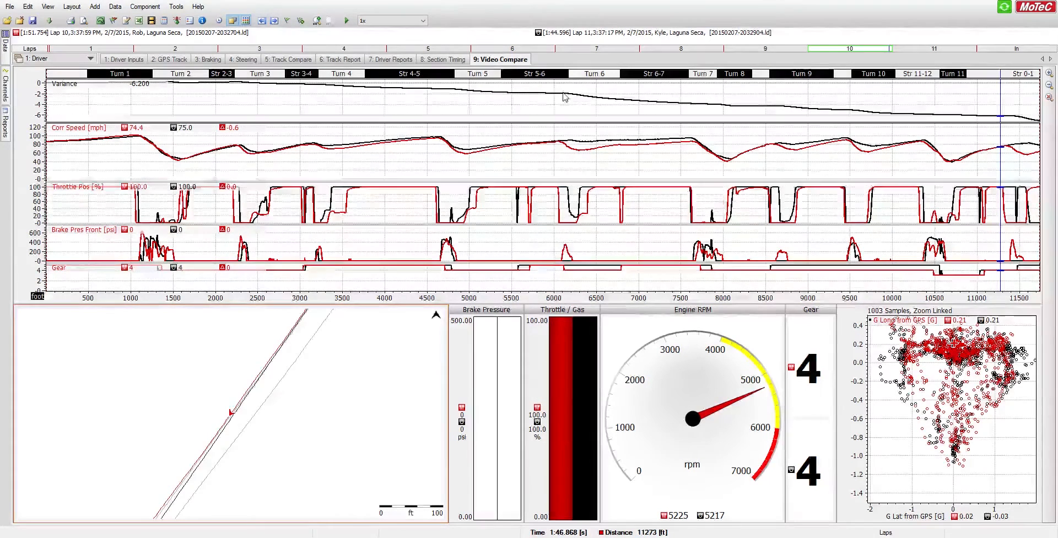
{"action": "mouse_move", "coordinate": [461, 101]}
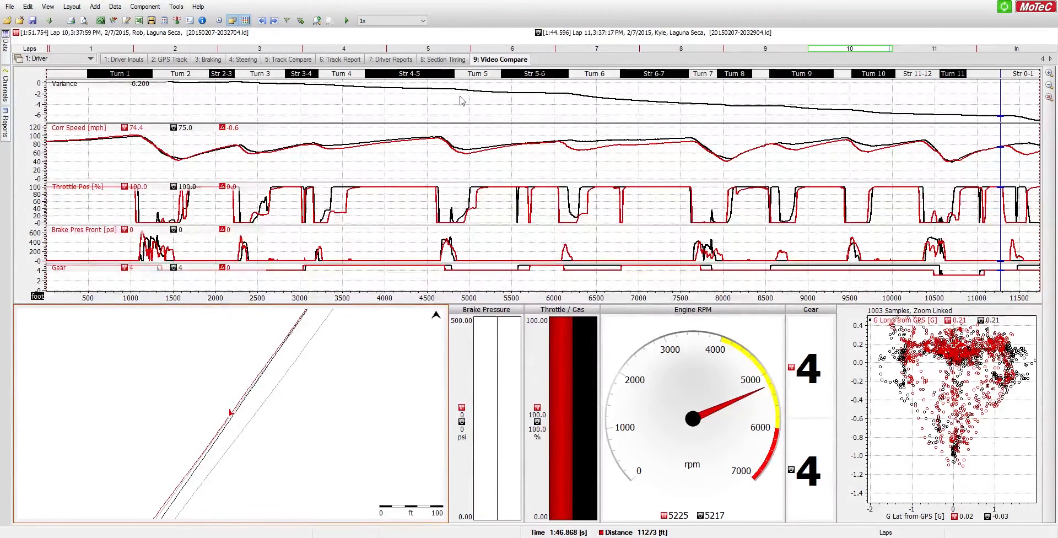
{"action": "mouse_move", "coordinate": [464, 98]}
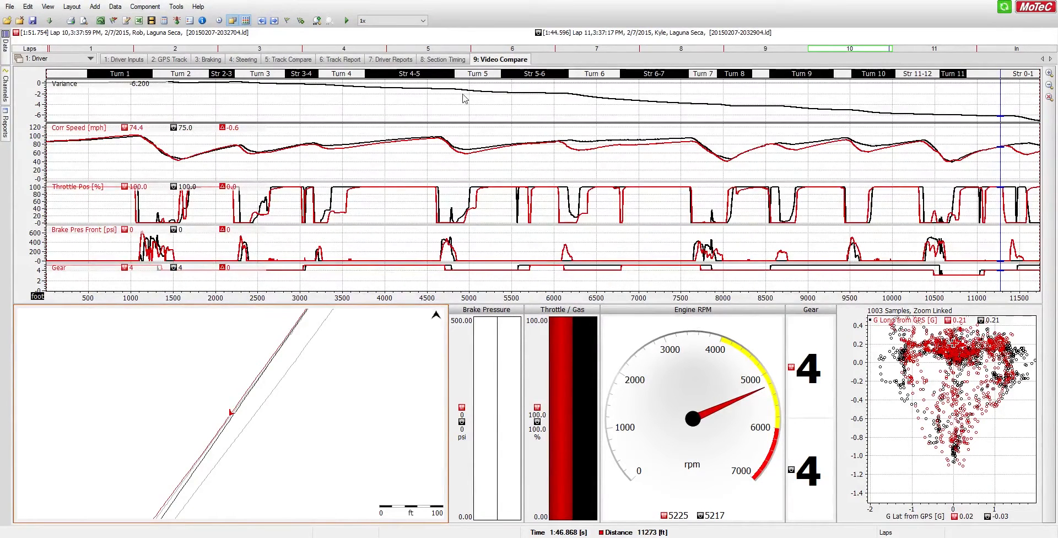
{"action": "mouse_move", "coordinate": [459, 160]}
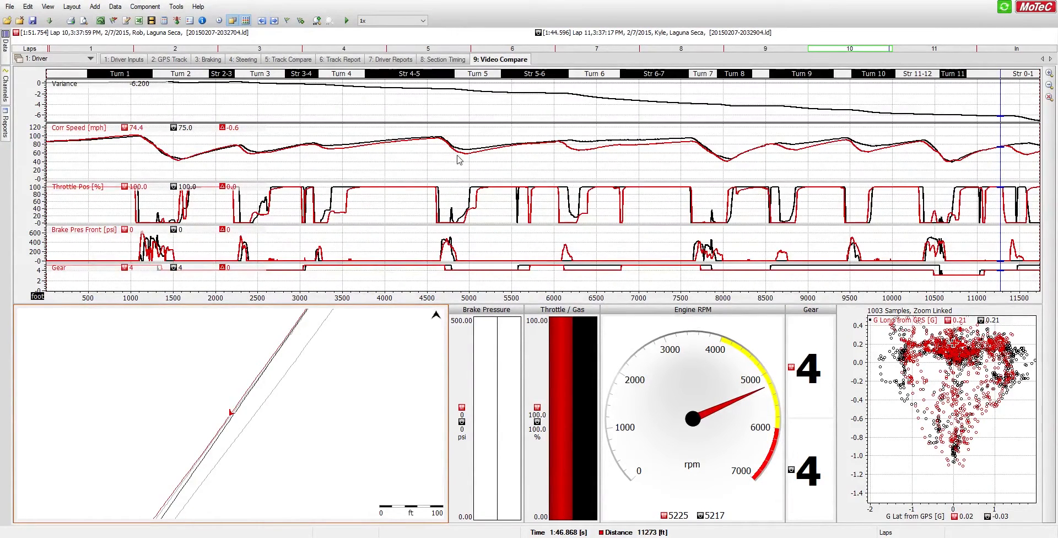
{"action": "mouse_move", "coordinate": [459, 214]}
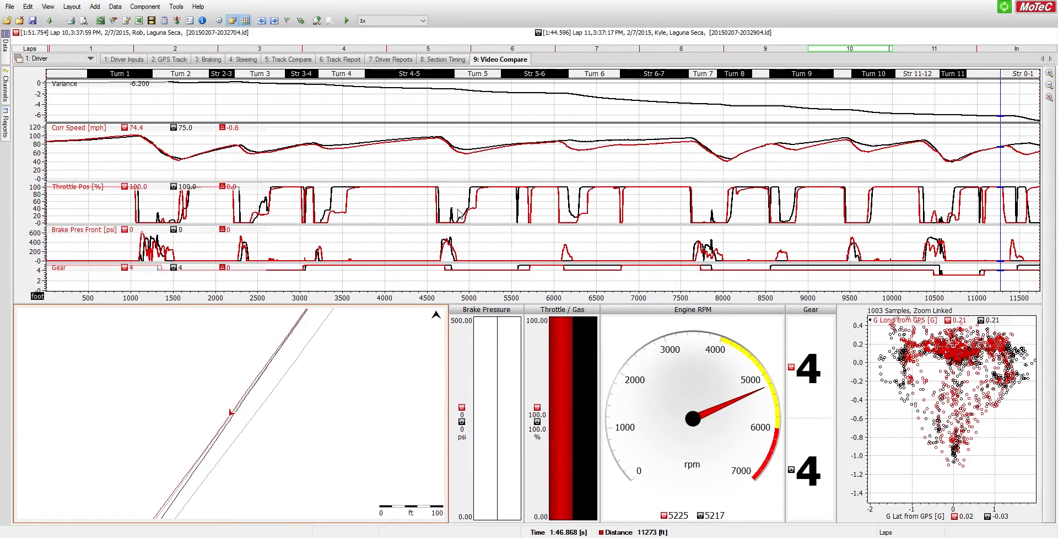
{"action": "mouse_move", "coordinate": [454, 287]}
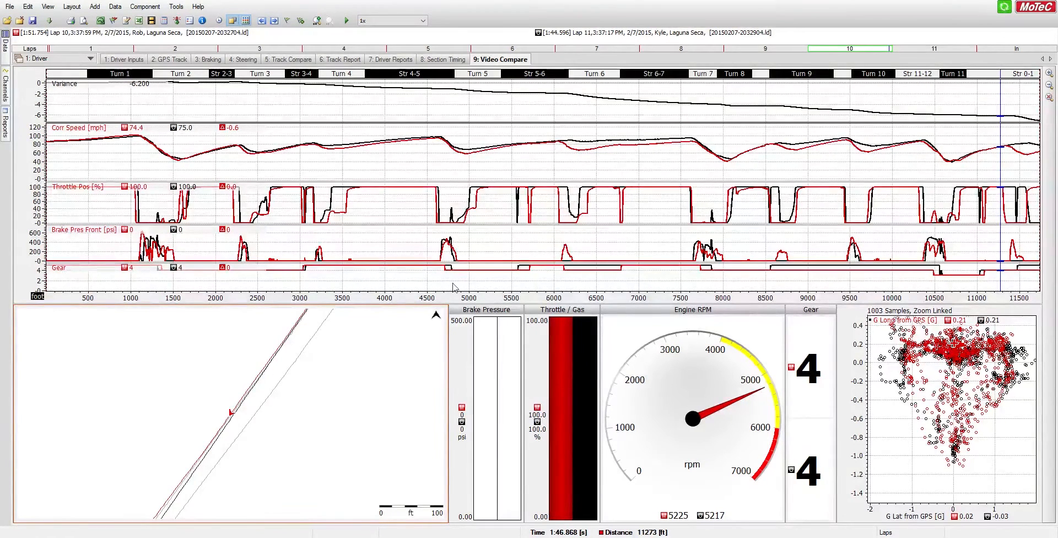
{"action": "mouse_move", "coordinate": [454, 282]}
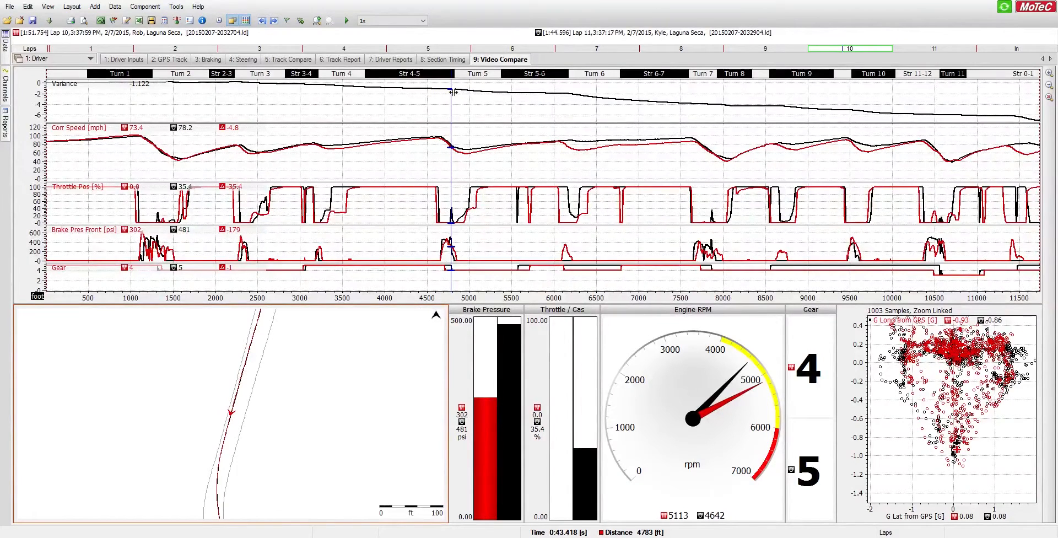
{"action": "mouse_move", "coordinate": [463, 153]}
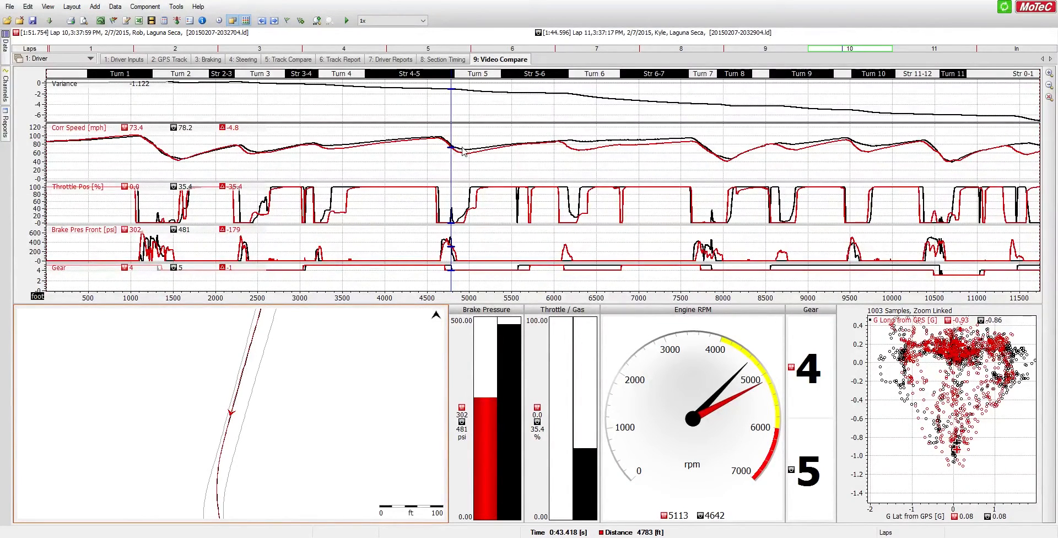
{"action": "mouse_move", "coordinate": [390, 112]}
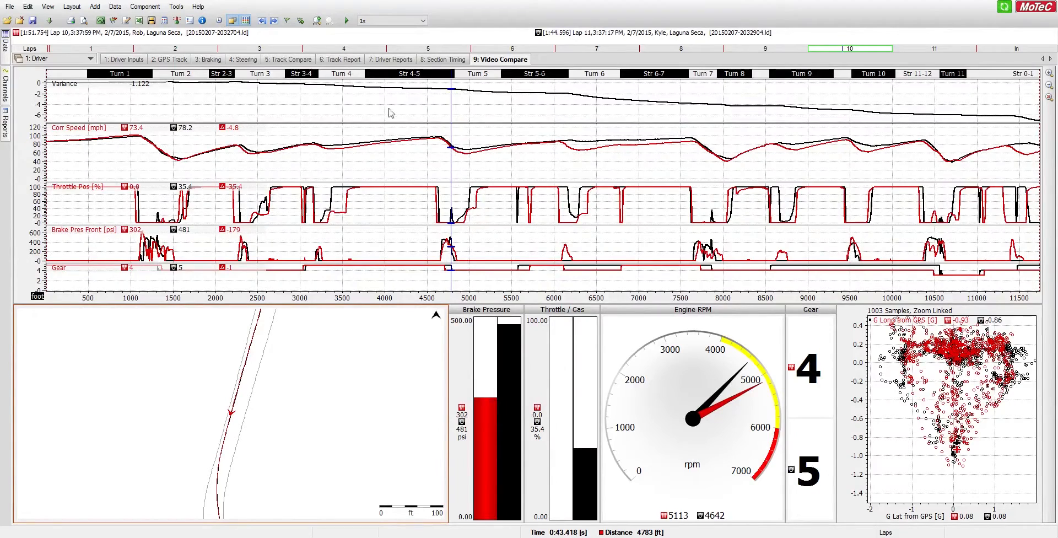
{"action": "mouse_move", "coordinate": [418, 136]}
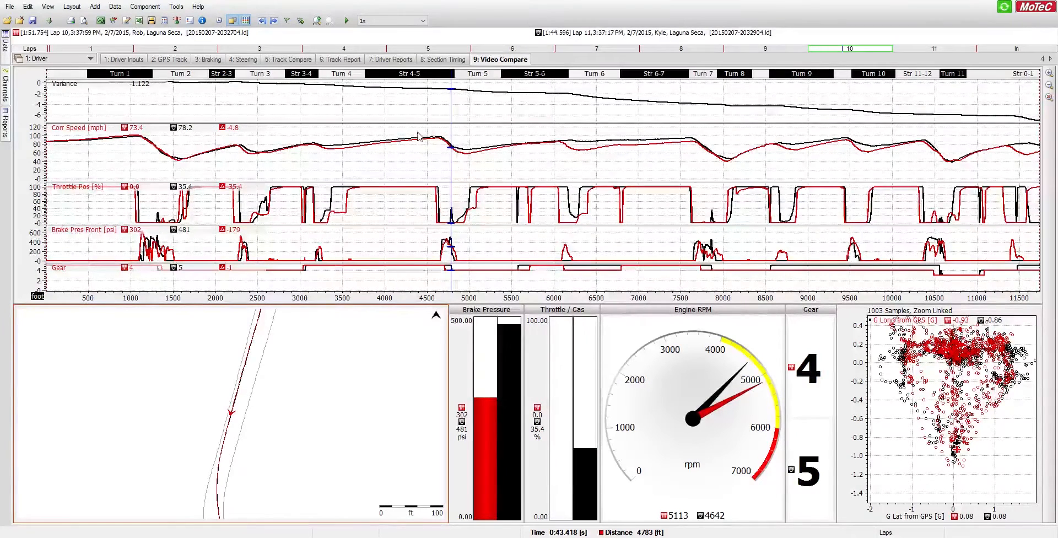
{"action": "mouse_move", "coordinate": [439, 148]}
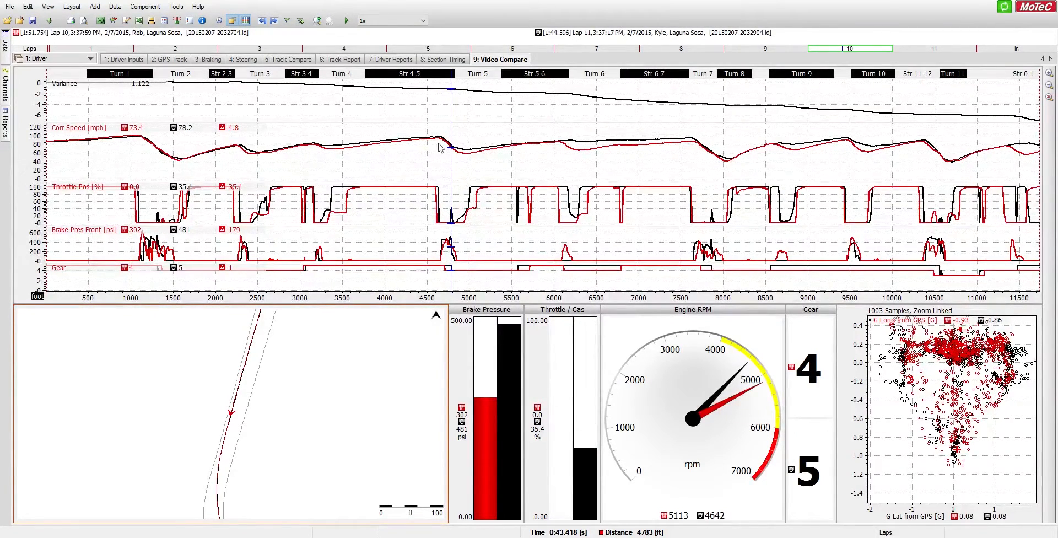
{"action": "mouse_move", "coordinate": [470, 148]}
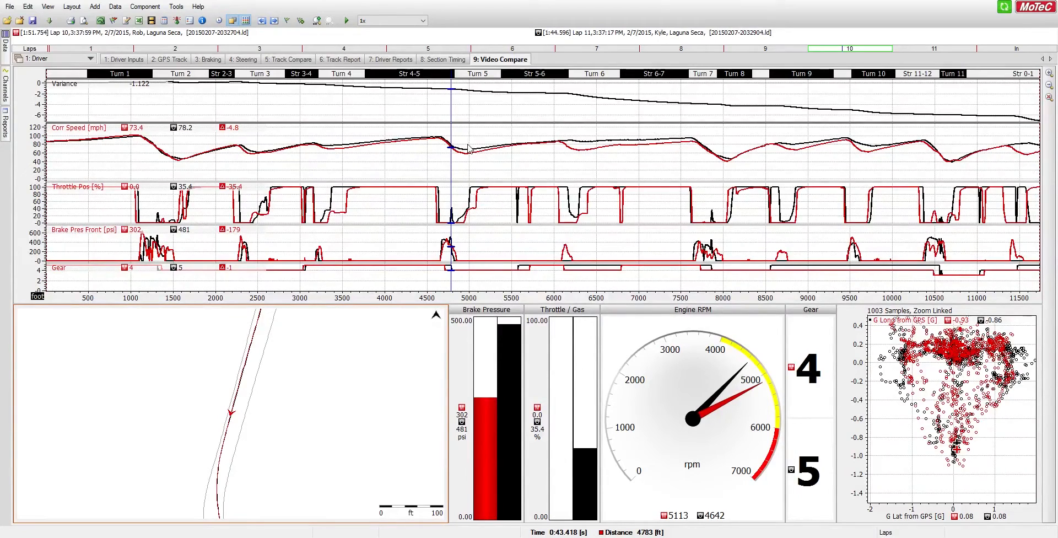
{"action": "mouse_move", "coordinate": [407, 138]}
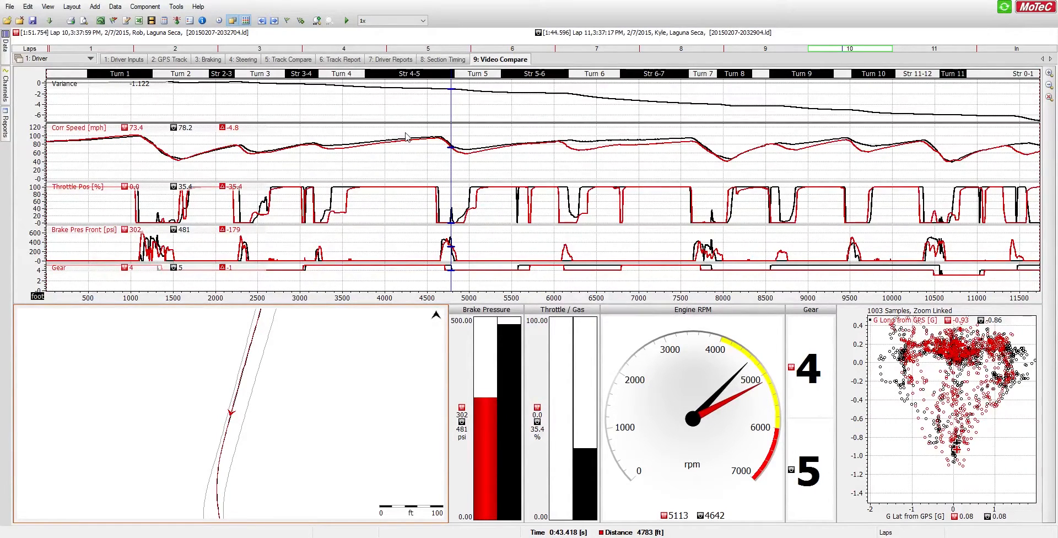
{"action": "mouse_move", "coordinate": [457, 172]}
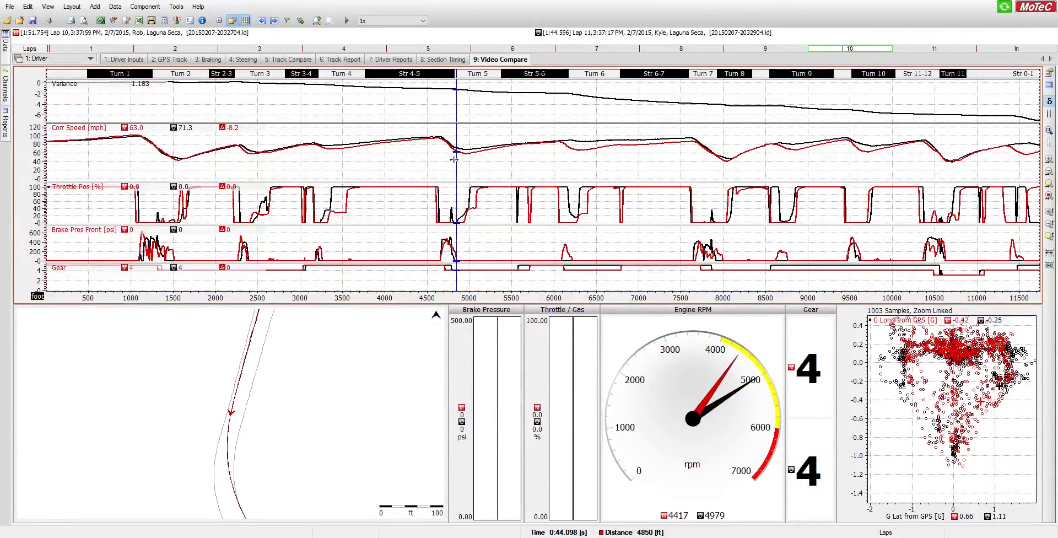
{"action": "mouse_move", "coordinate": [439, 139]}
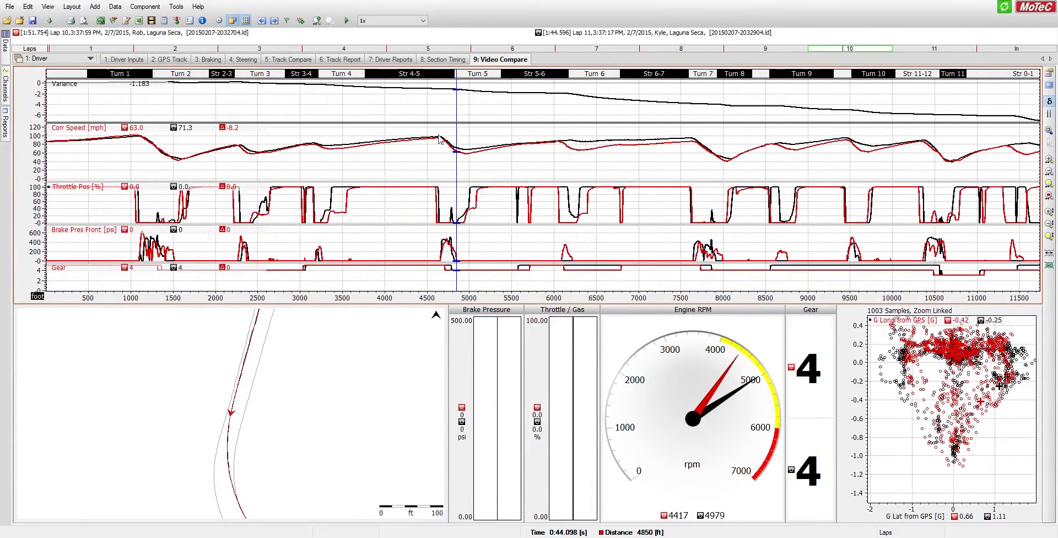